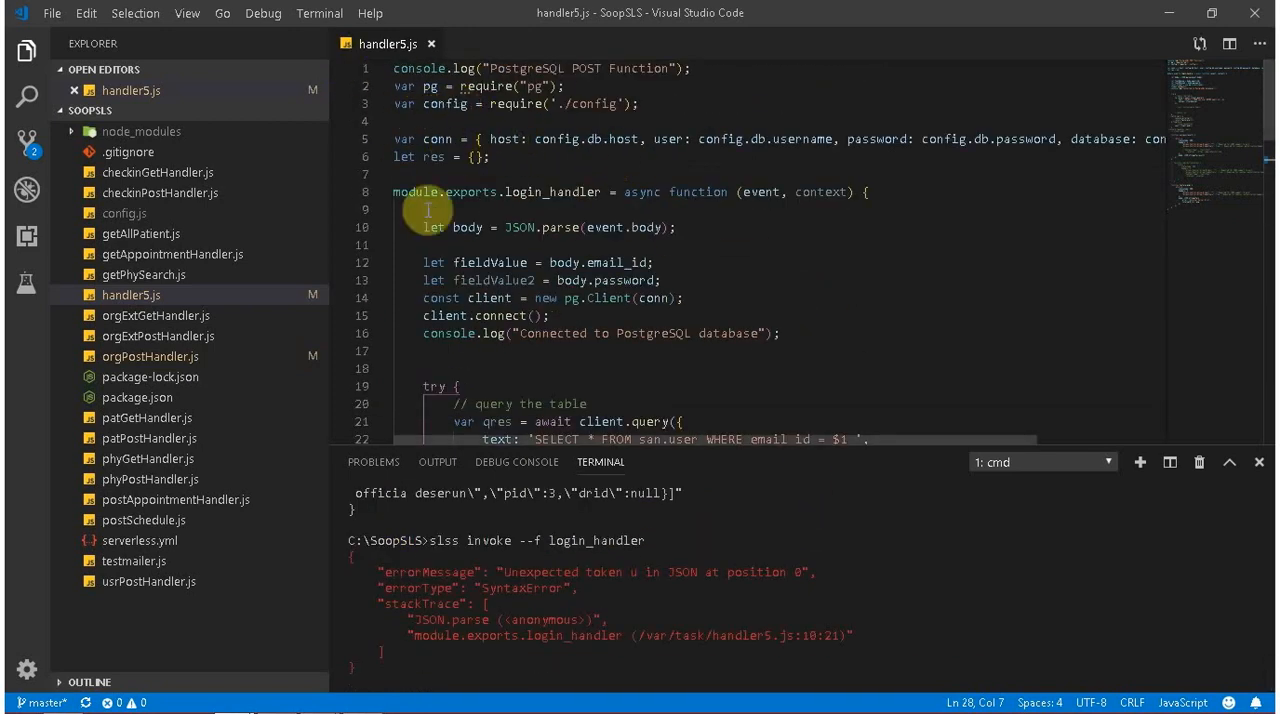
- Review the login_handler function in the Lambda handler code
double_click(552, 192)
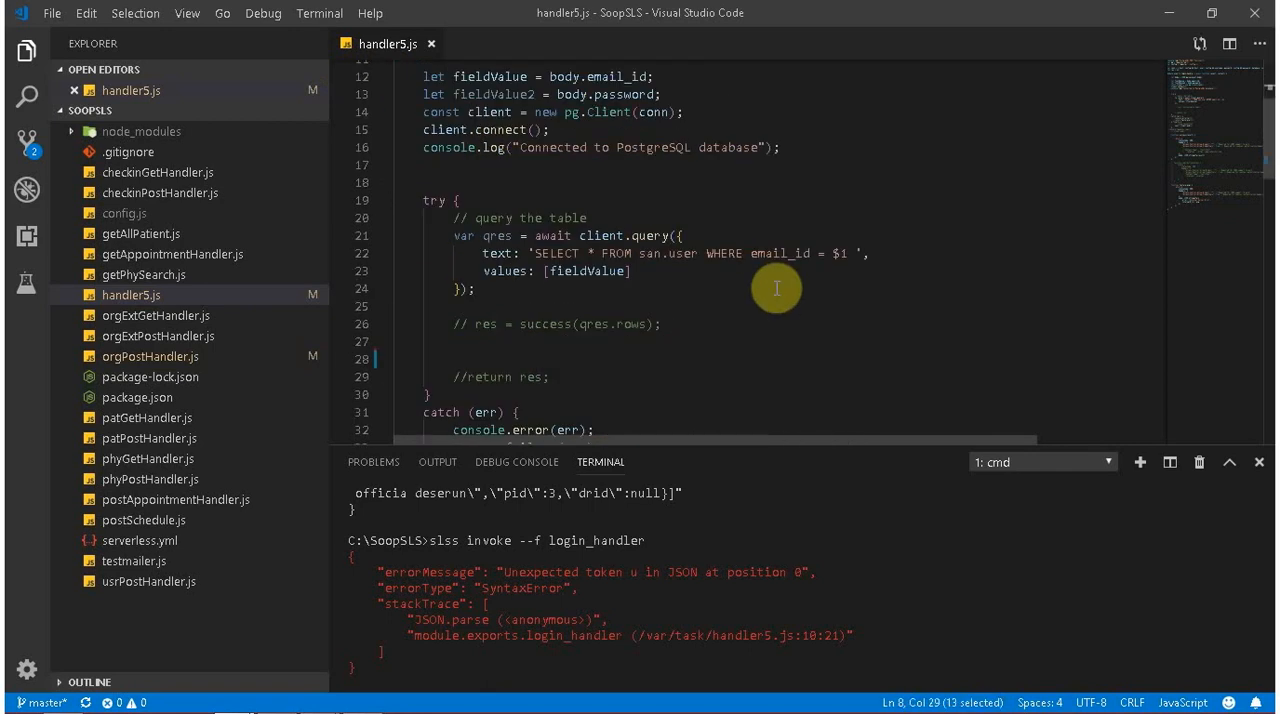
scroll("up", 3)
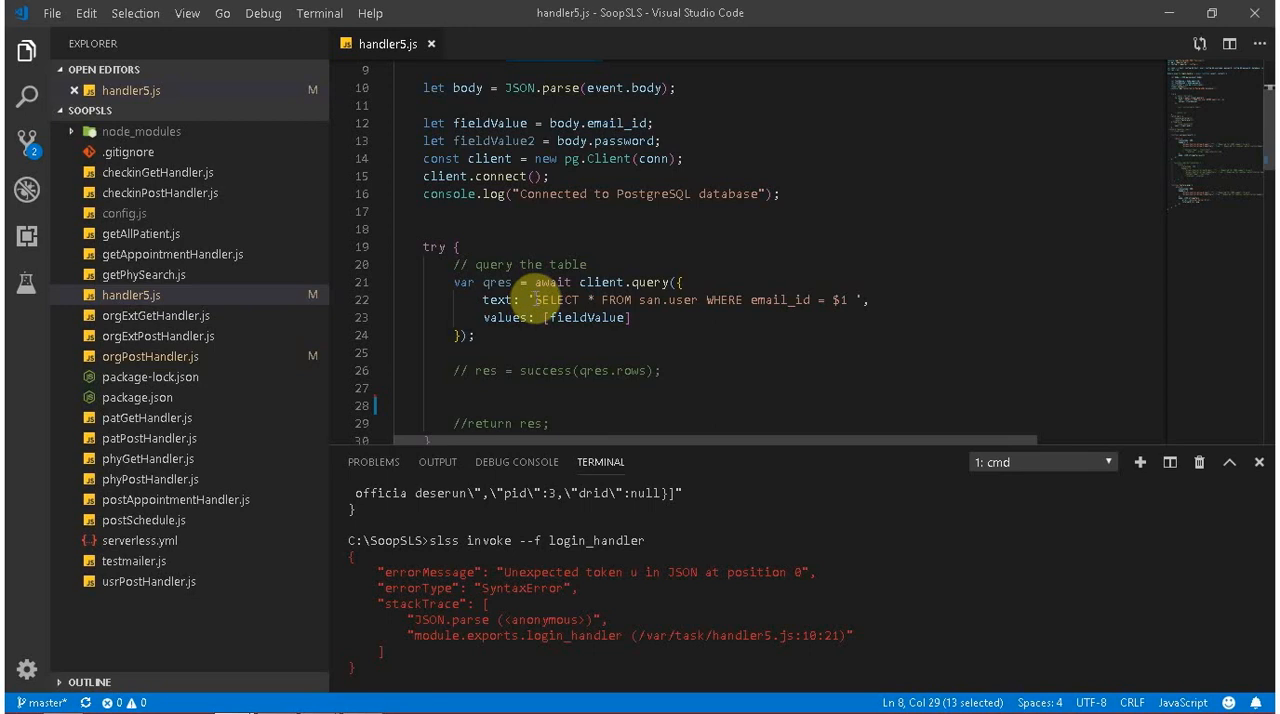
mouse_move(920, 320)
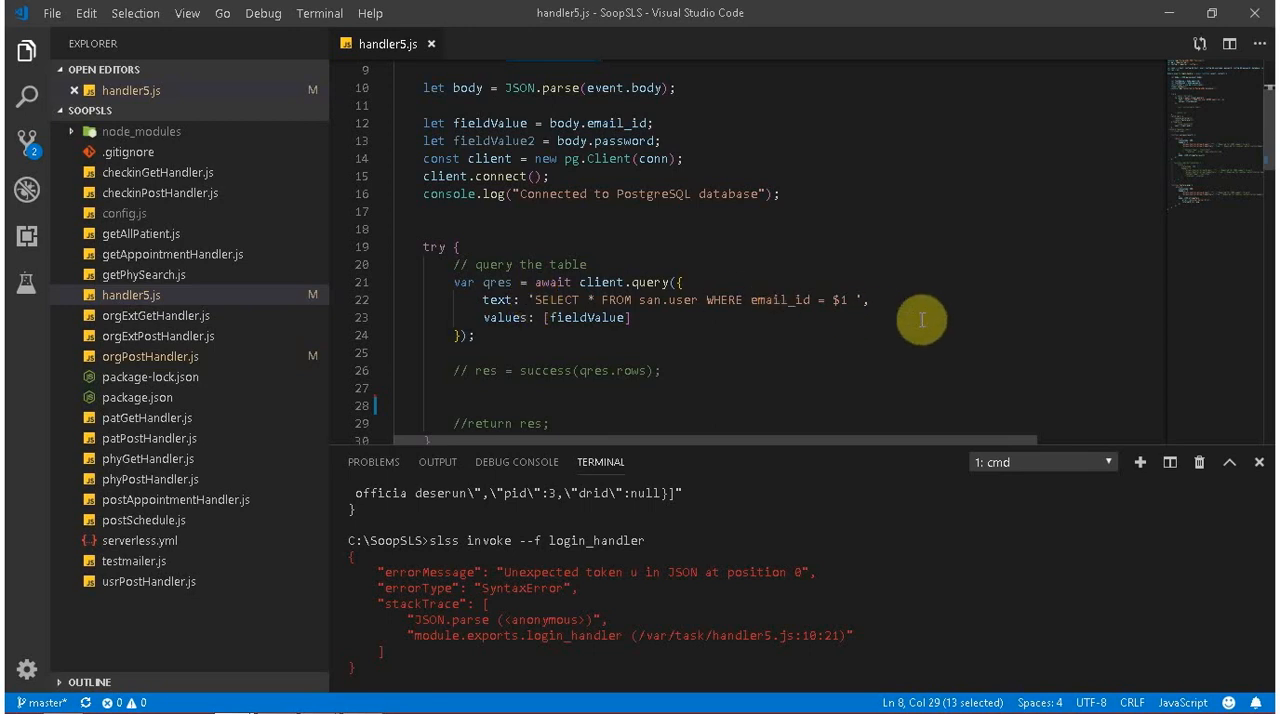
mouse_move(724, 340)
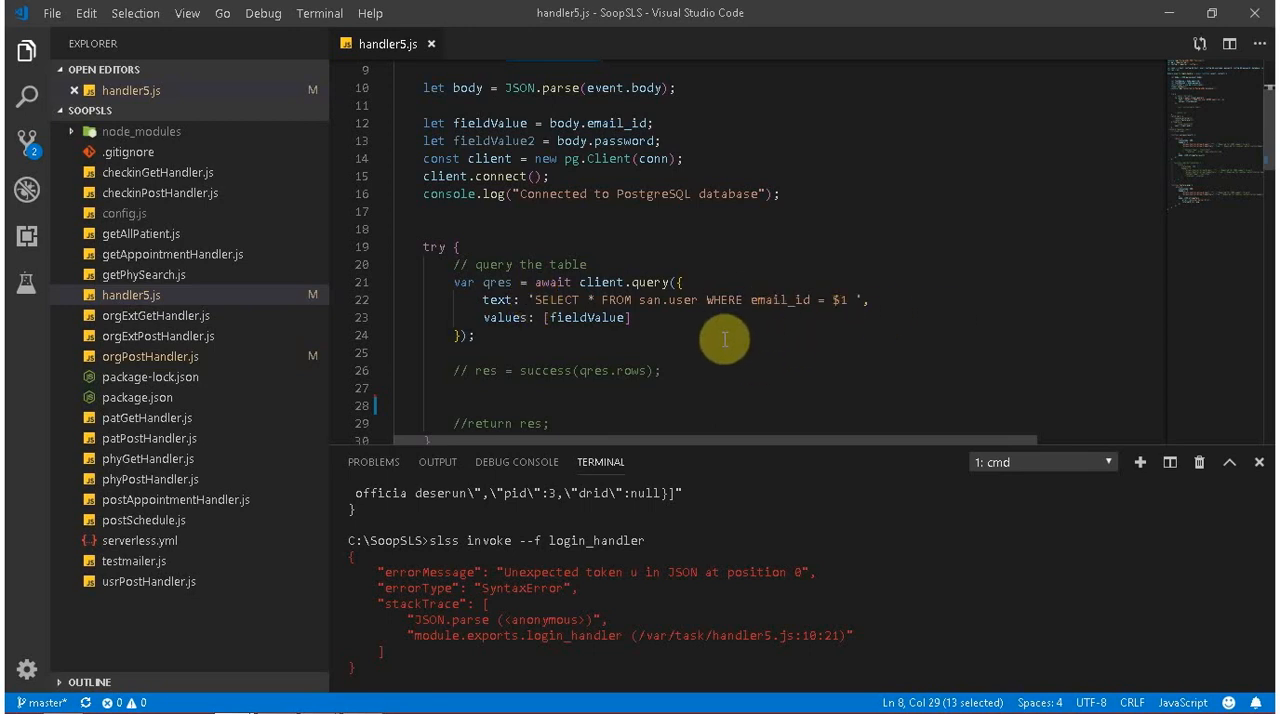
scroll("down", 3)
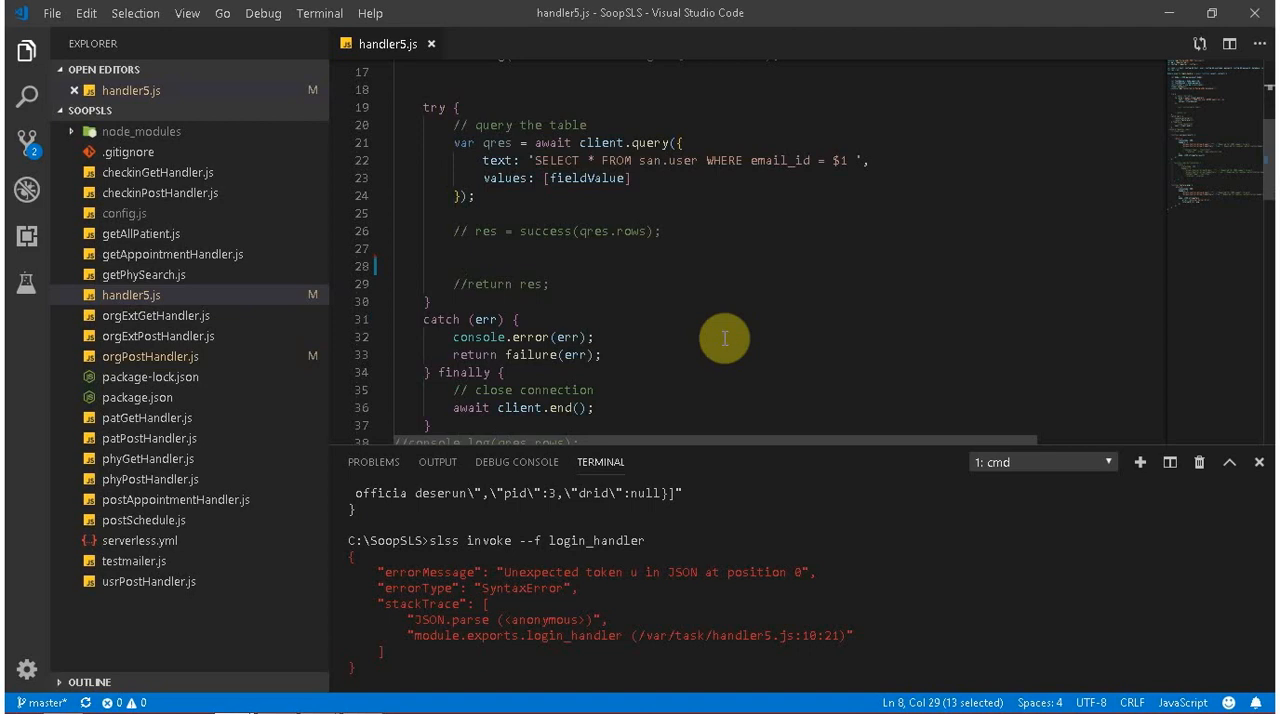
scroll("down", 3)
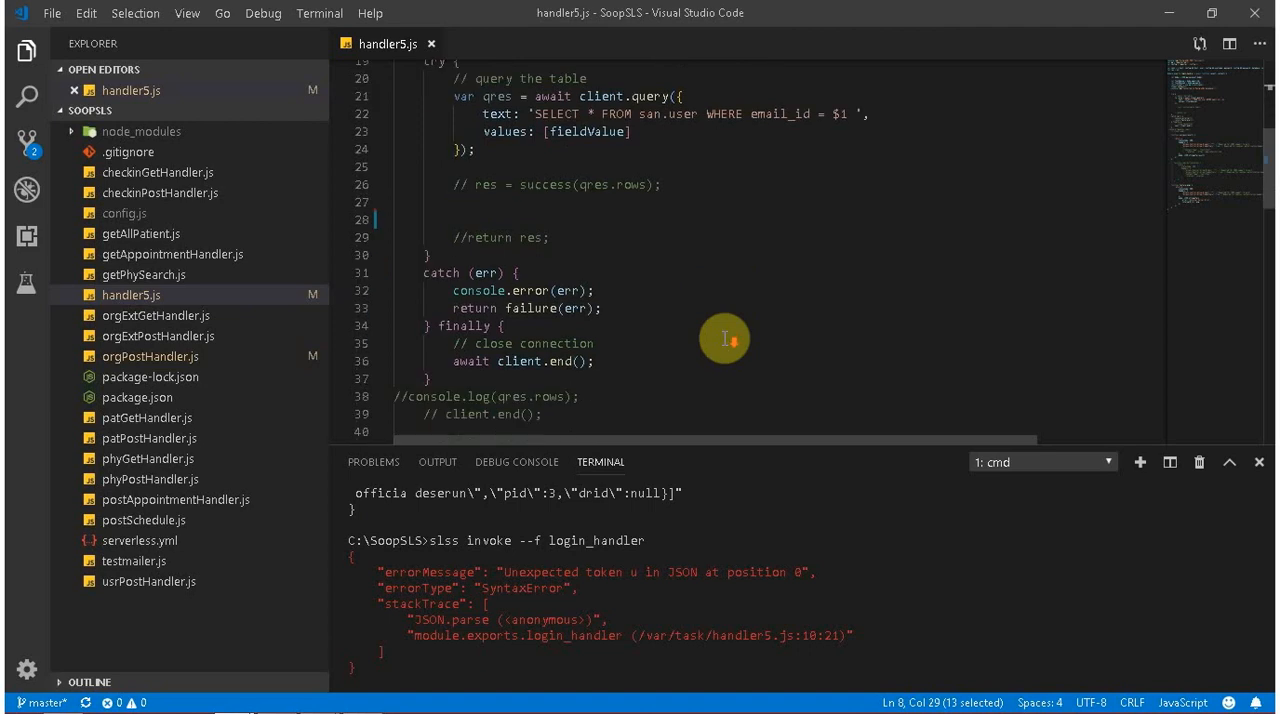
scroll("up", 3)
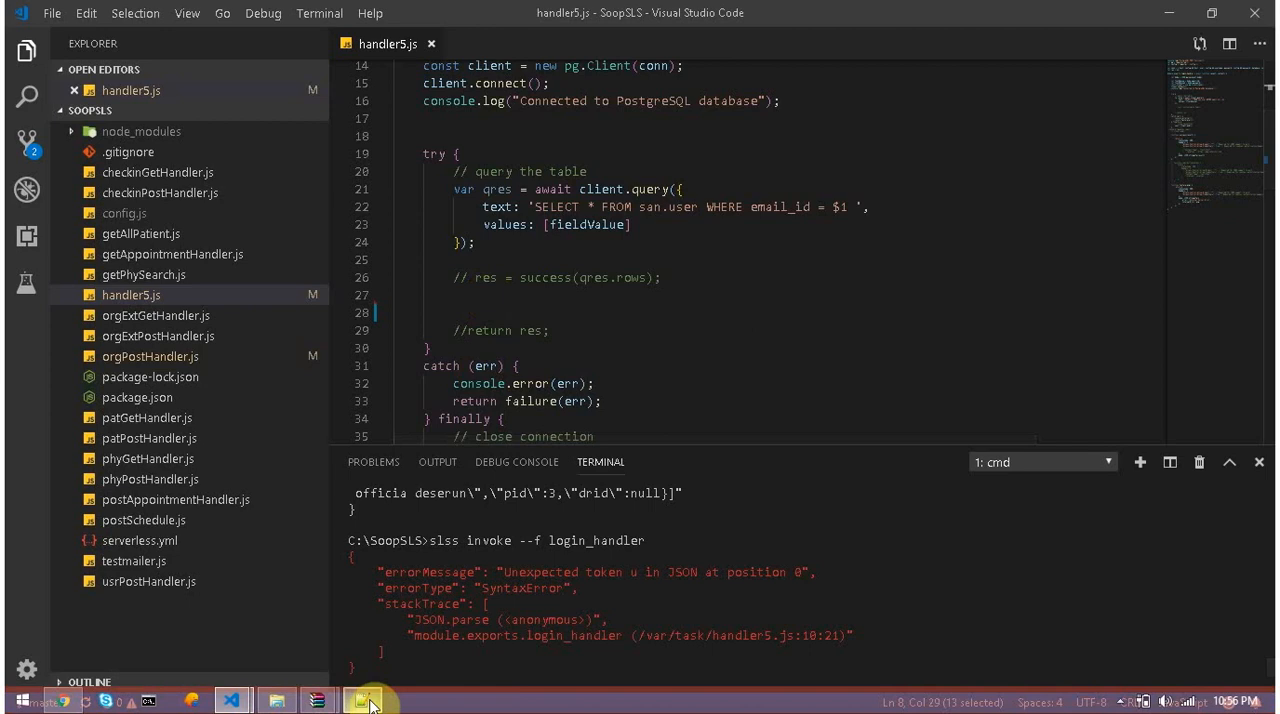
- Look over the subscribe redirect notes, then switch to the w3schools Node.js MySQL Select From page
left_click(364, 700)
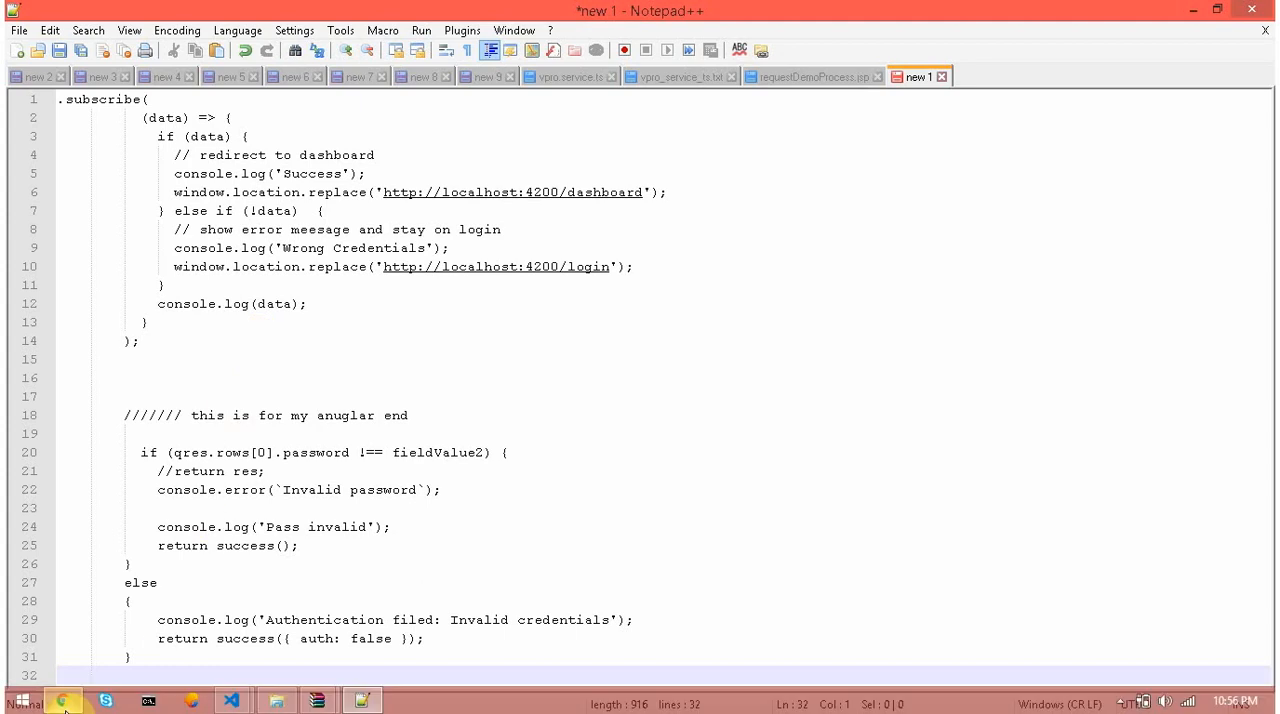
mouse_move(64, 700)
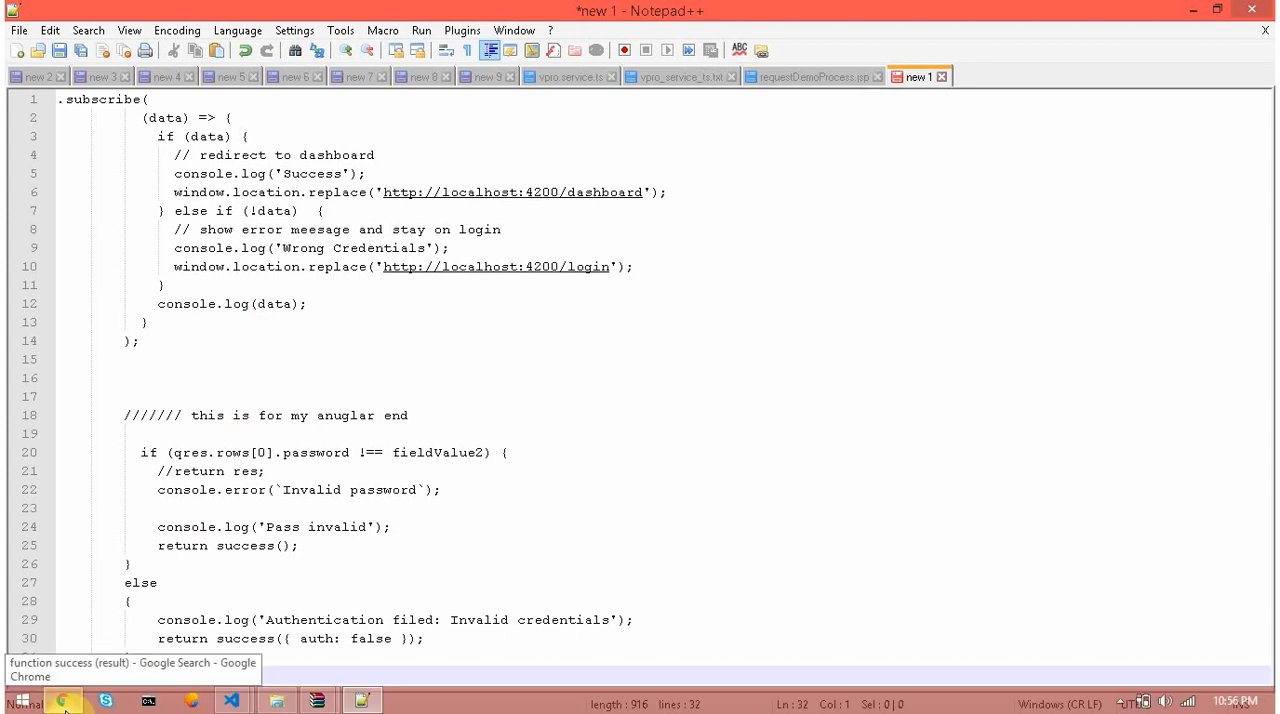
left_click(64, 700)
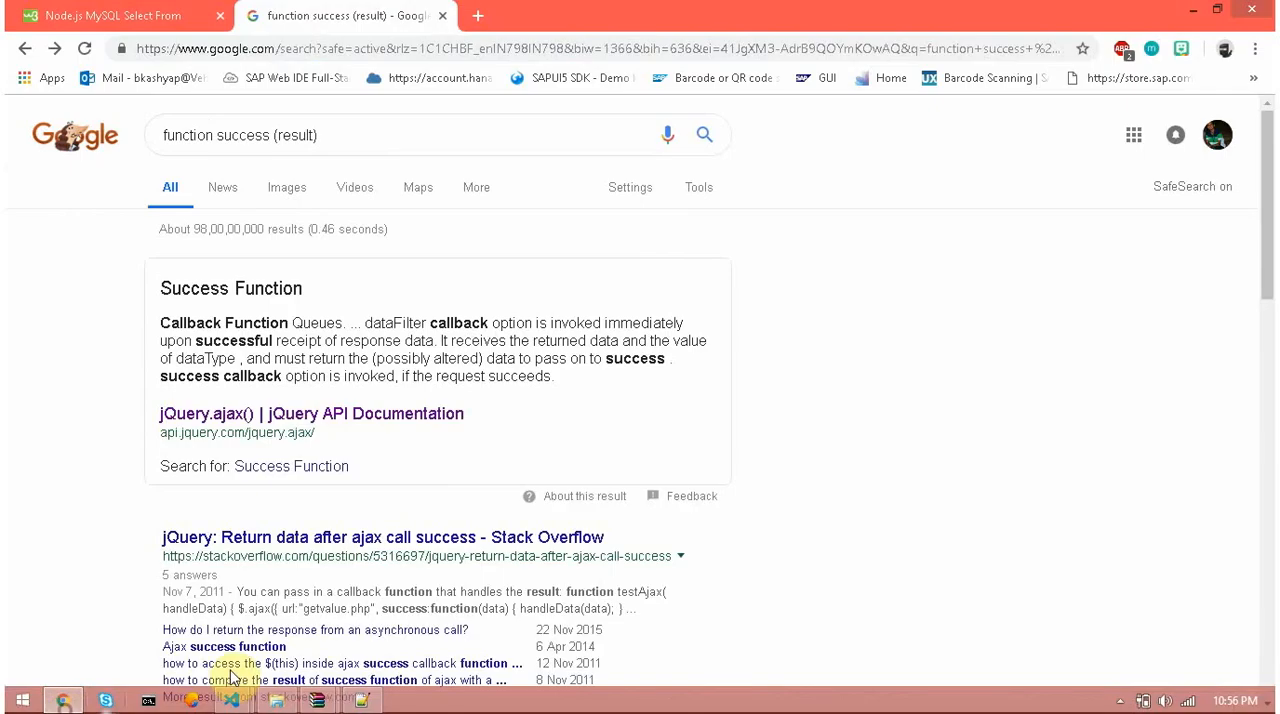
left_click(110, 16)
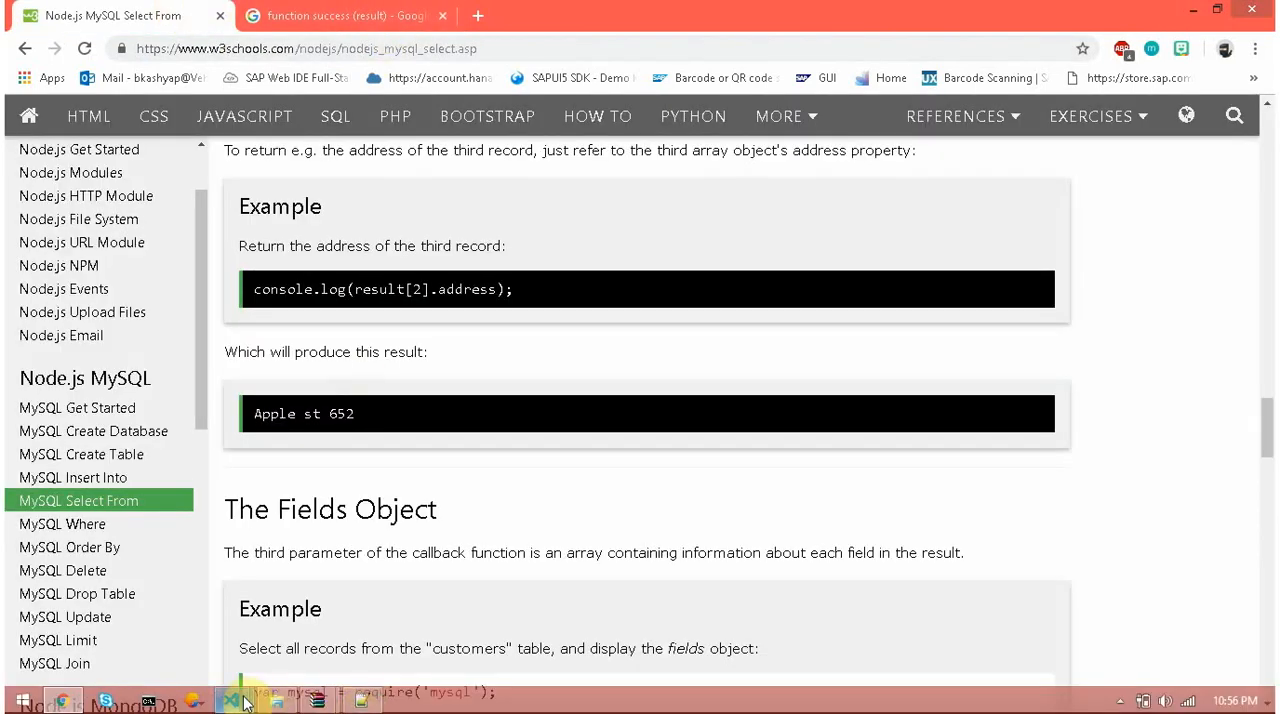
- Review login.component.ts's save() method against the subscribe snippet in the notes
left_click(232, 700)
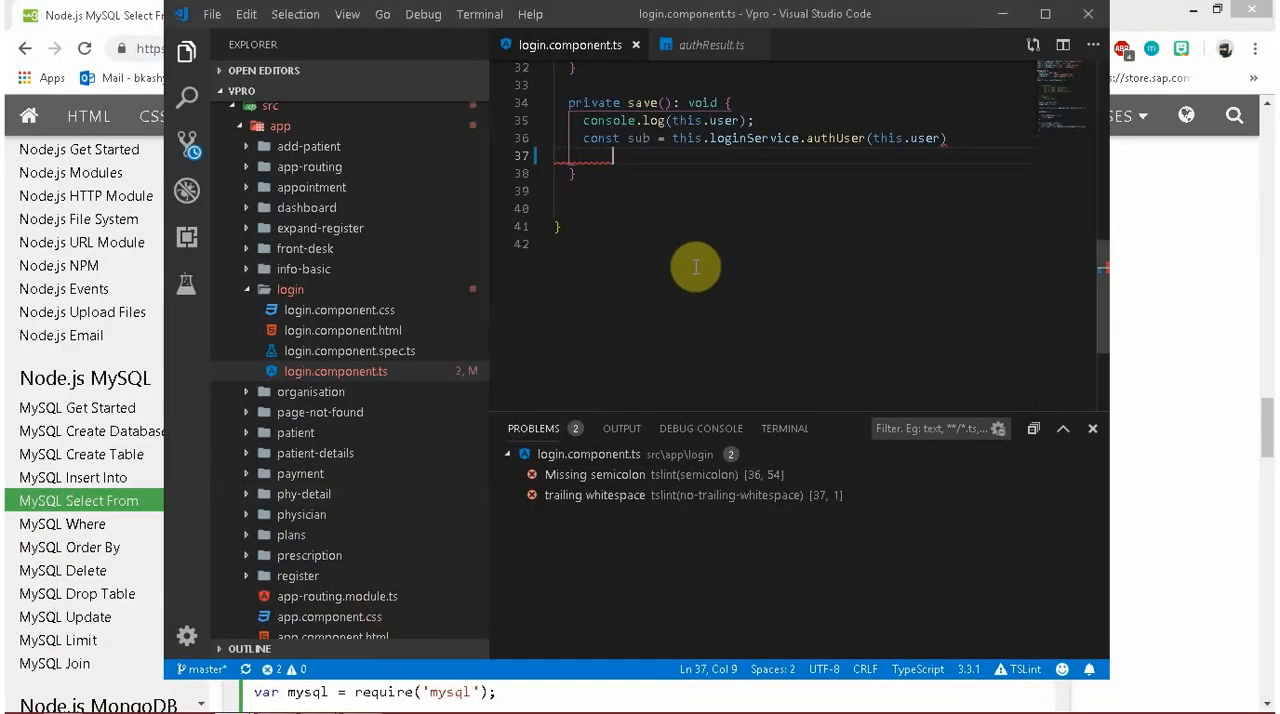
mouse_move(722, 240)
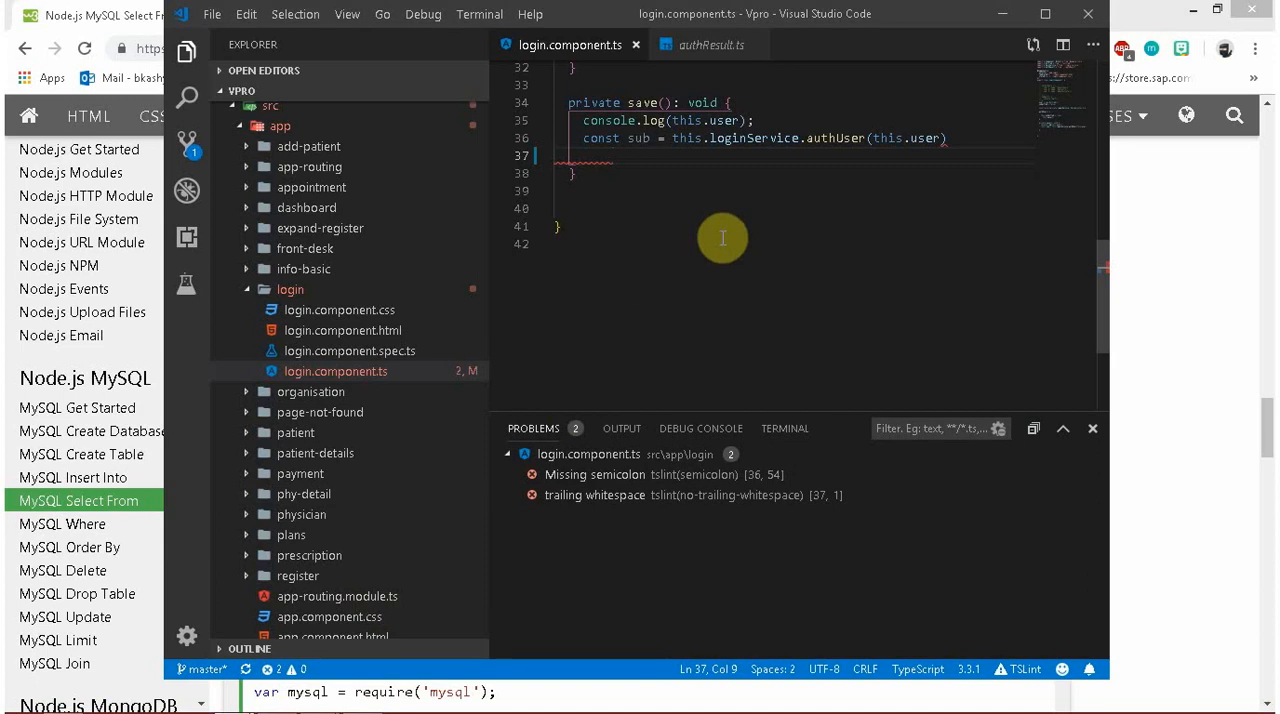
mouse_move(708, 186)
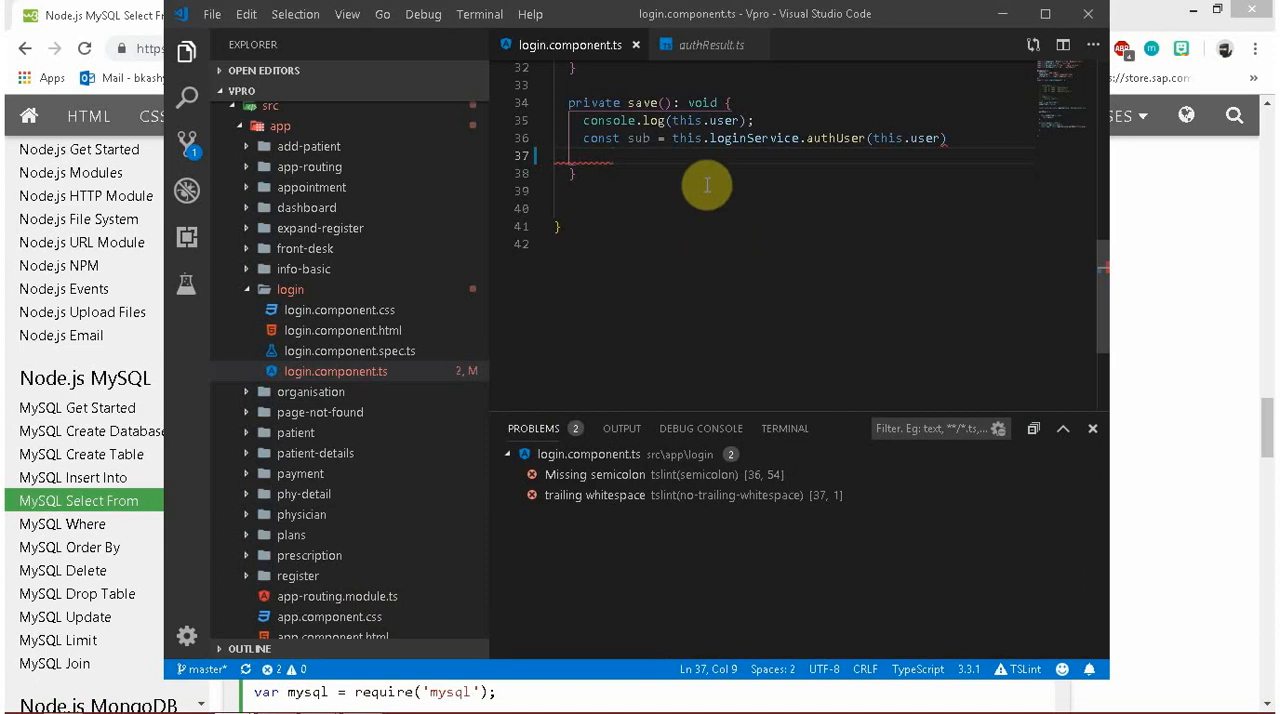
scroll("up", 3)
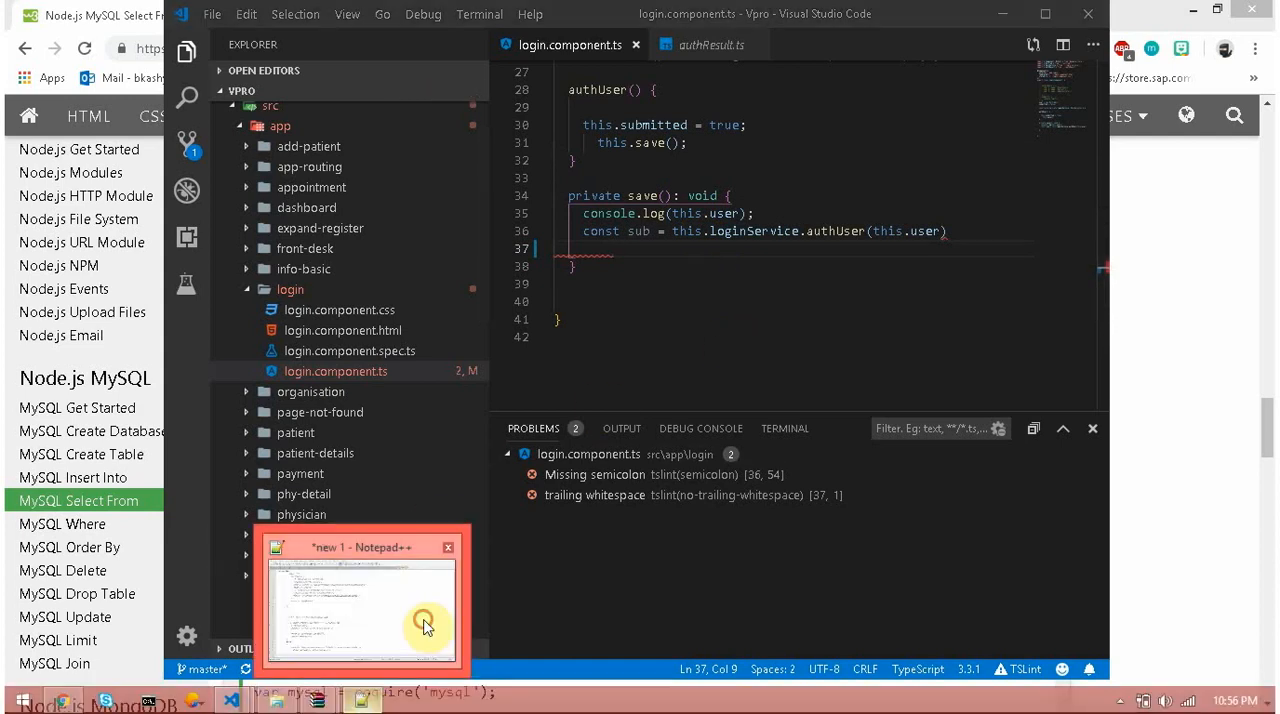
left_click(362, 600)
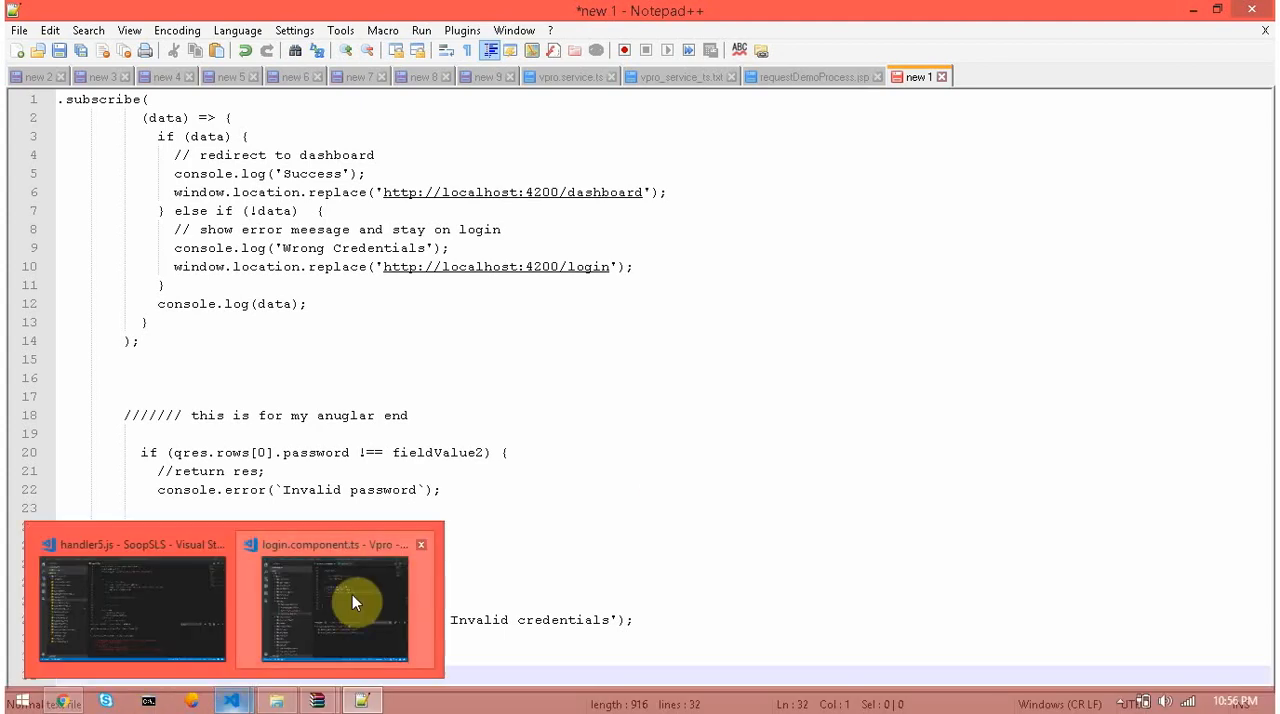
left_click(334, 600)
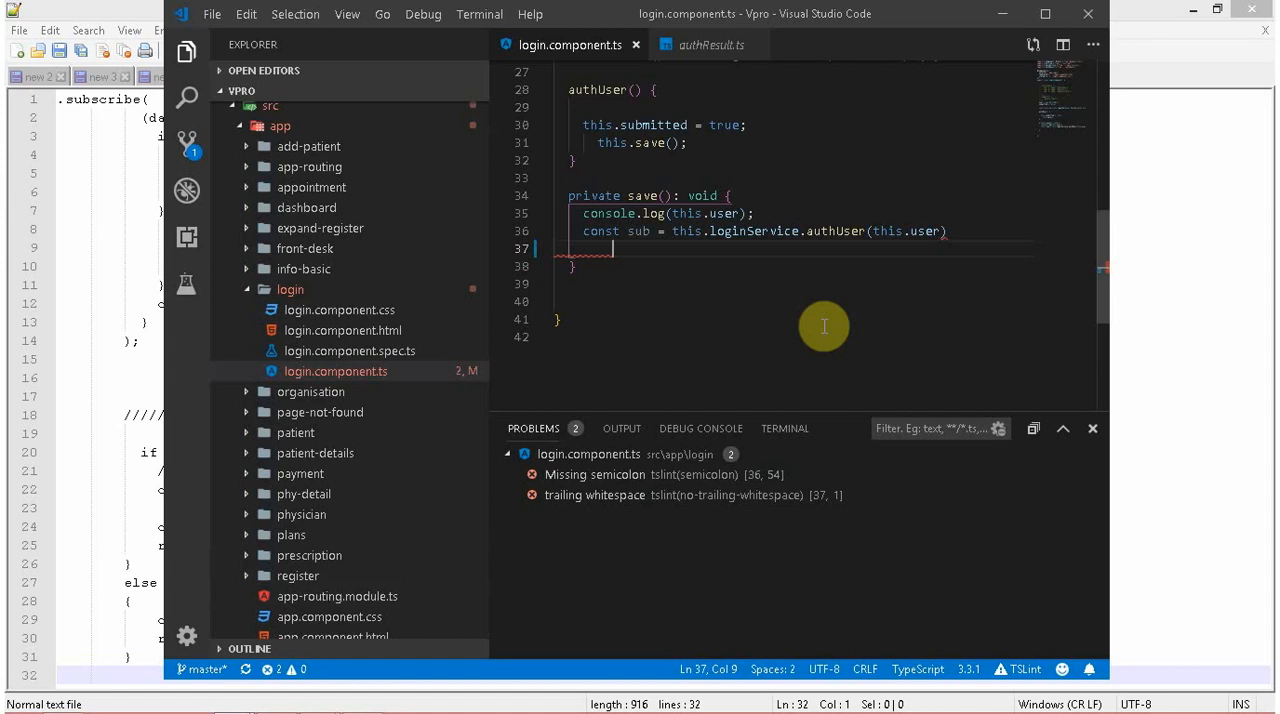
scroll("up", 3)
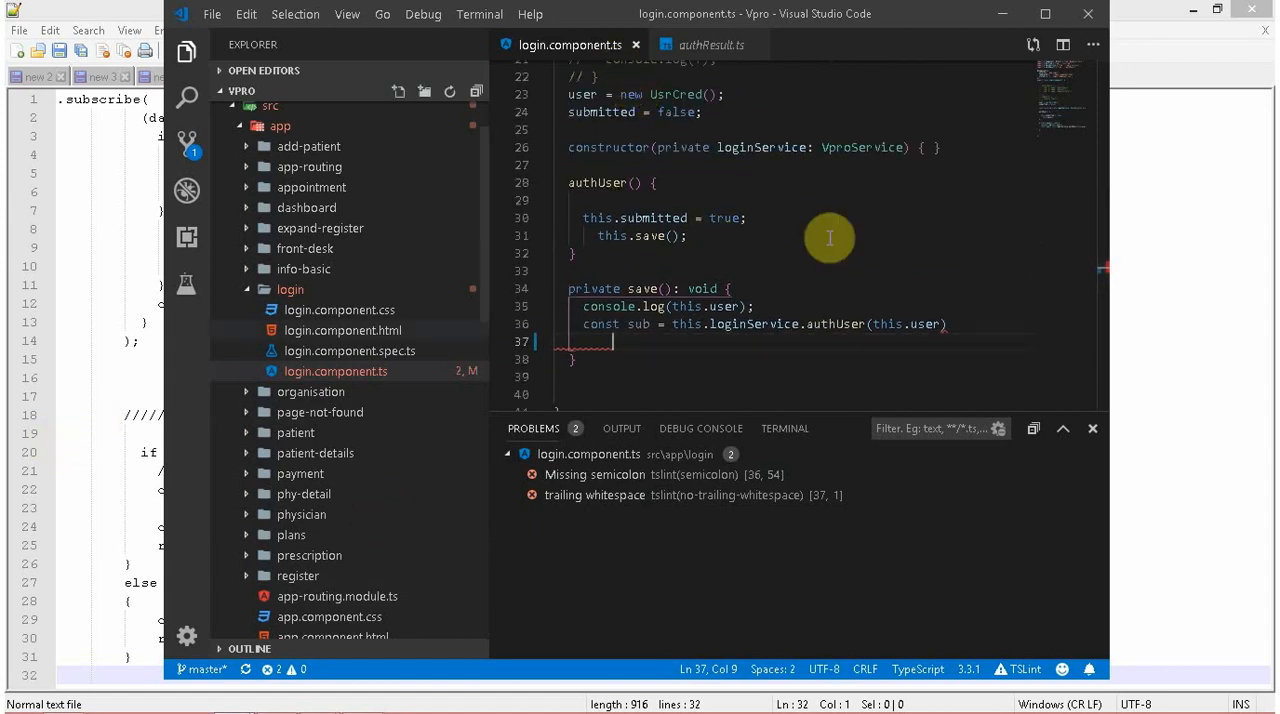
mouse_move(710, 84)
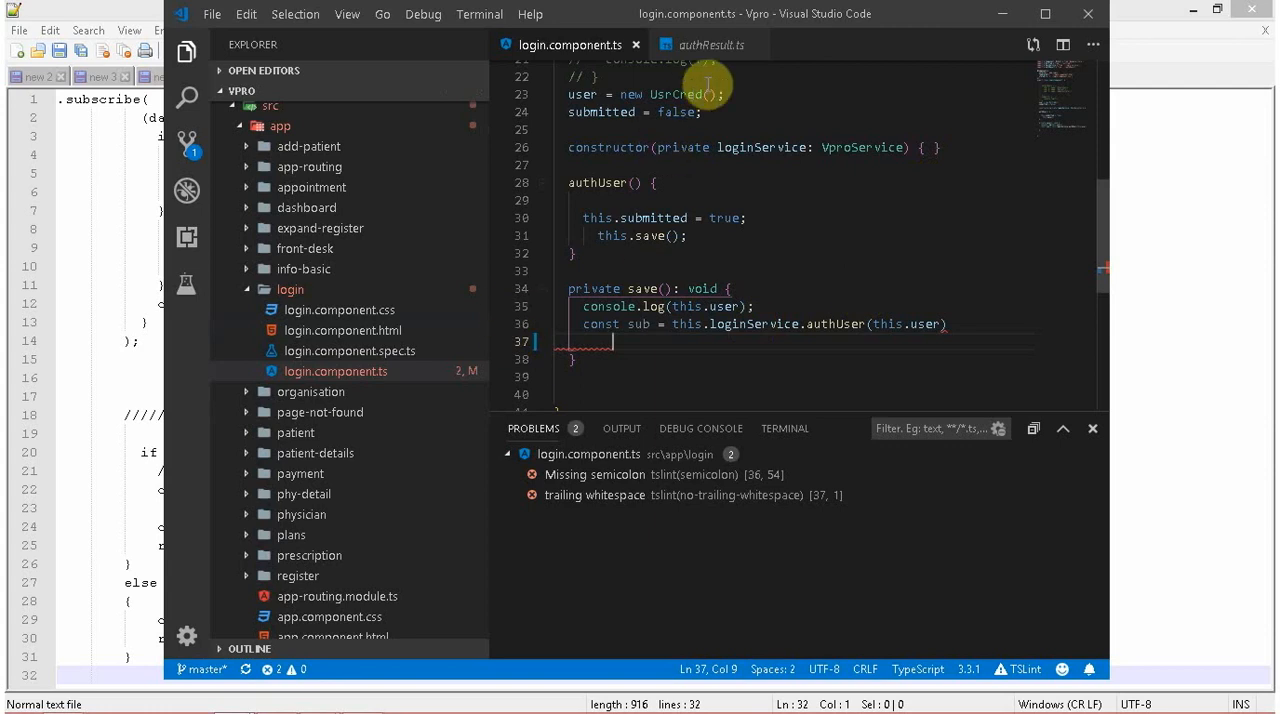
mouse_move(692, 330)
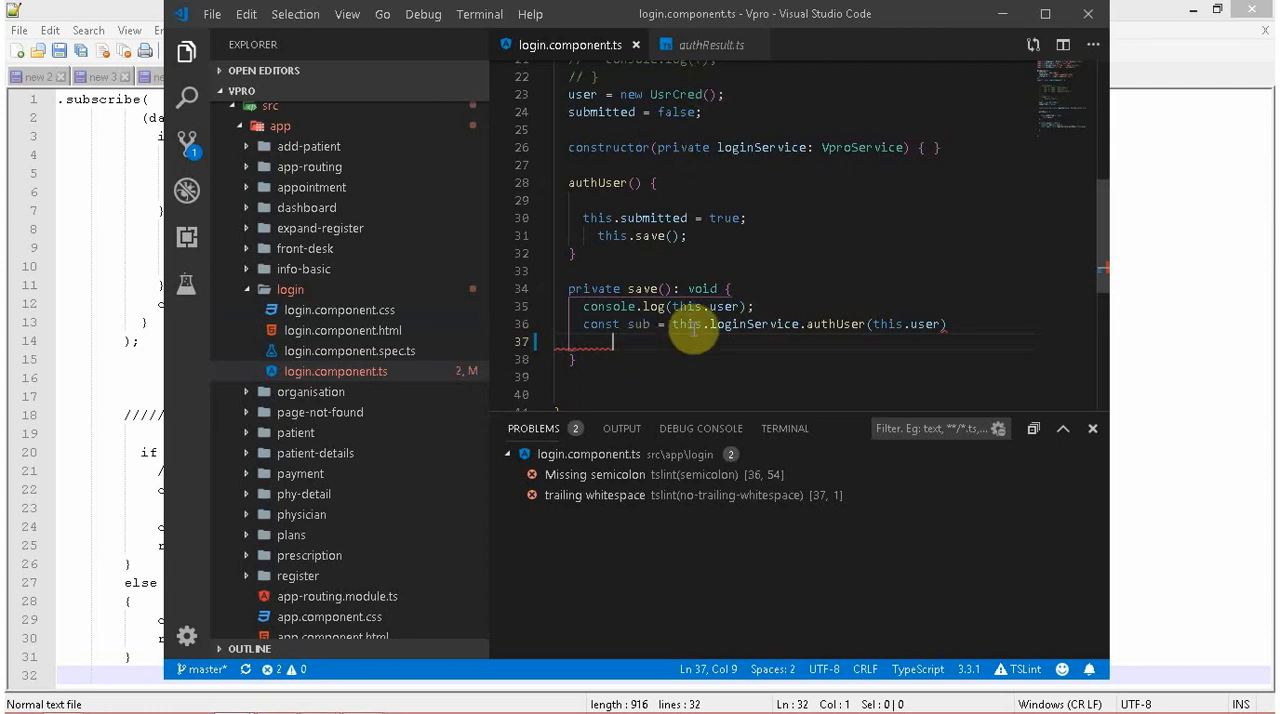
mouse_move(664, 344)
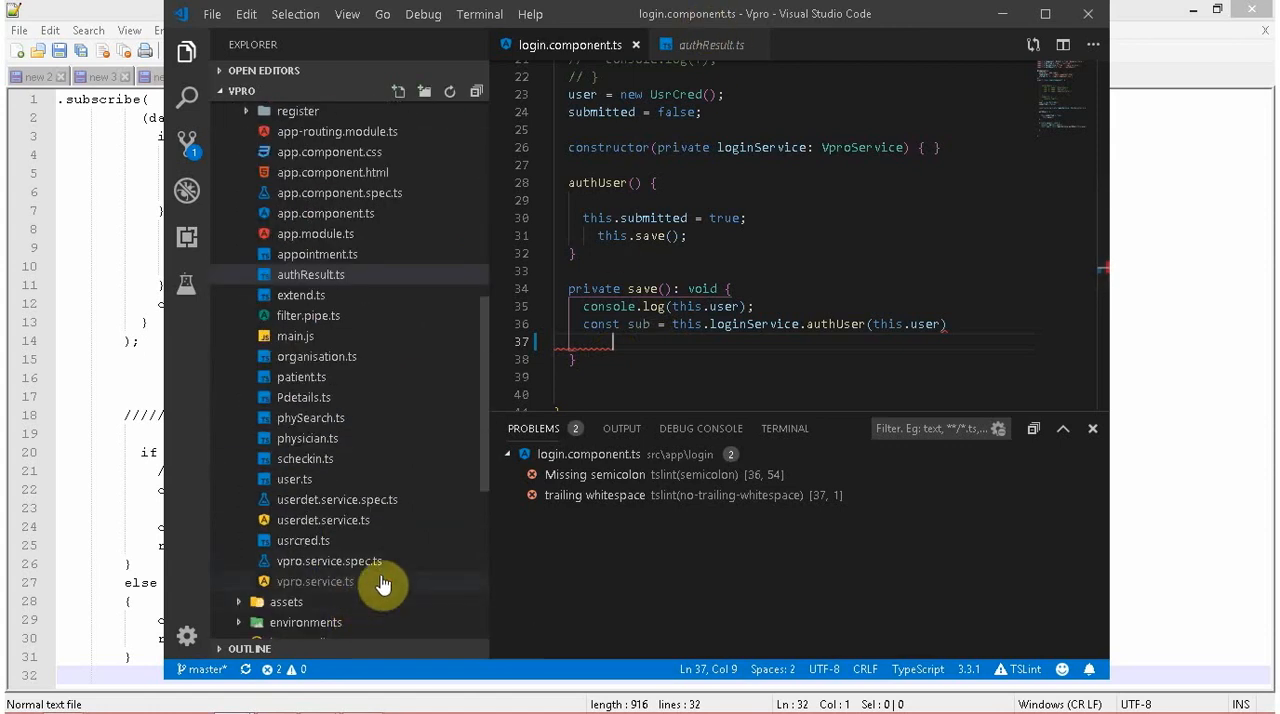
- Check the authUser method definition in vpro.service.ts and return to the login component
left_click(316, 580)
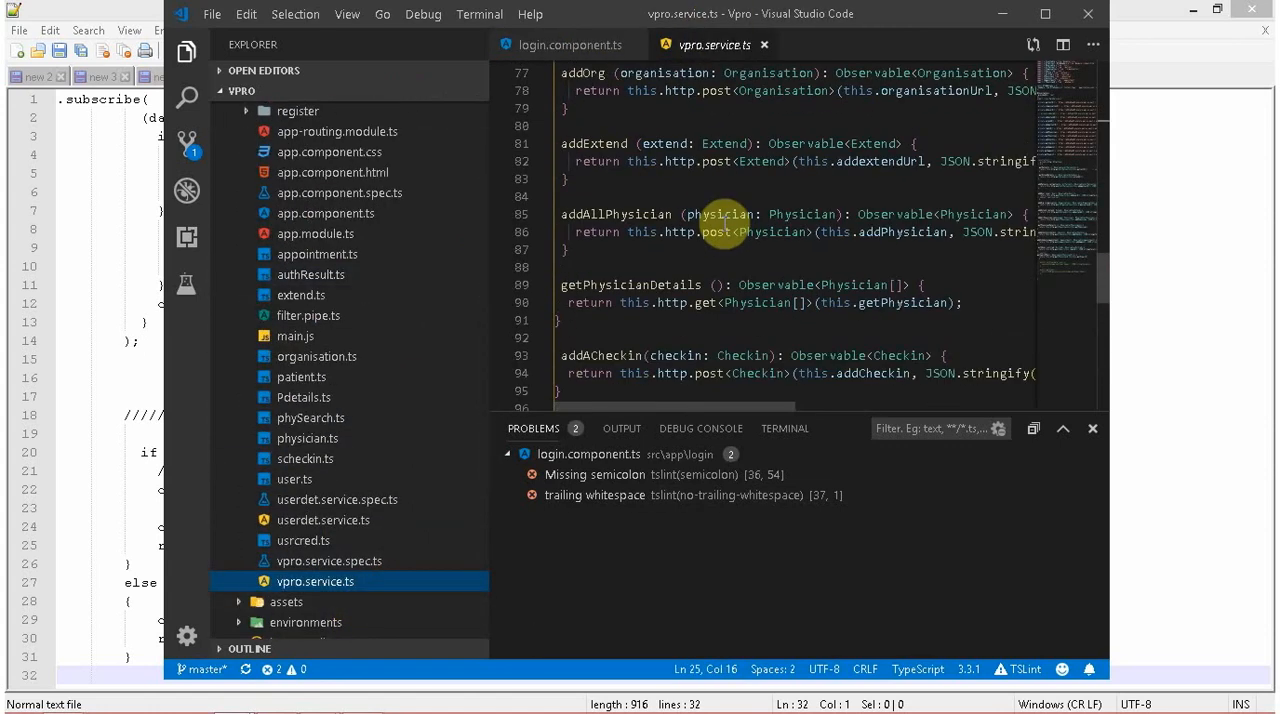
scroll("down", 3)
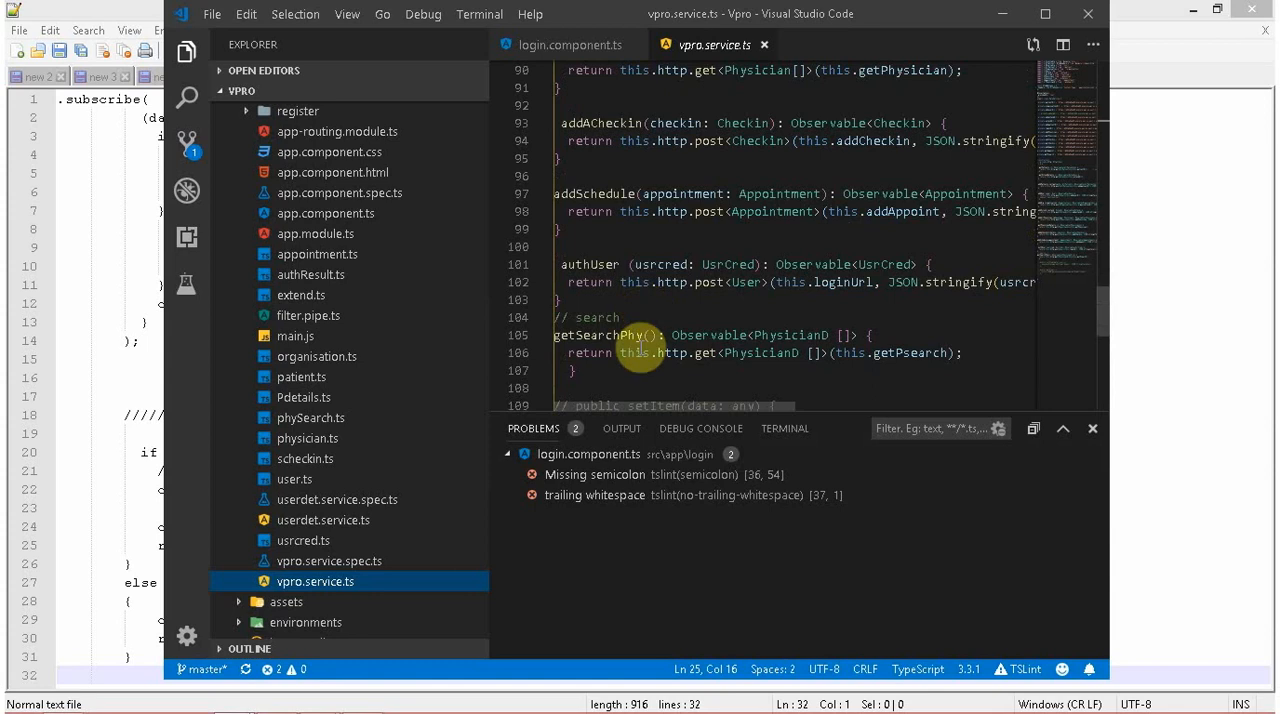
scroll("down", 3)
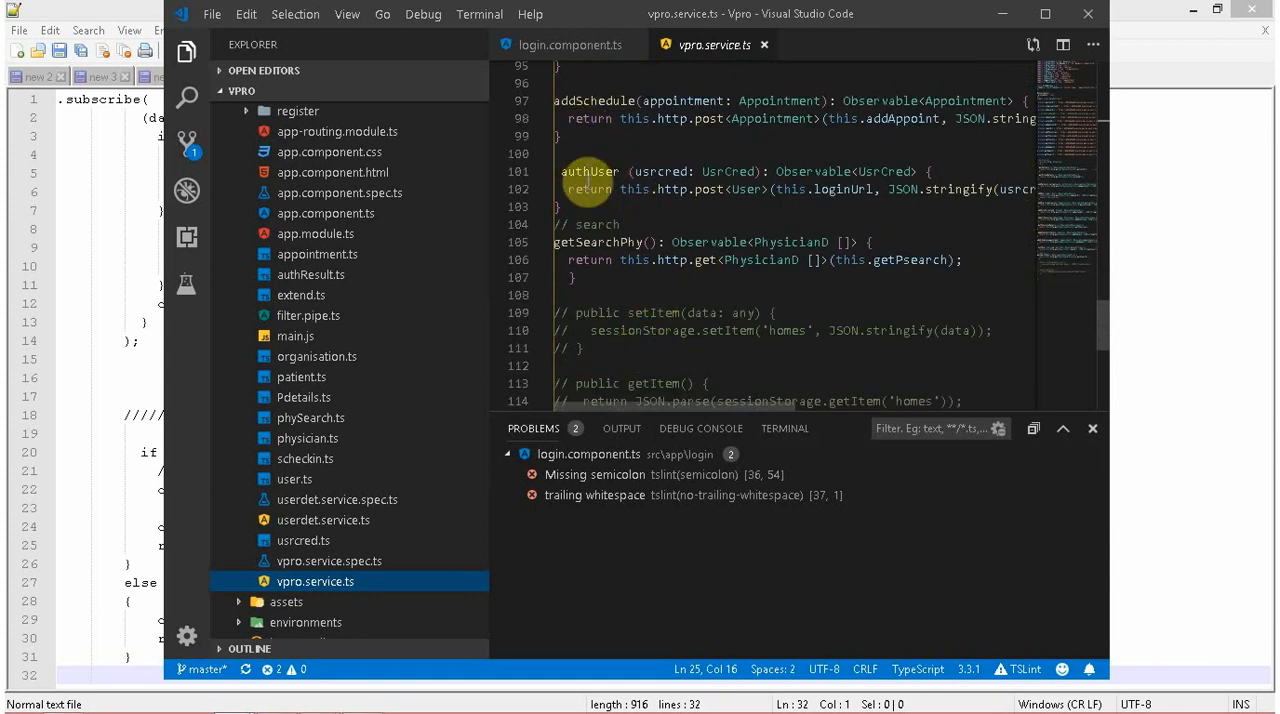
double_click(590, 172)
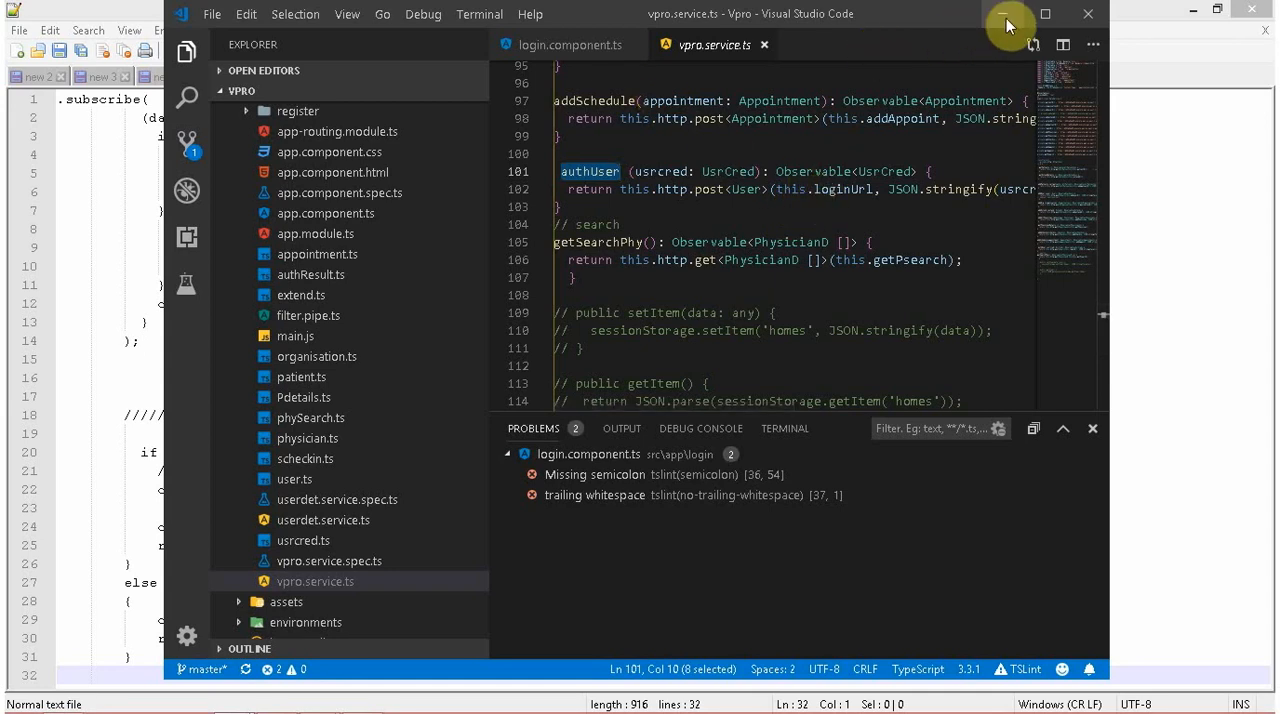
mouse_move(570, 44)
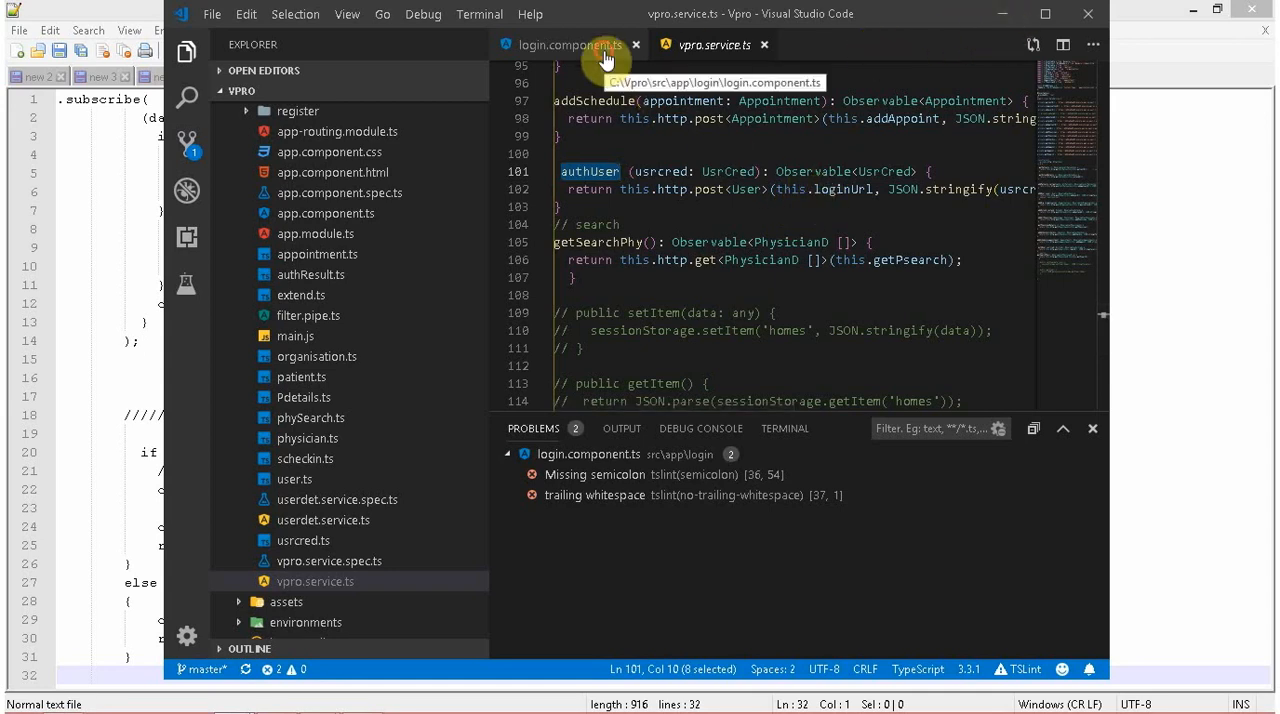
left_click(570, 44)
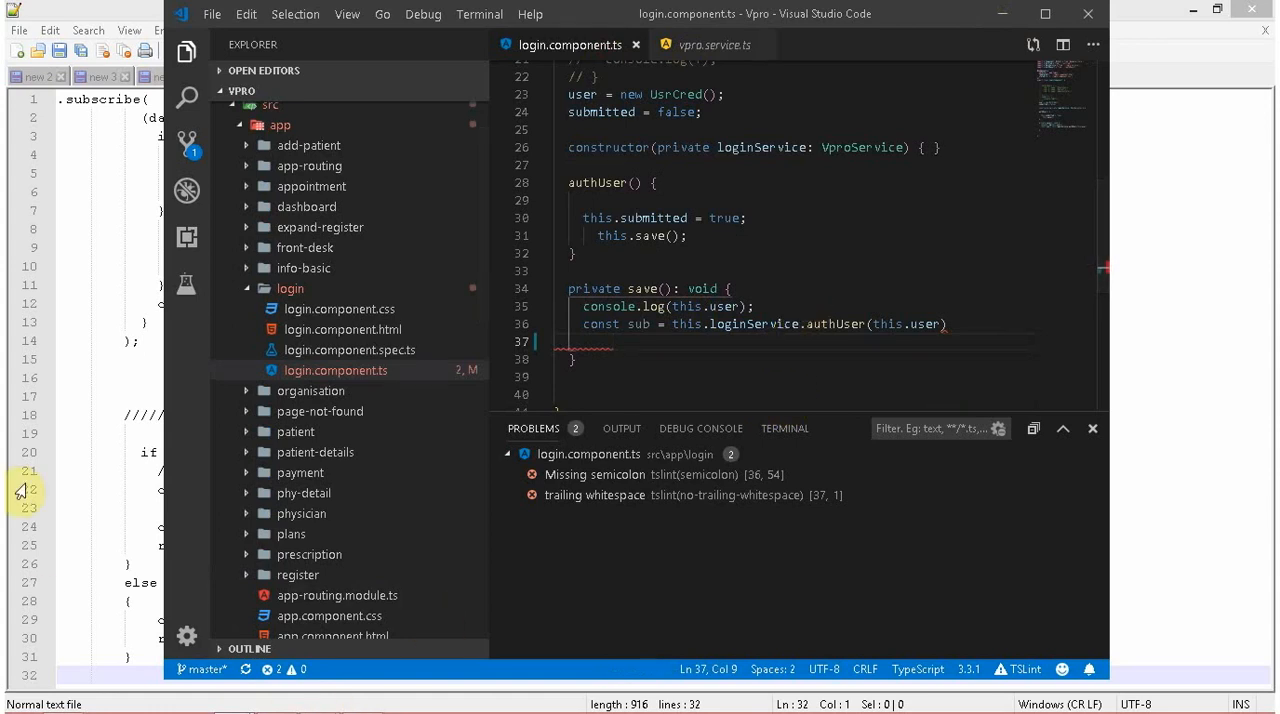
mouse_move(228, 700)
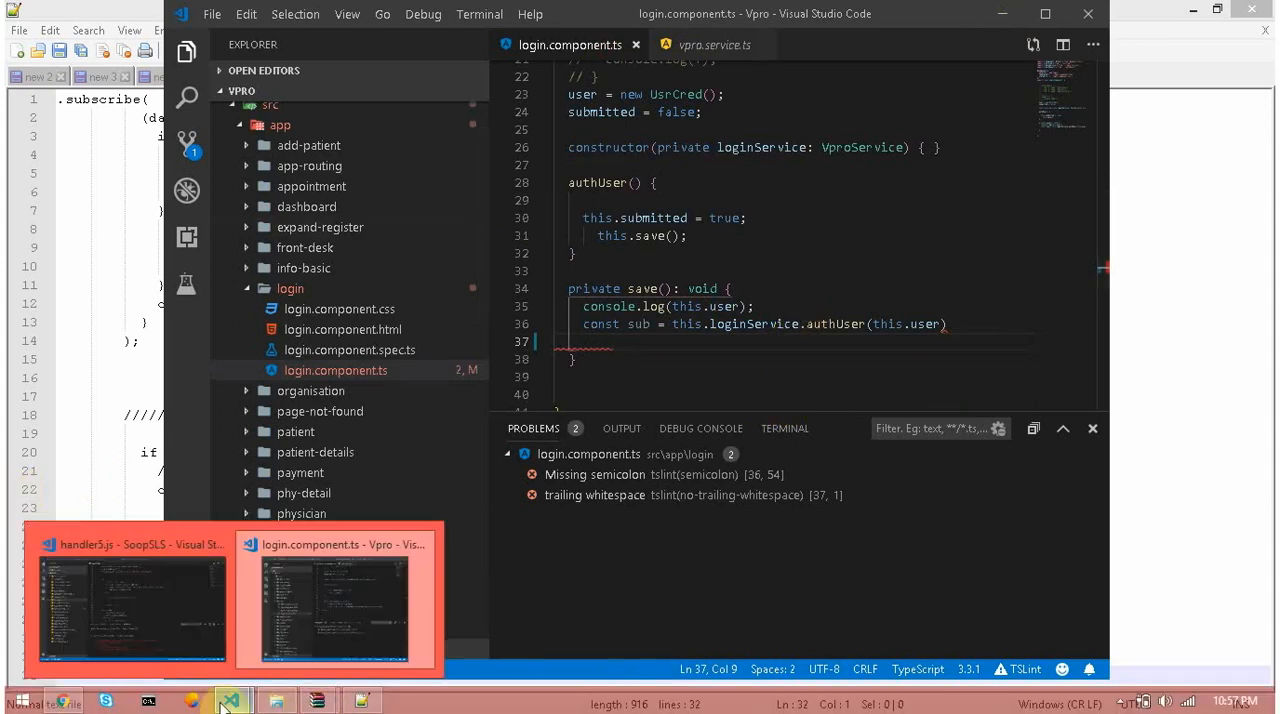
- Bring the Notepad++ notes forward to copy the .subscribe redirect block
left_click(132, 600)
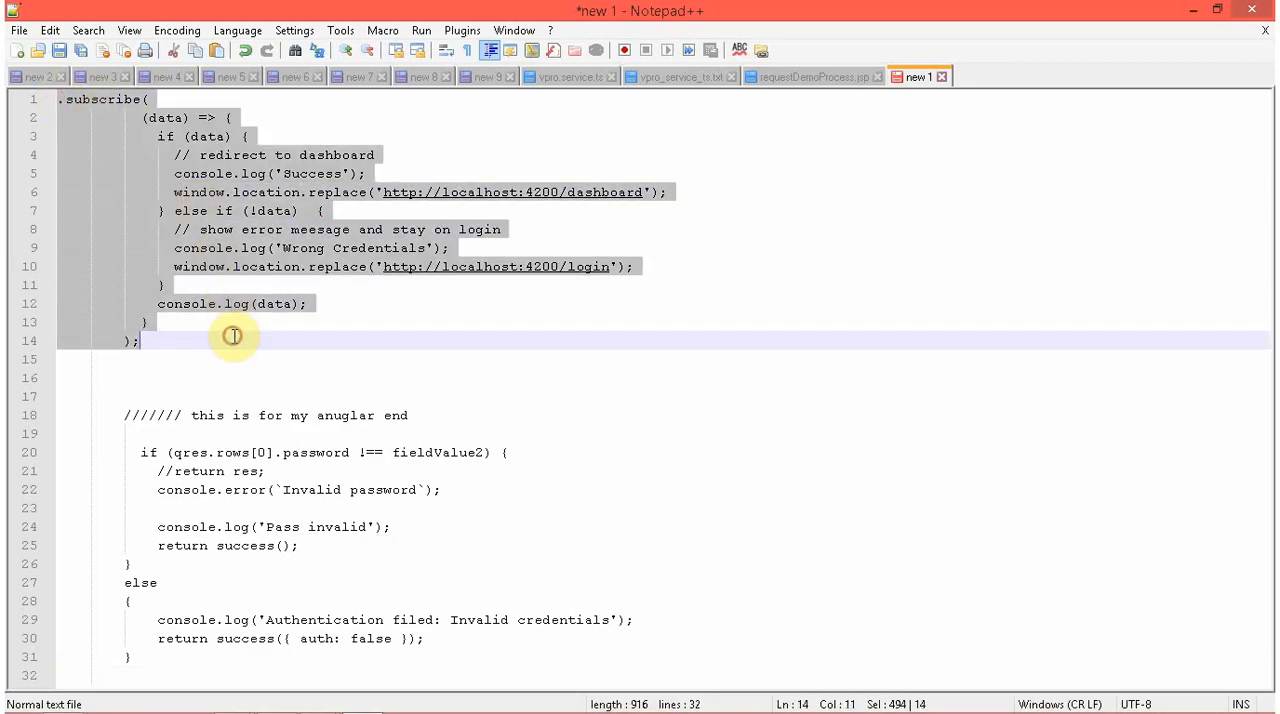
mouse_move(236, 700)
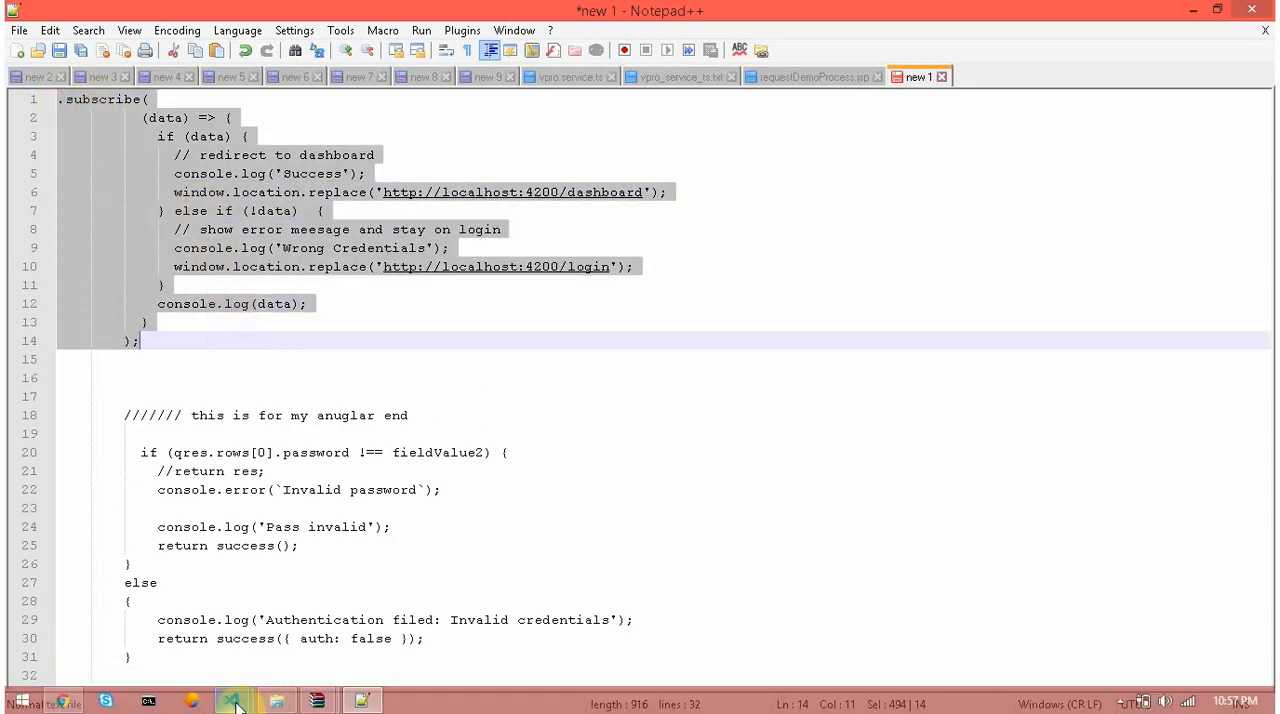
mouse_move(232, 700)
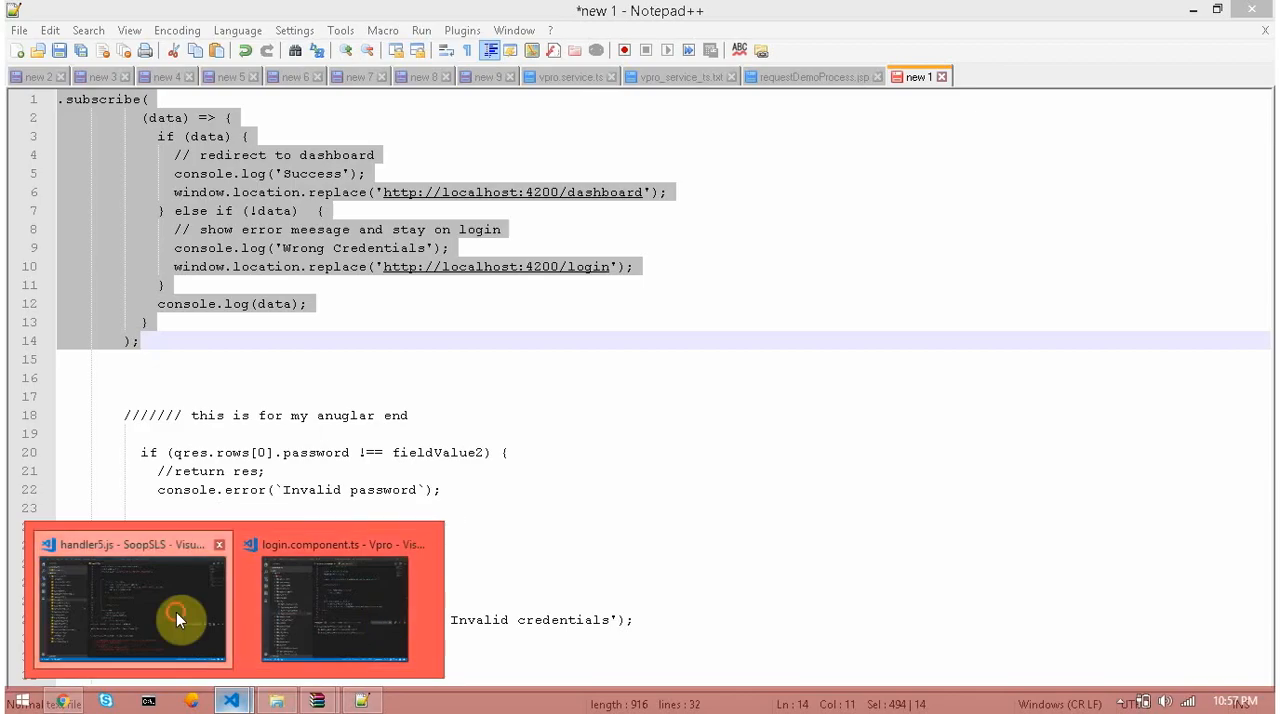
- Switch to handler5.js to remove the pasted .subscribe block beneath the database query
left_click(132, 604)
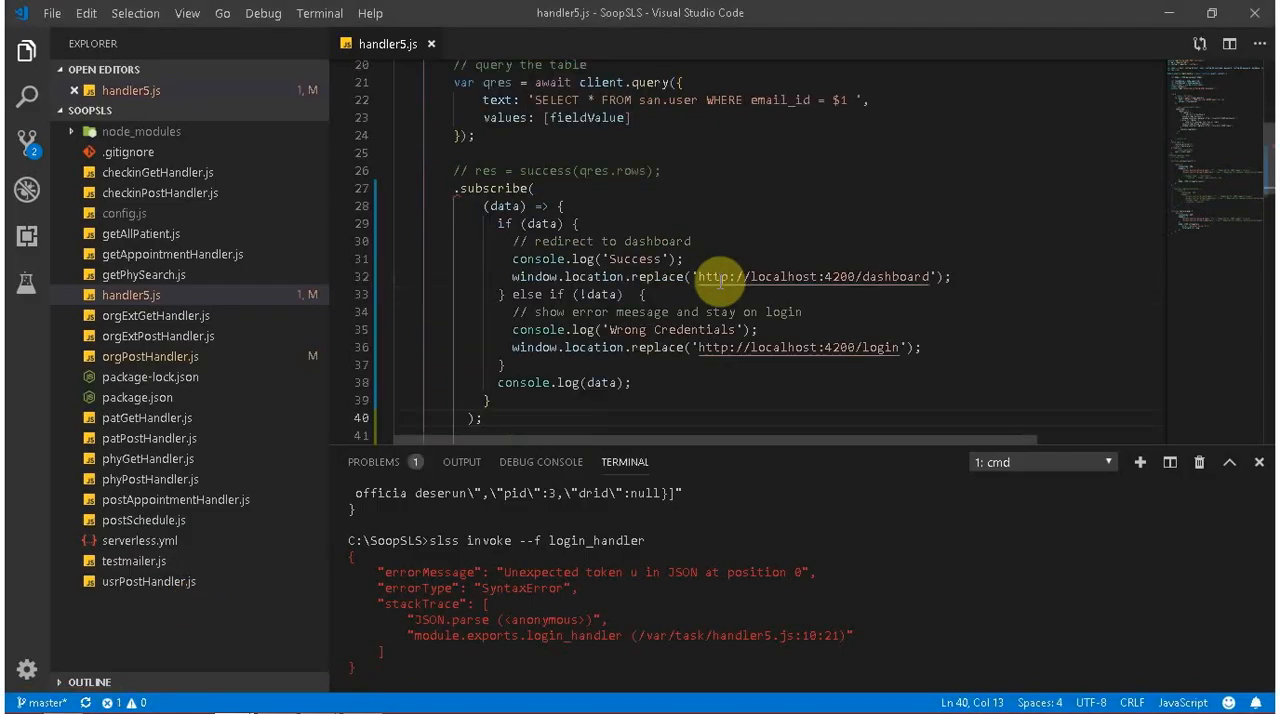
mouse_move(720, 236)
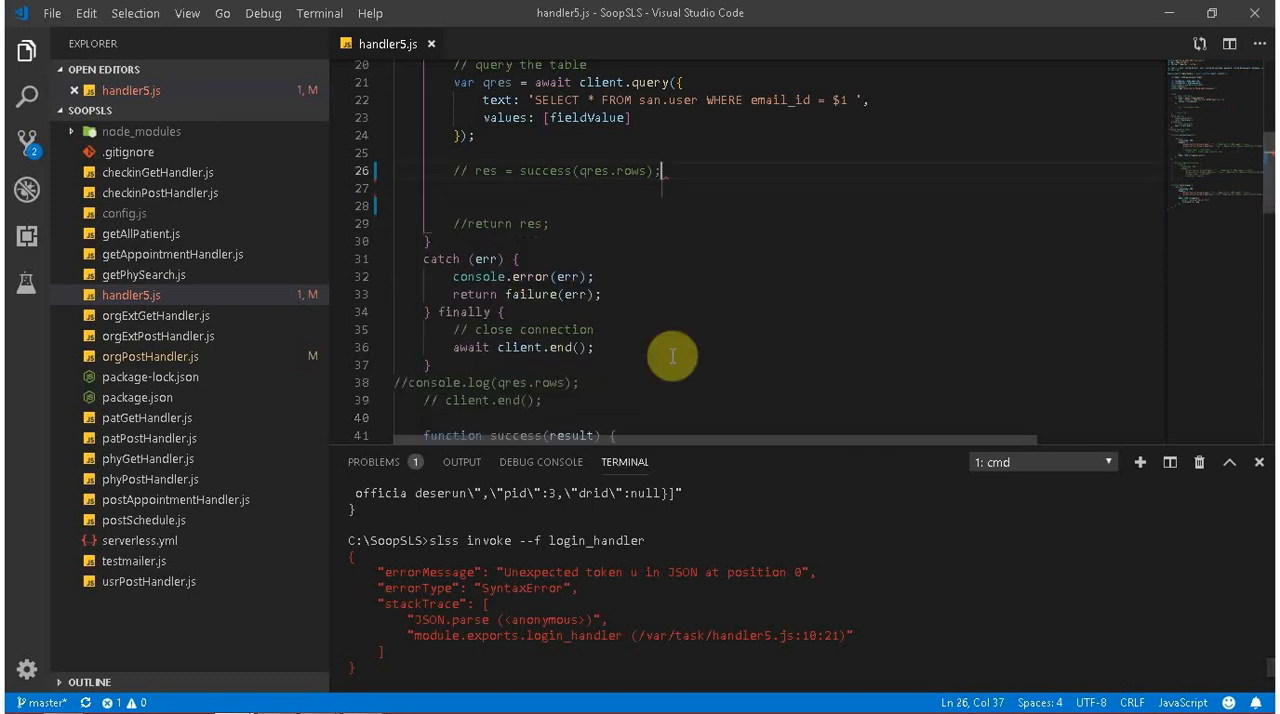
mouse_move(364, 700)
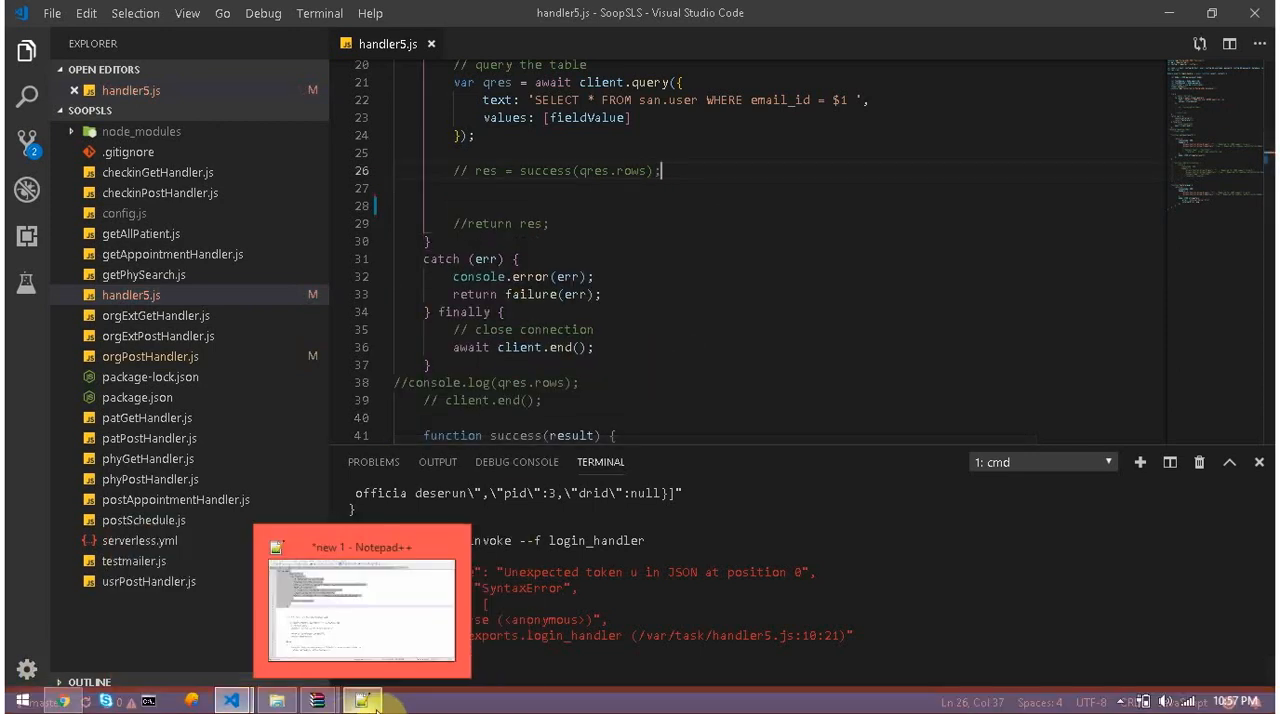
- Copy the password-check if/else block from the notes into handler5.js after the commented success line
left_click(362, 600)
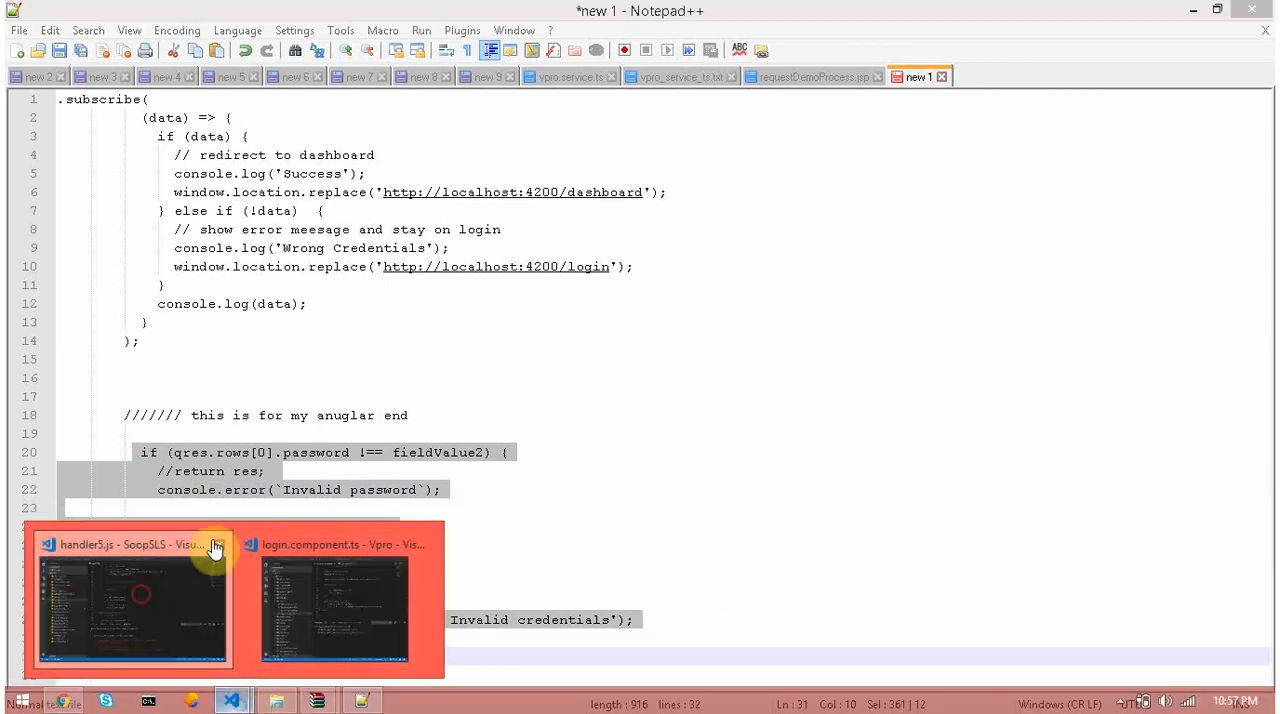
left_click(132, 600)
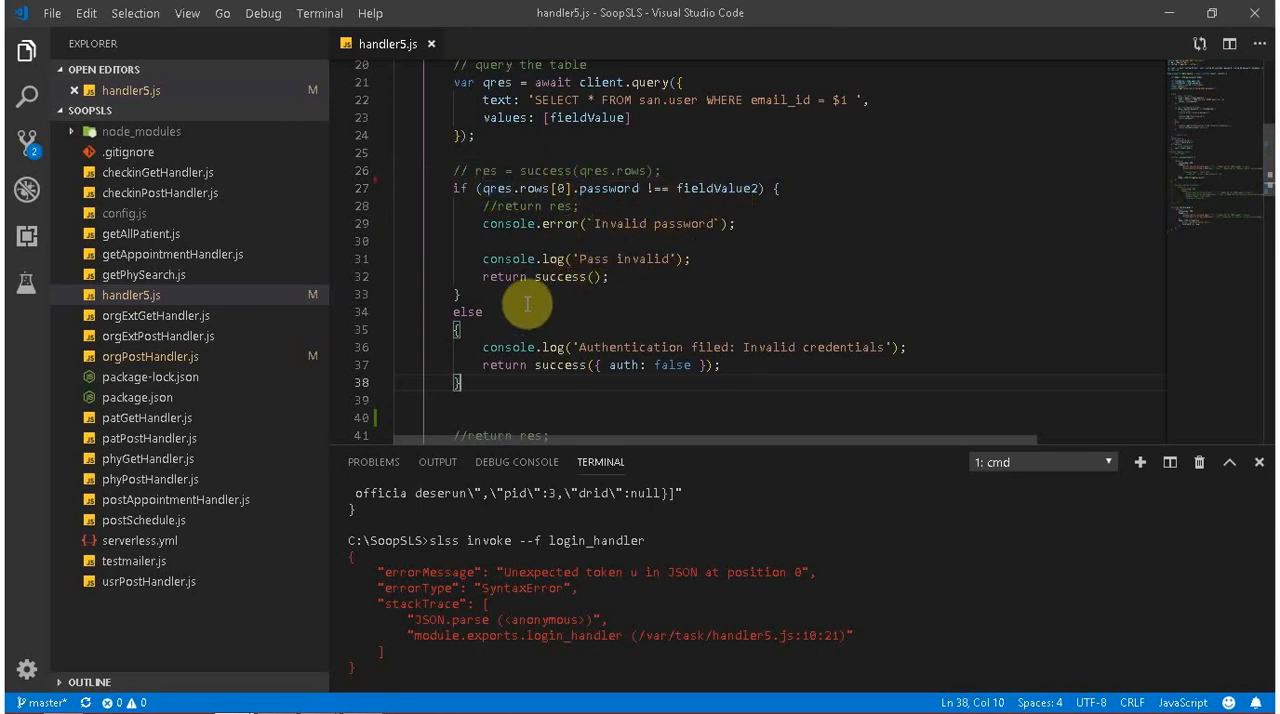
- Comment out the invalid-credentials console.log in handler5.js, then bring up the subscribe notes
scroll("down", 3)
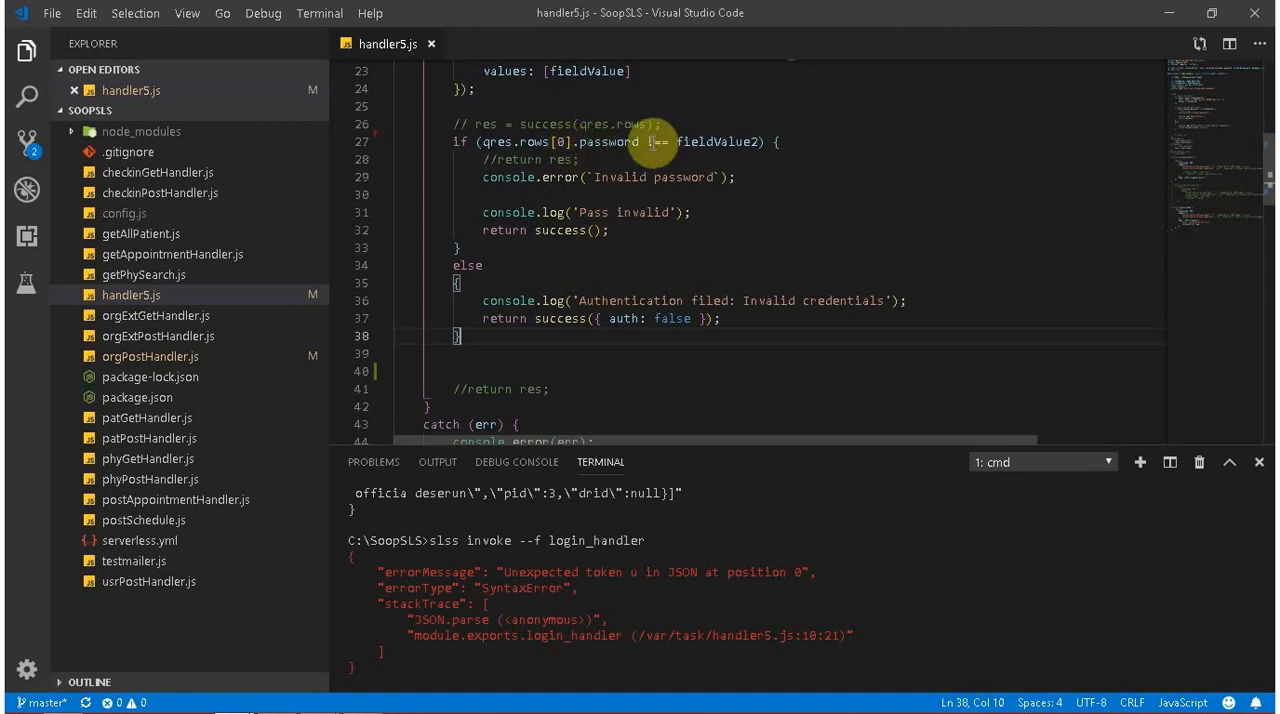
mouse_move(572, 284)
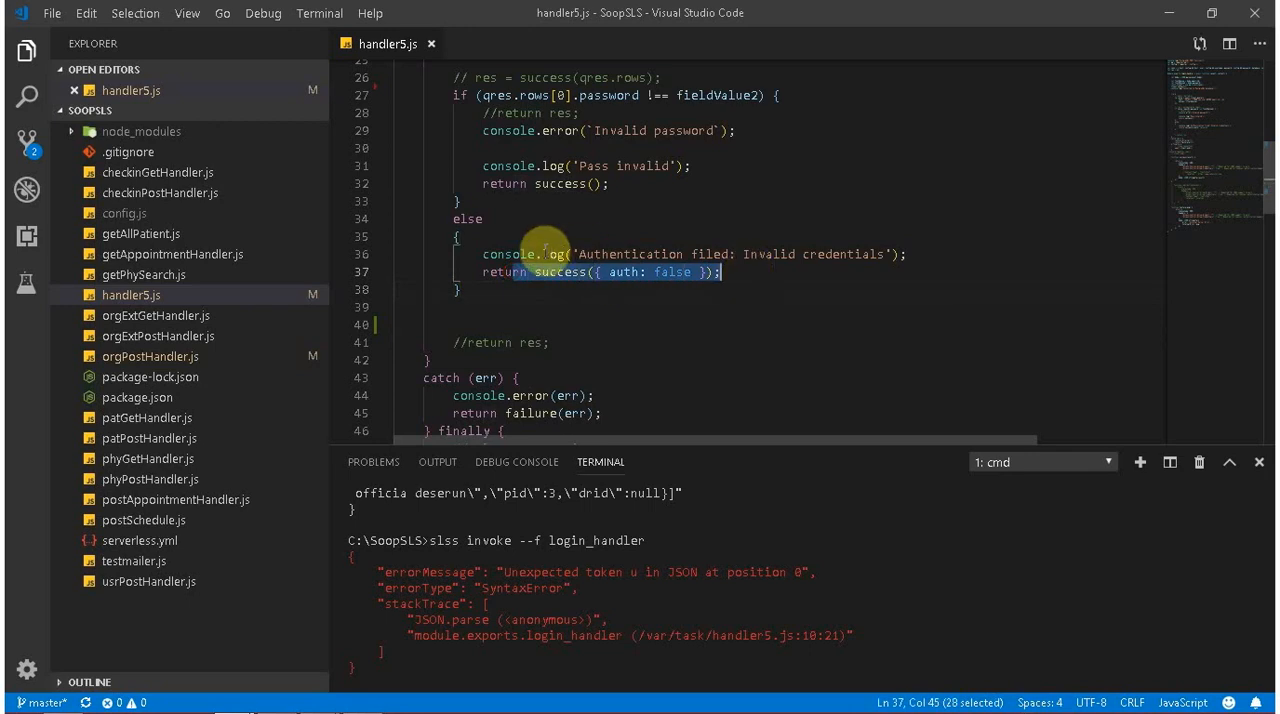
left_click(468, 254)
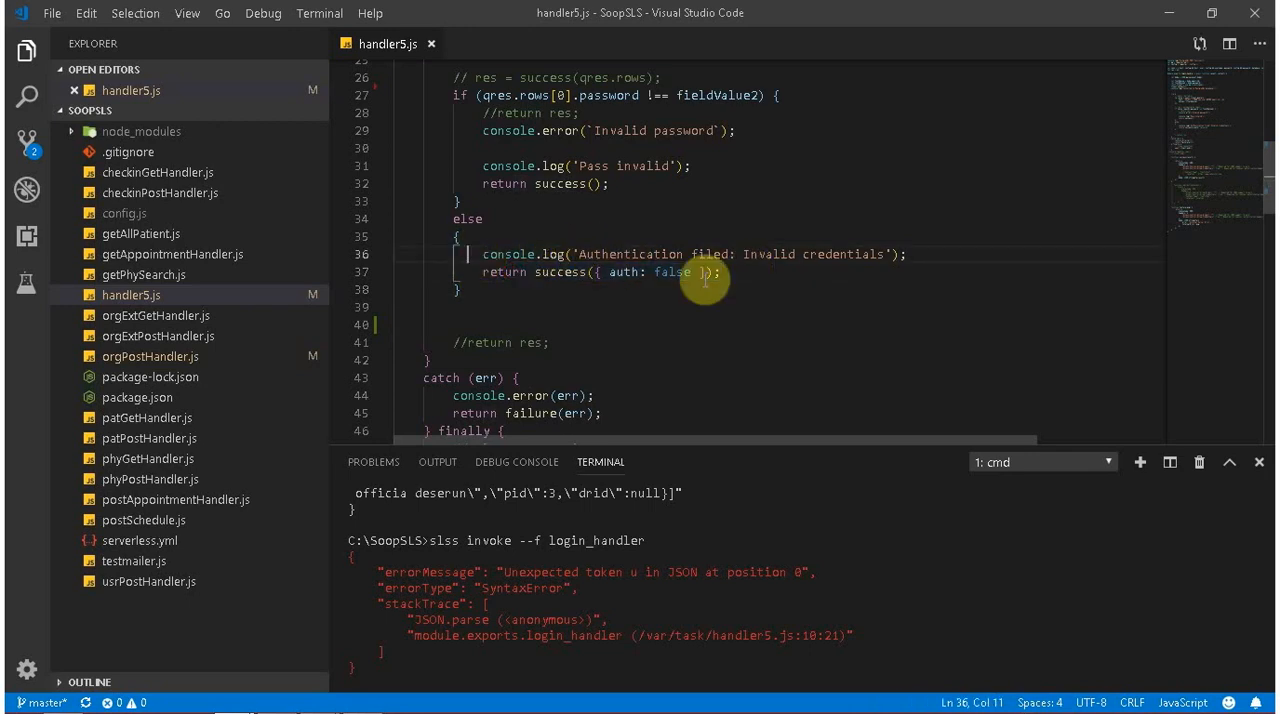
key("ctrl+/")
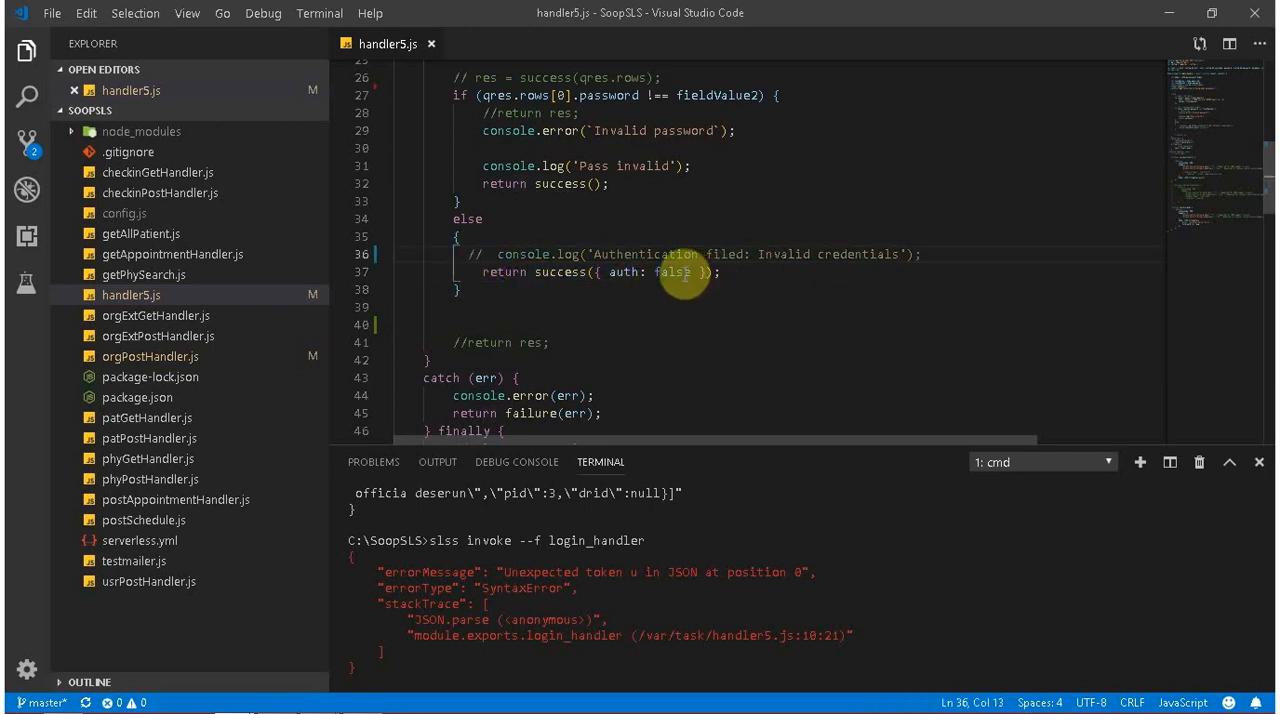
scroll("down", 3)
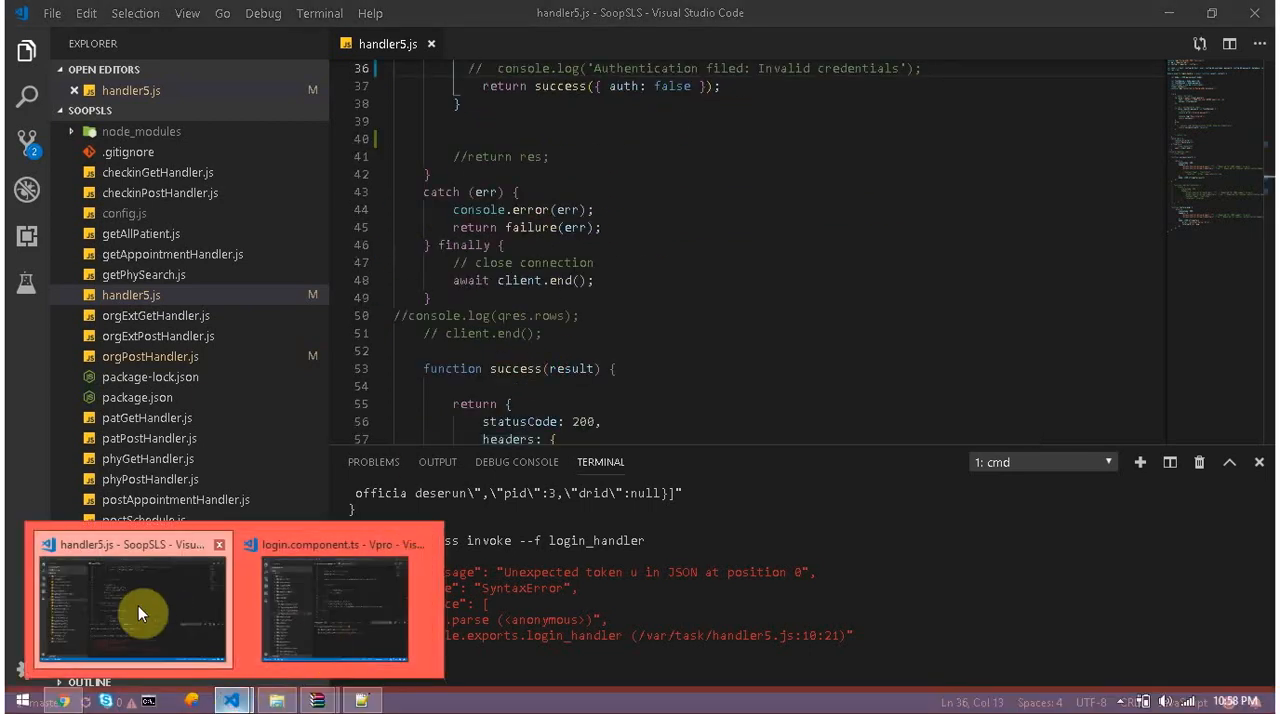
mouse_move(340, 650)
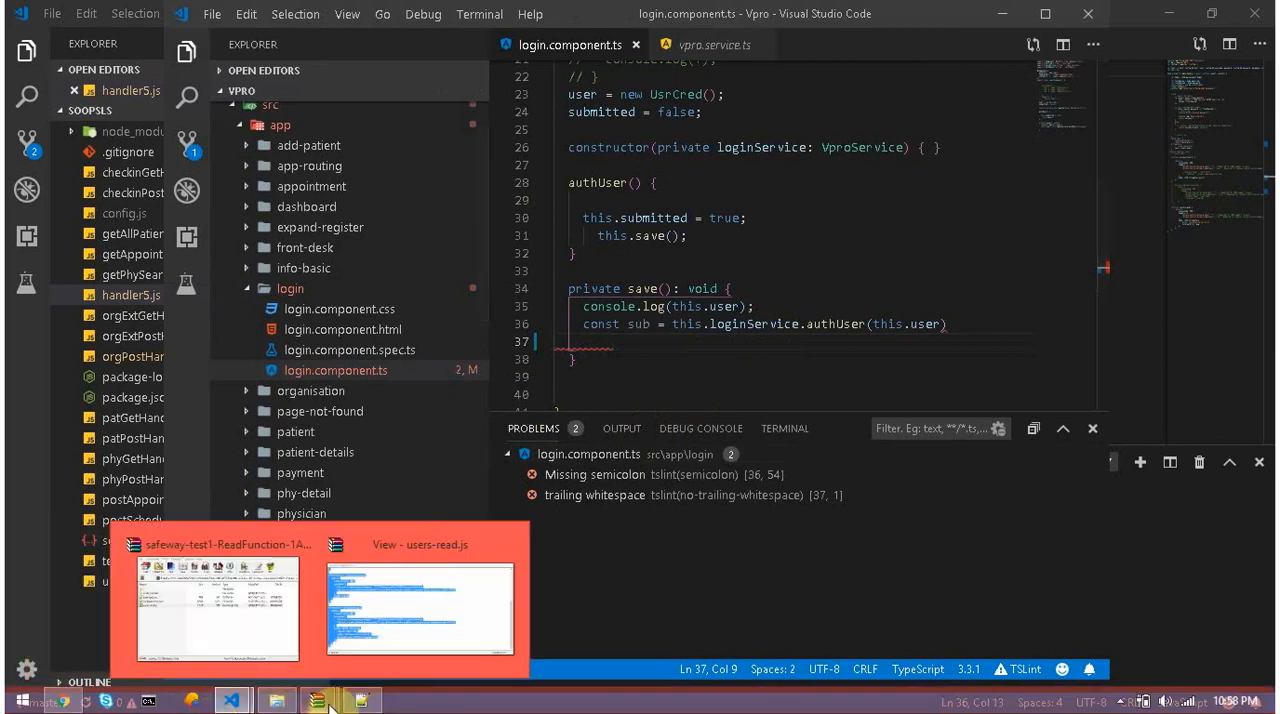
left_click(418, 610)
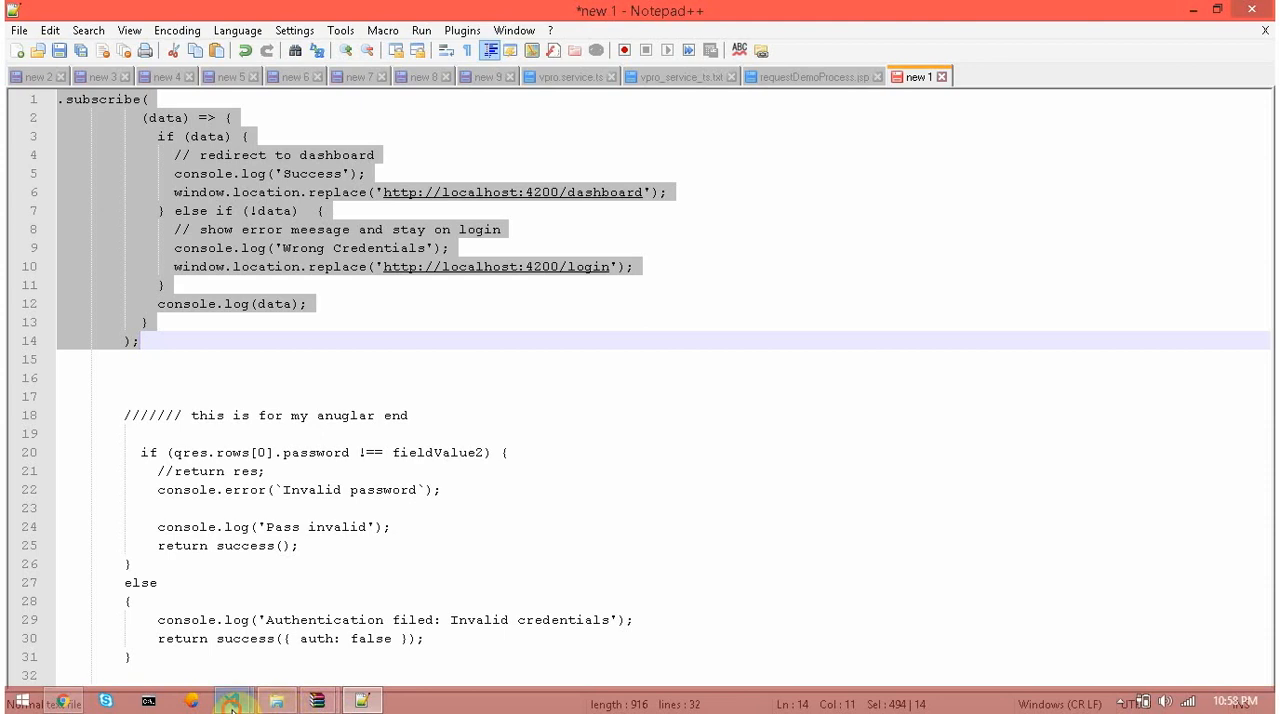
- Finish login.component.ts's subscribe block with window.location.replace for dashboard and login
left_click(232, 700)
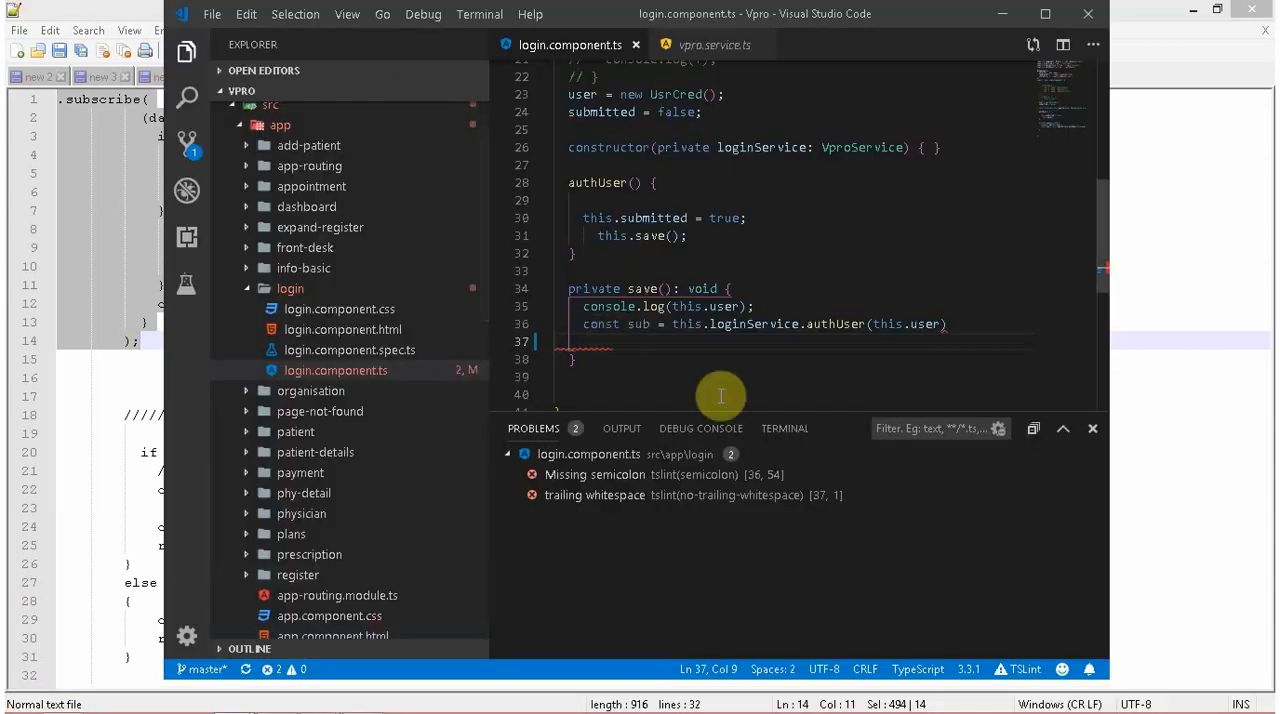
scroll("down", 3)
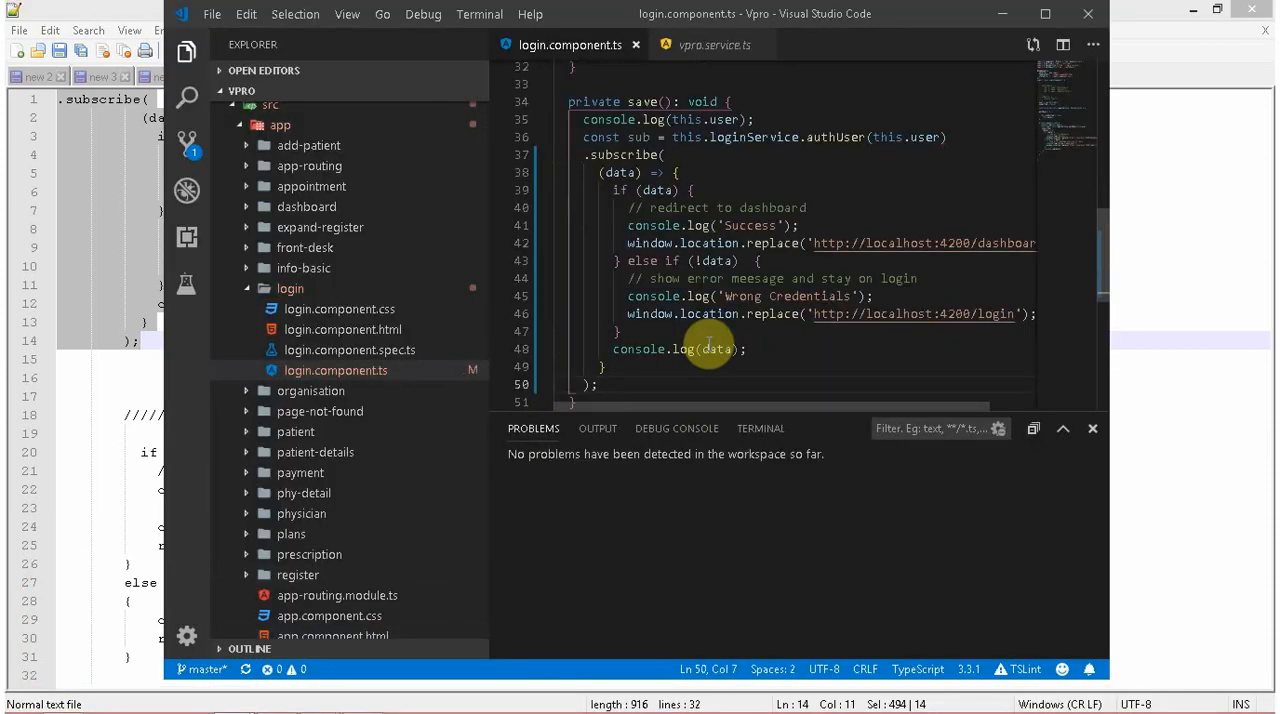
mouse_move(872, 156)
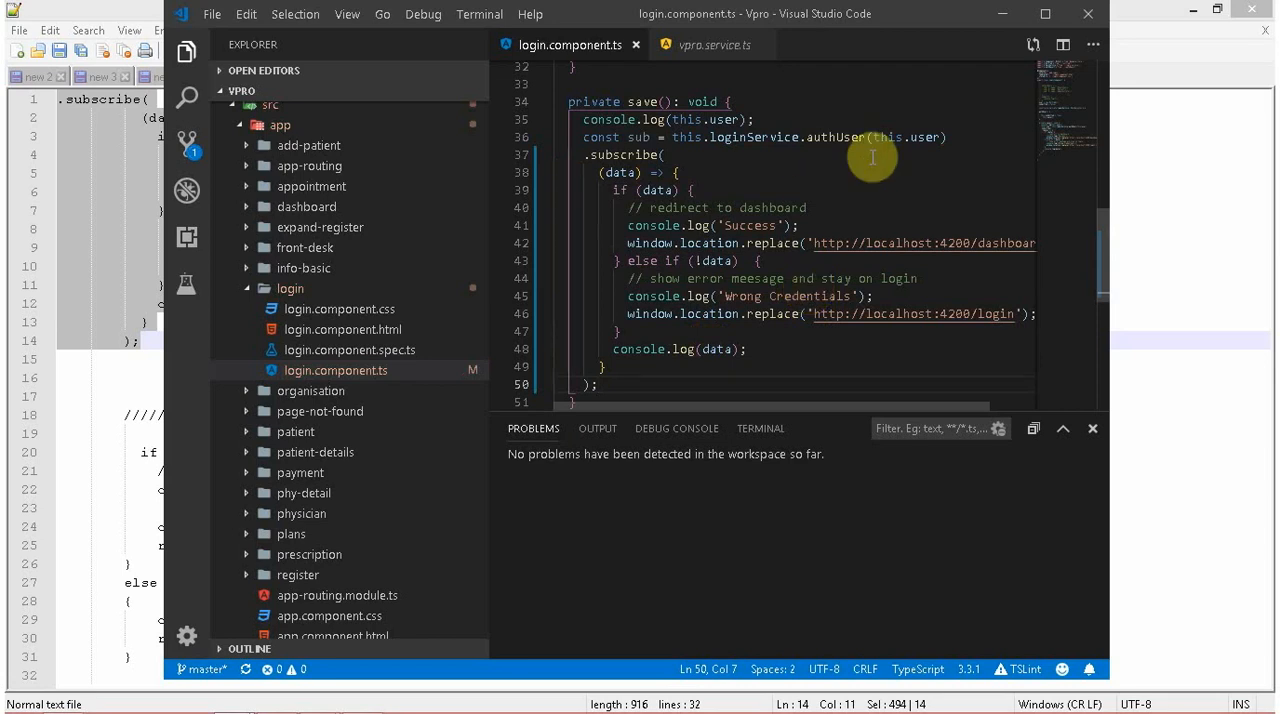
mouse_move(622, 172)
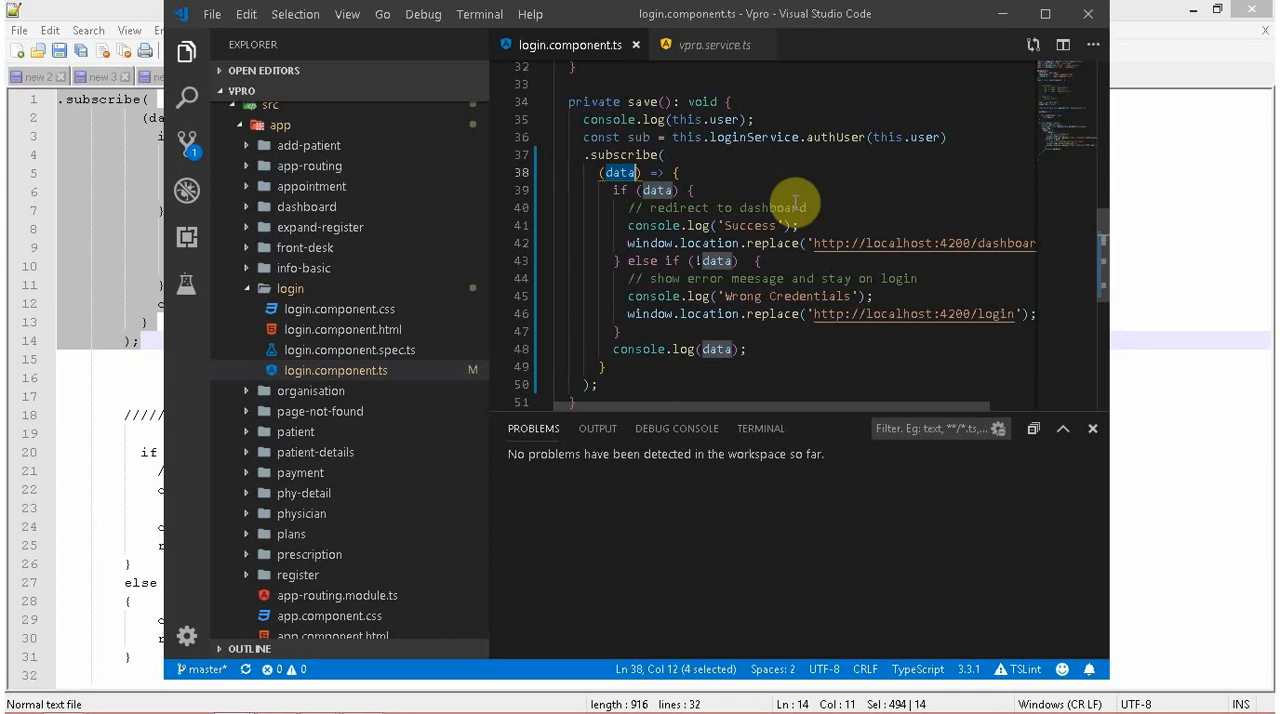
mouse_move(620, 172)
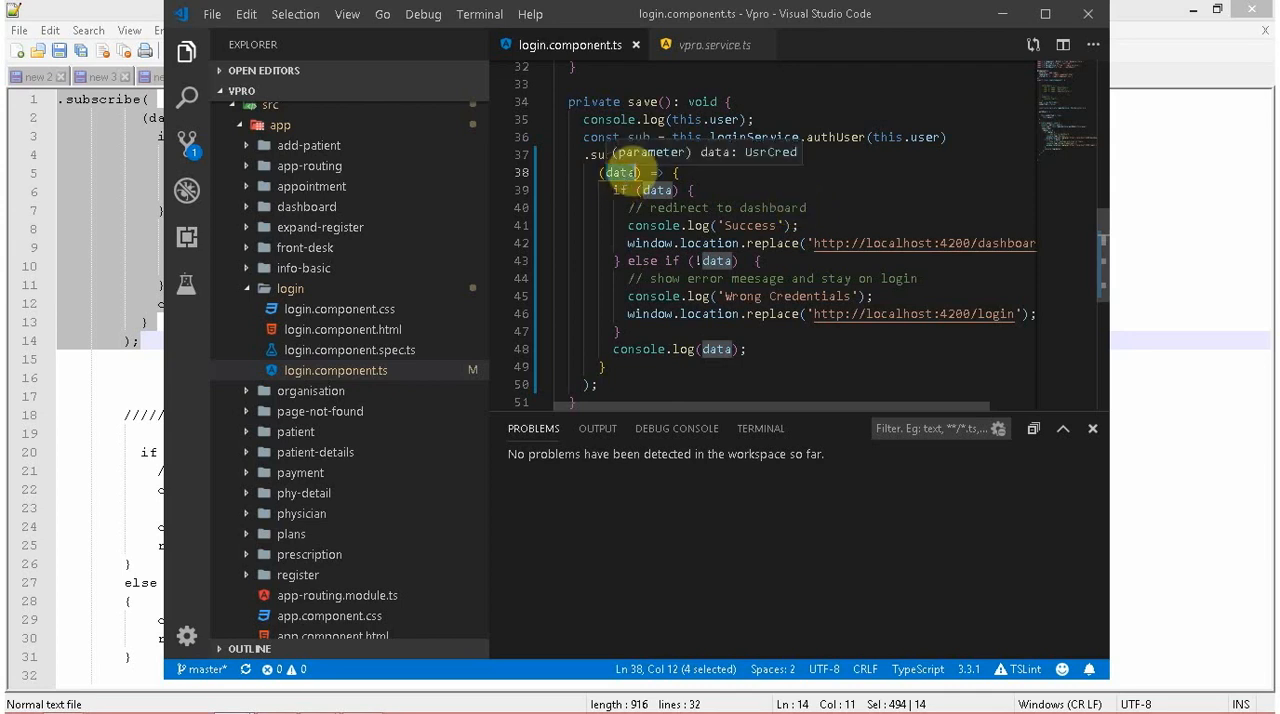
mouse_move(690, 200)
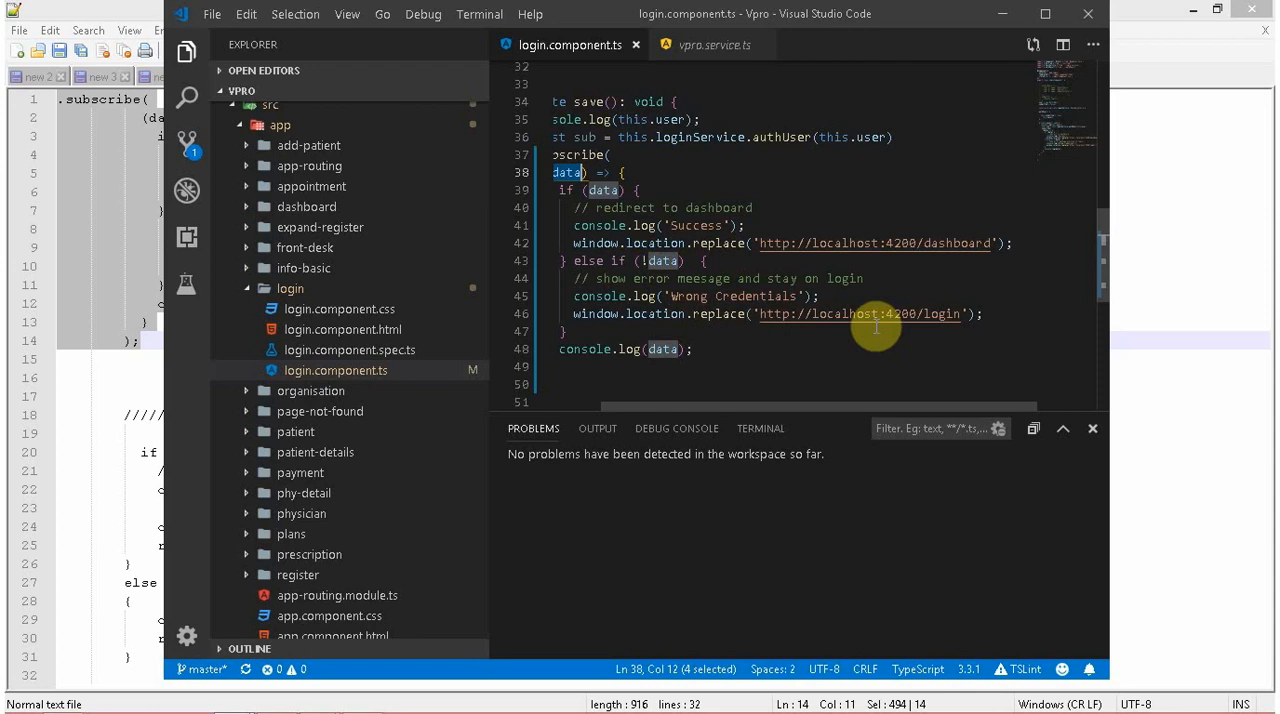
mouse_move(900, 314)
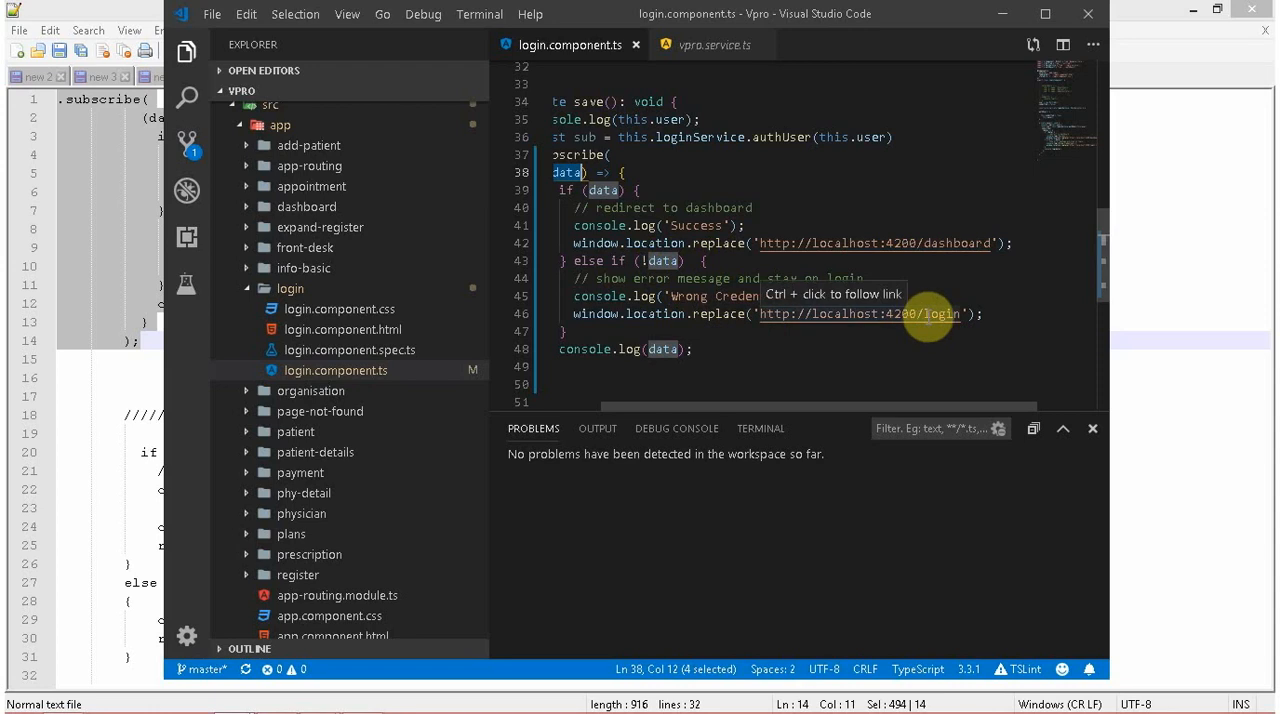
mouse_move(904, 324)
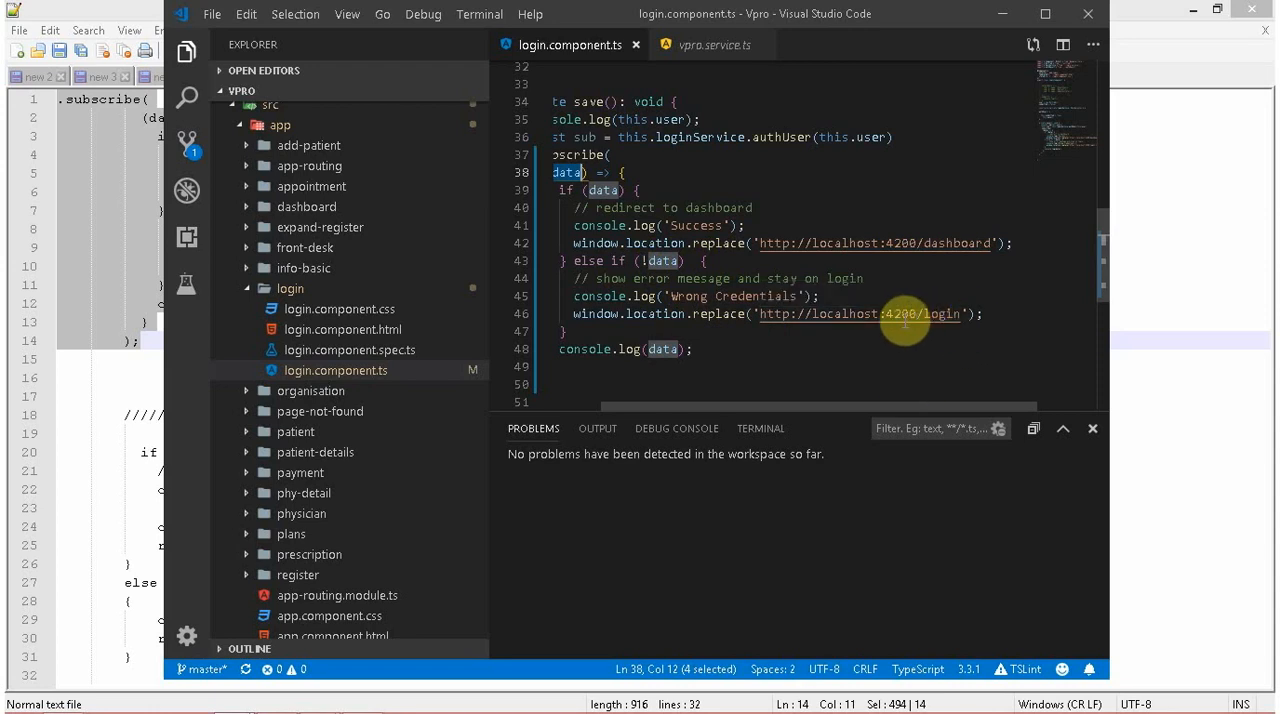
scroll("down", 3)
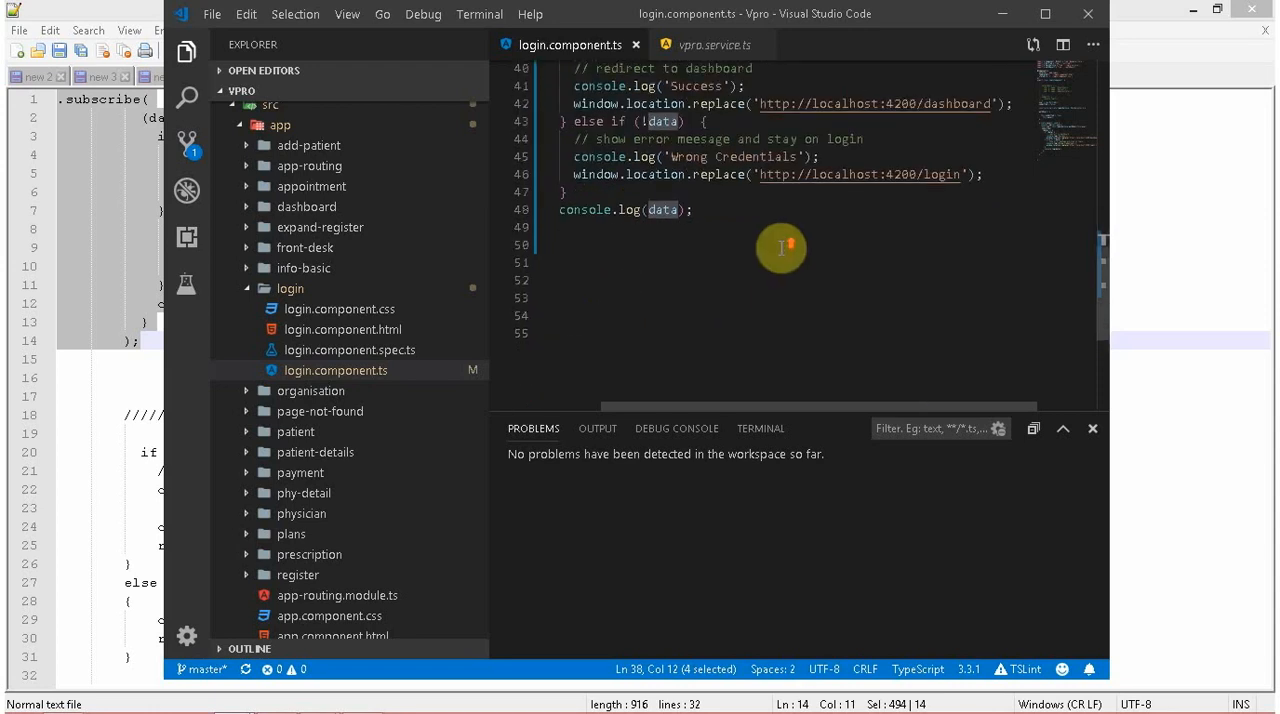
mouse_move(484, 364)
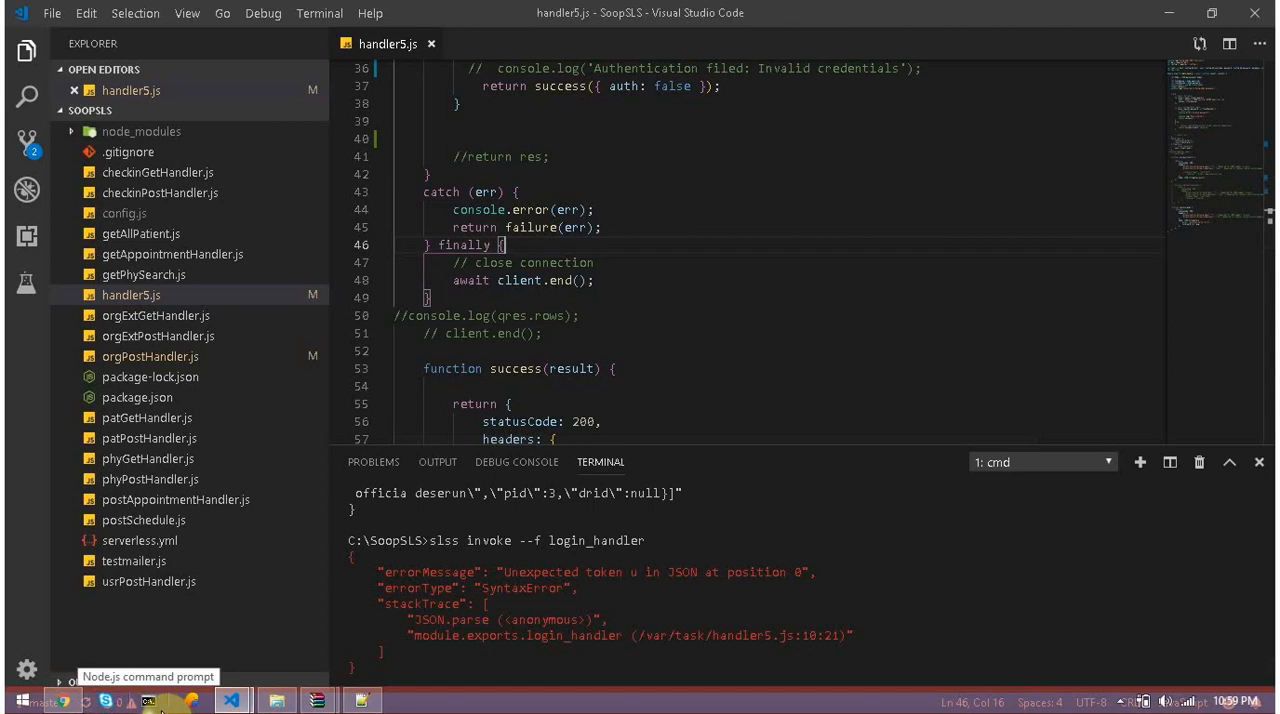
- From a Node.js prompt in C:\Vpro, run 'ng s -o' to serve the app on localhost:4200
left_click(148, 700)
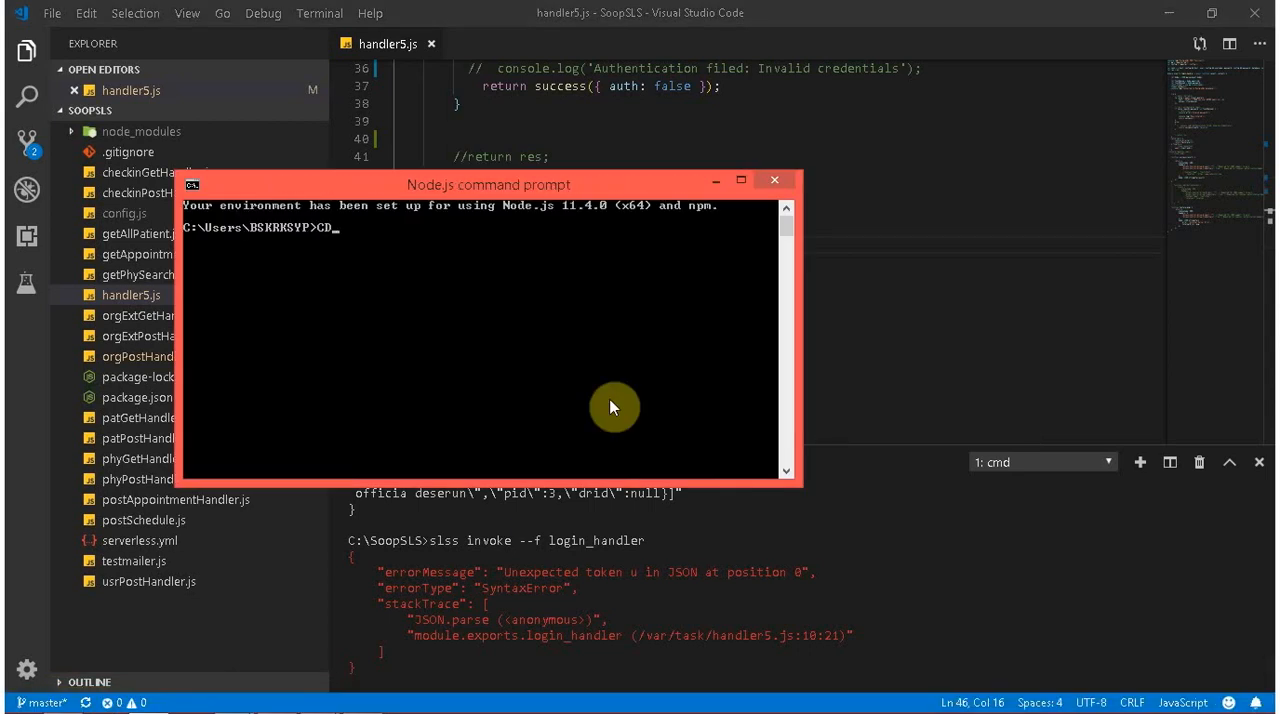
key("Return")
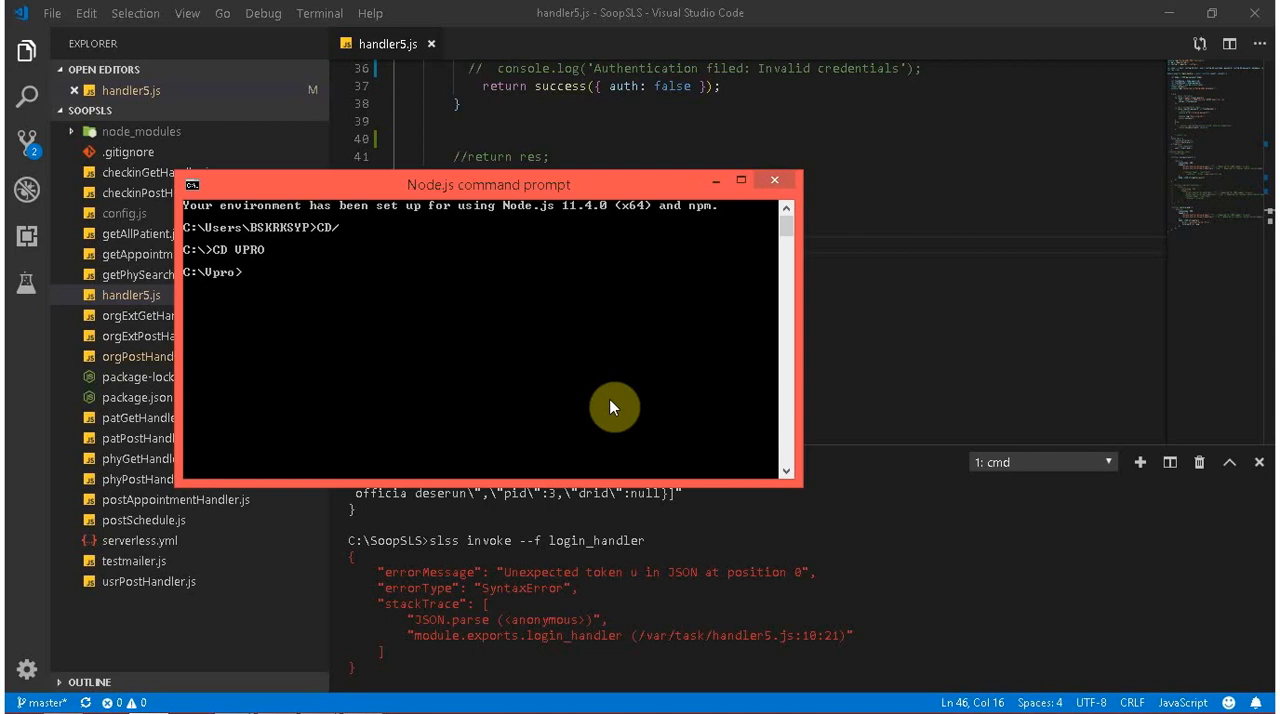
type("ng s -o")
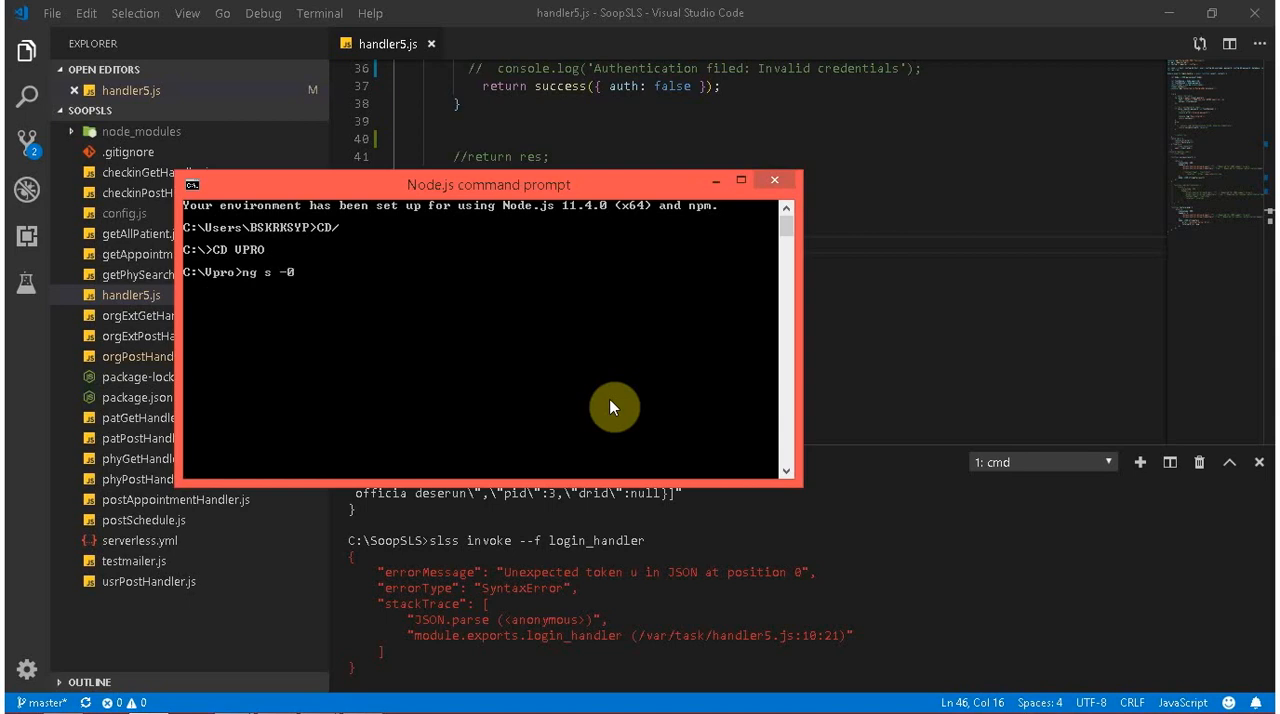
key("Return")
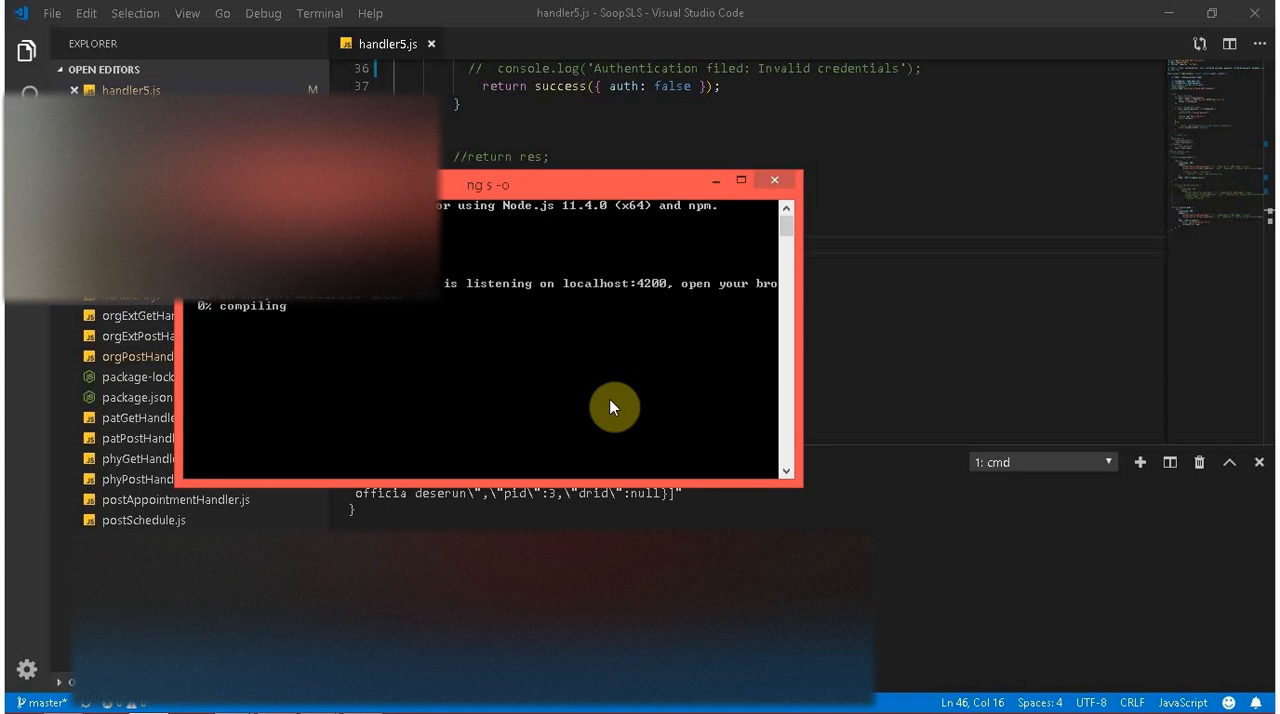
mouse_move(688, 408)
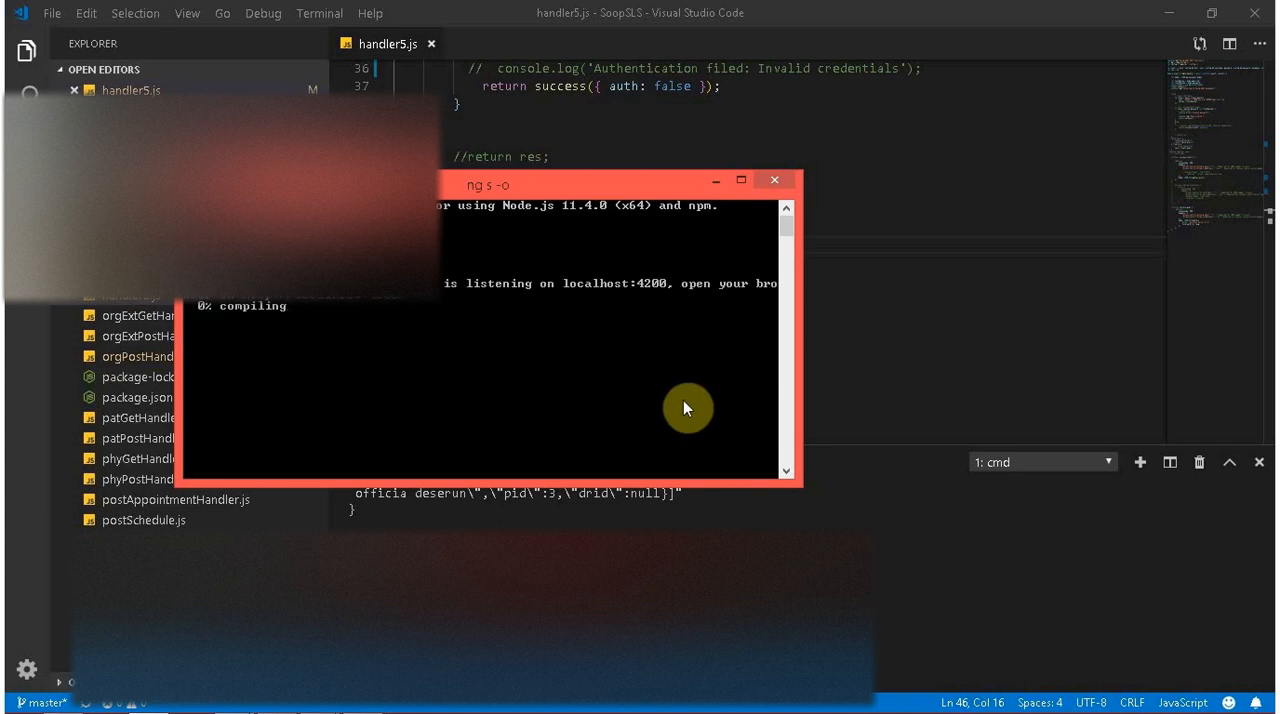
mouse_move(692, 402)
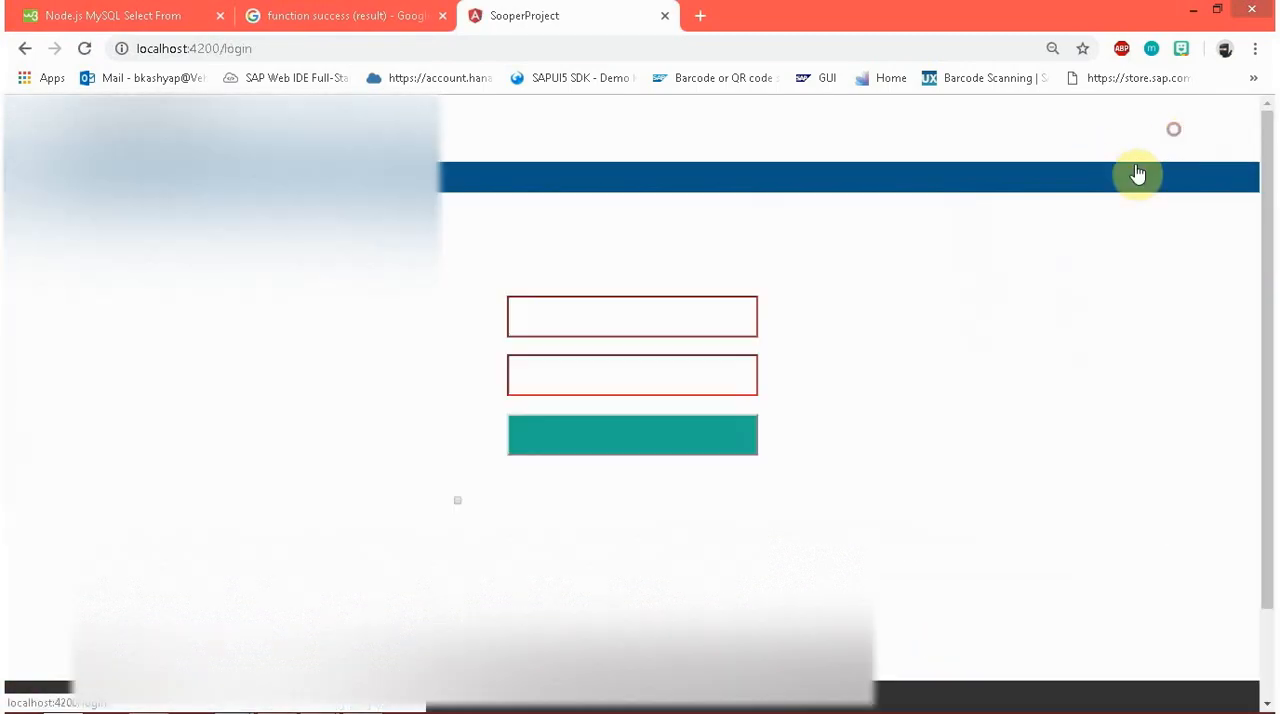
- Log in as newperson@veho with DevTools open, reaching the dashboard with Success logged
left_click(610, 316)
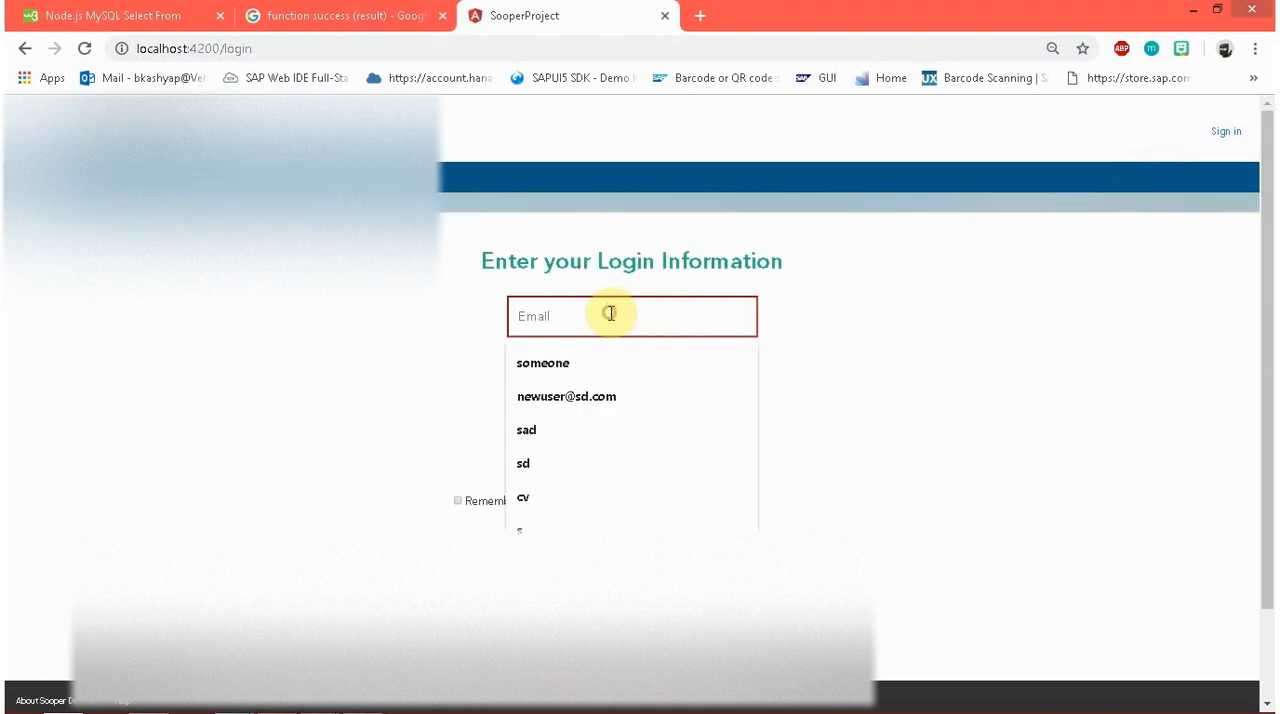
left_click(544, 364)
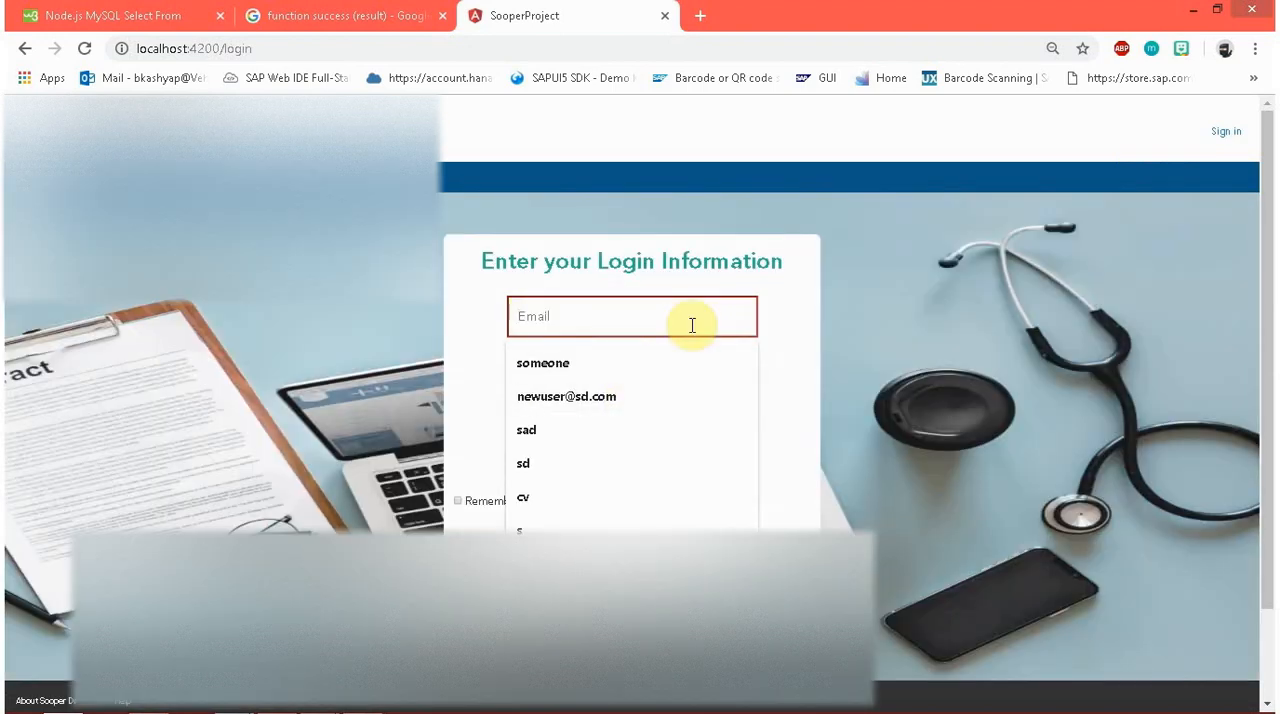
type("newperson@")
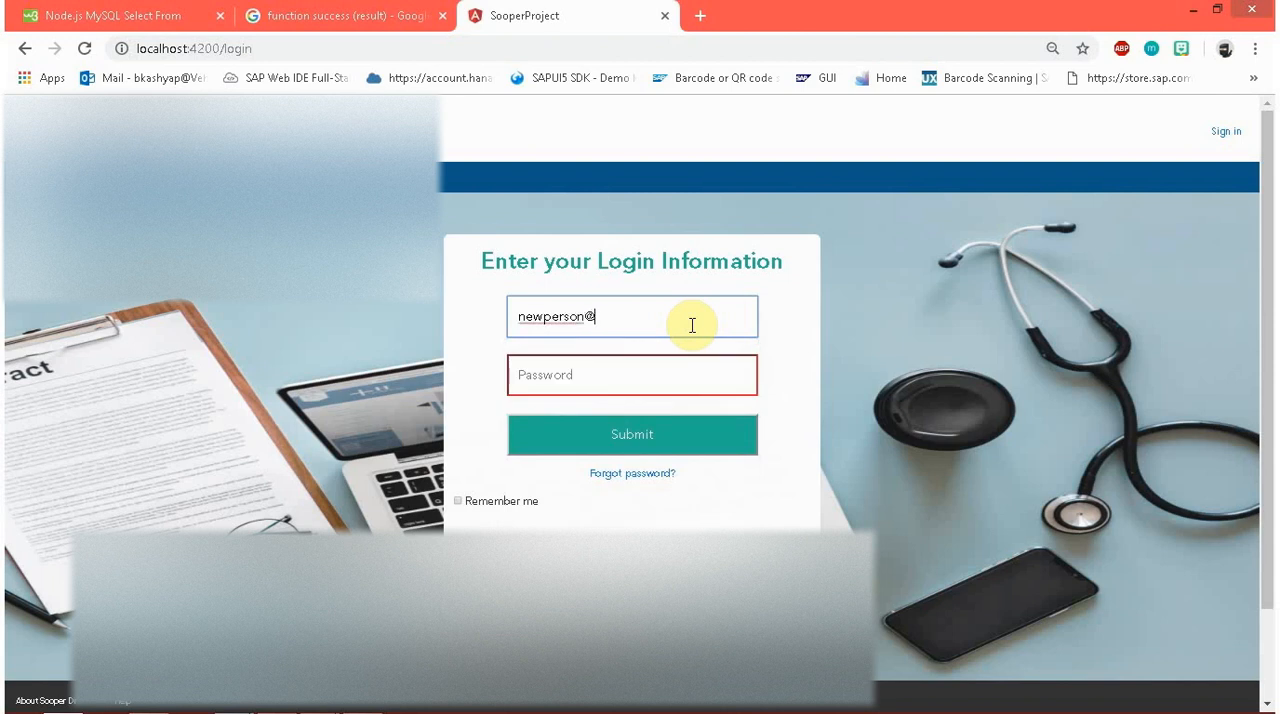
type("veho")
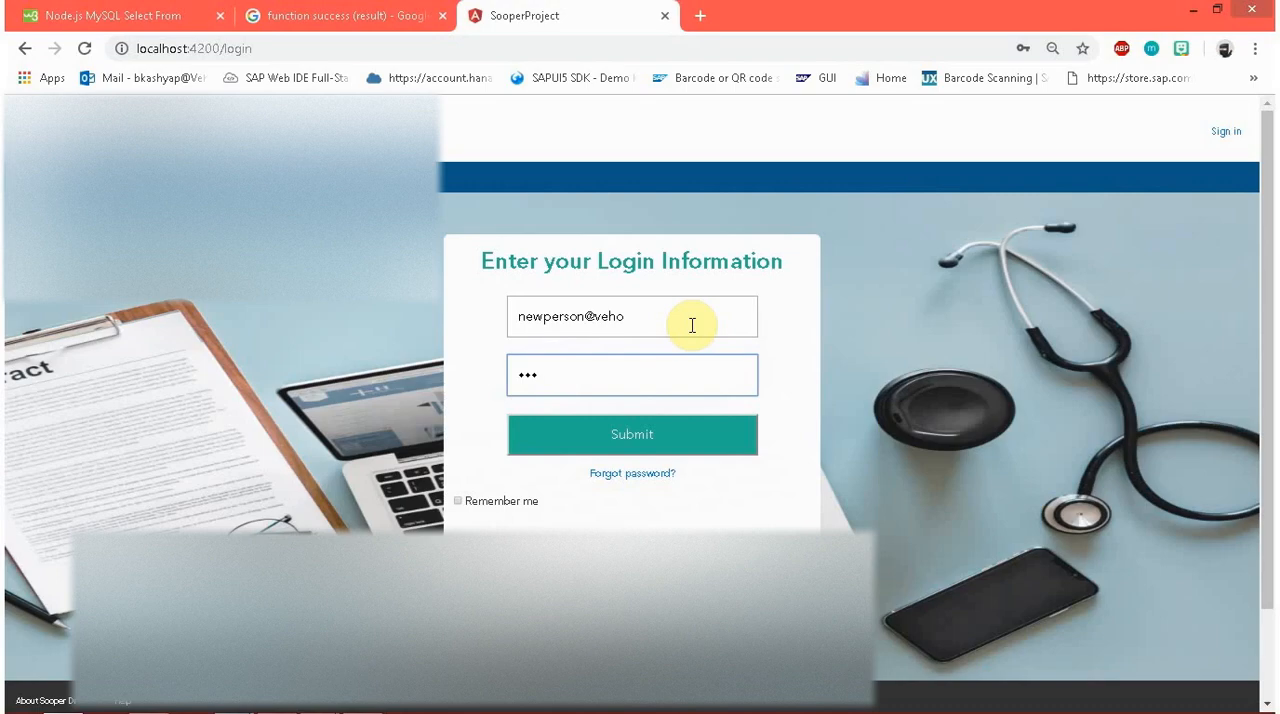
key("F12")
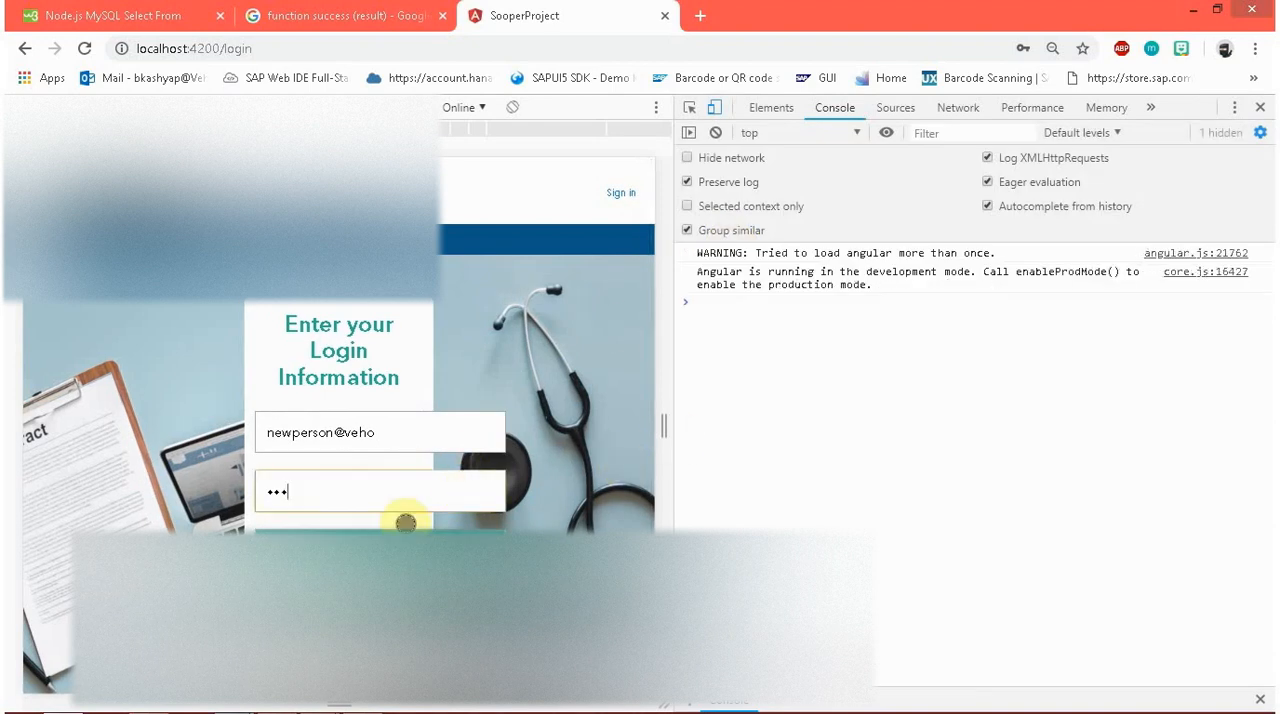
left_click(620, 192)
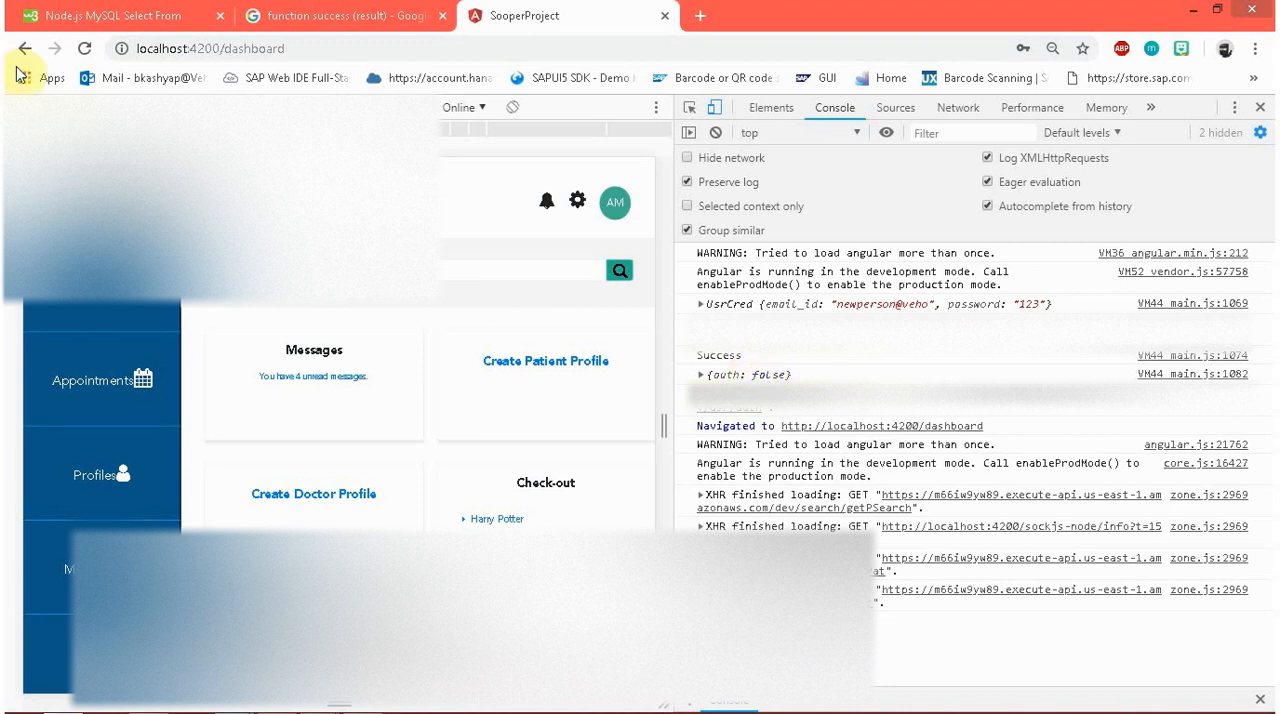
- Clear the console, go back to Home, reopen the login page and start entering 'asda'
left_click(716, 132)
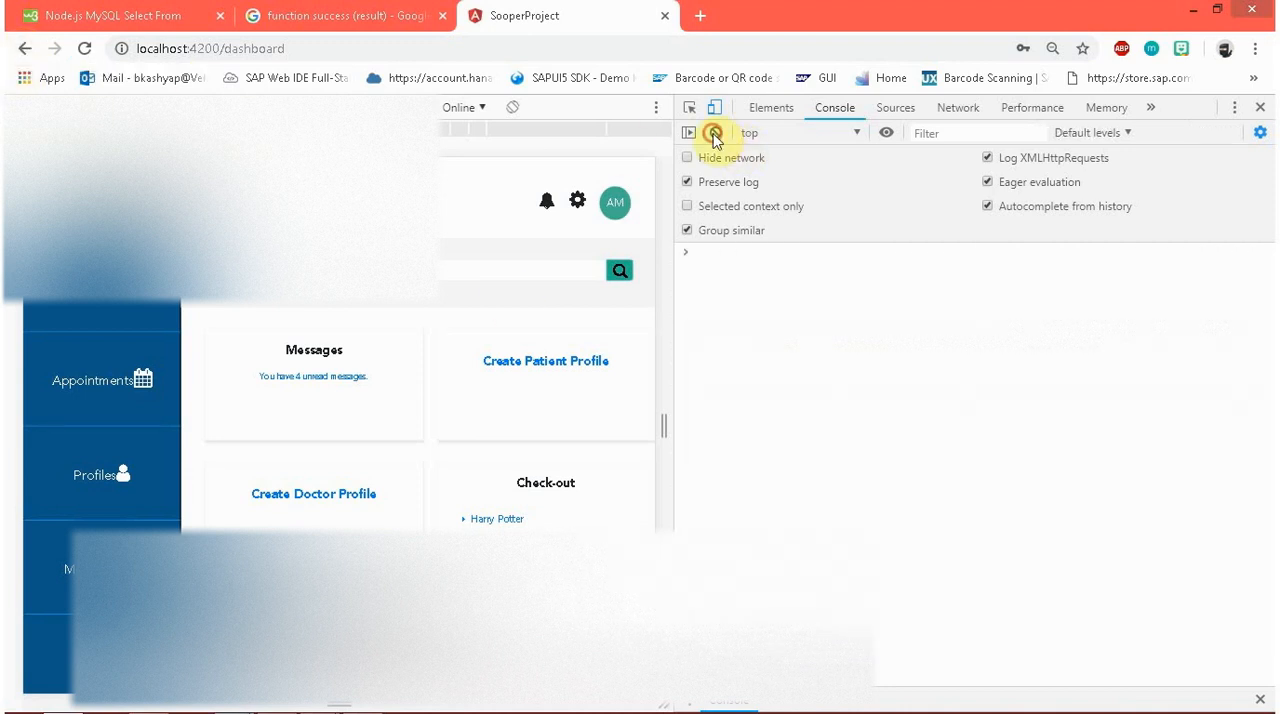
left_click(716, 132)
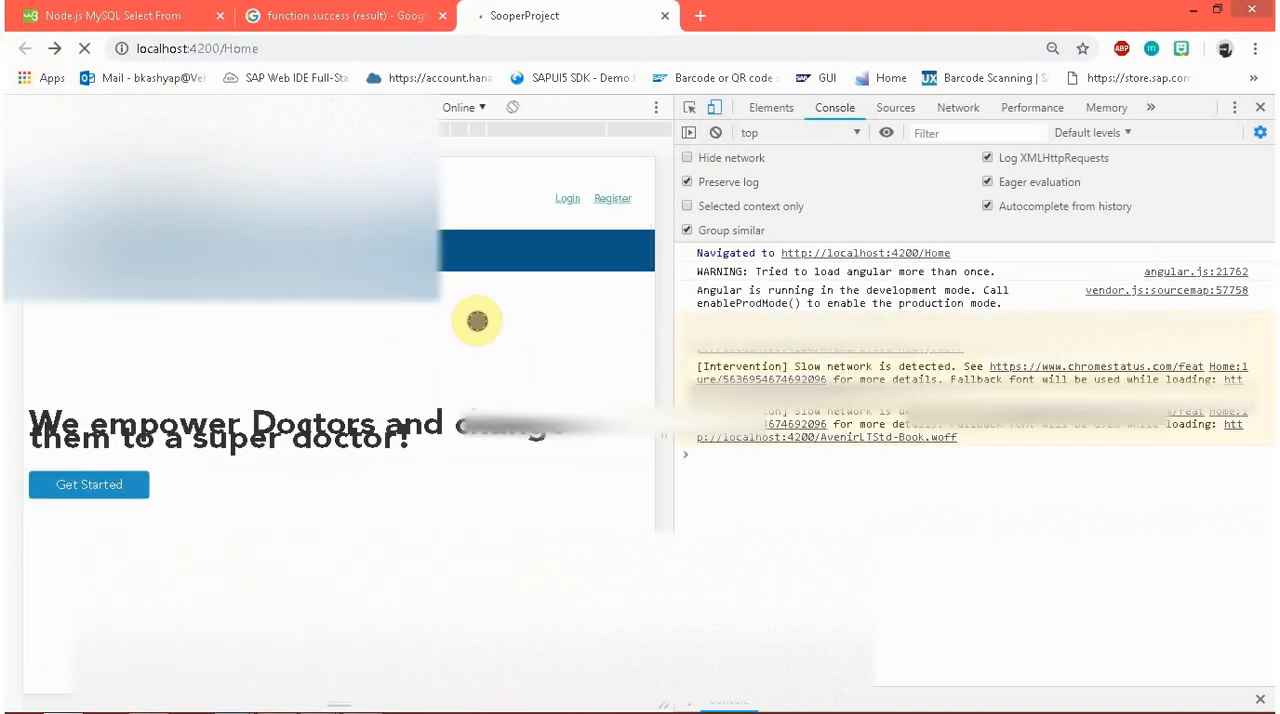
left_click(568, 198)
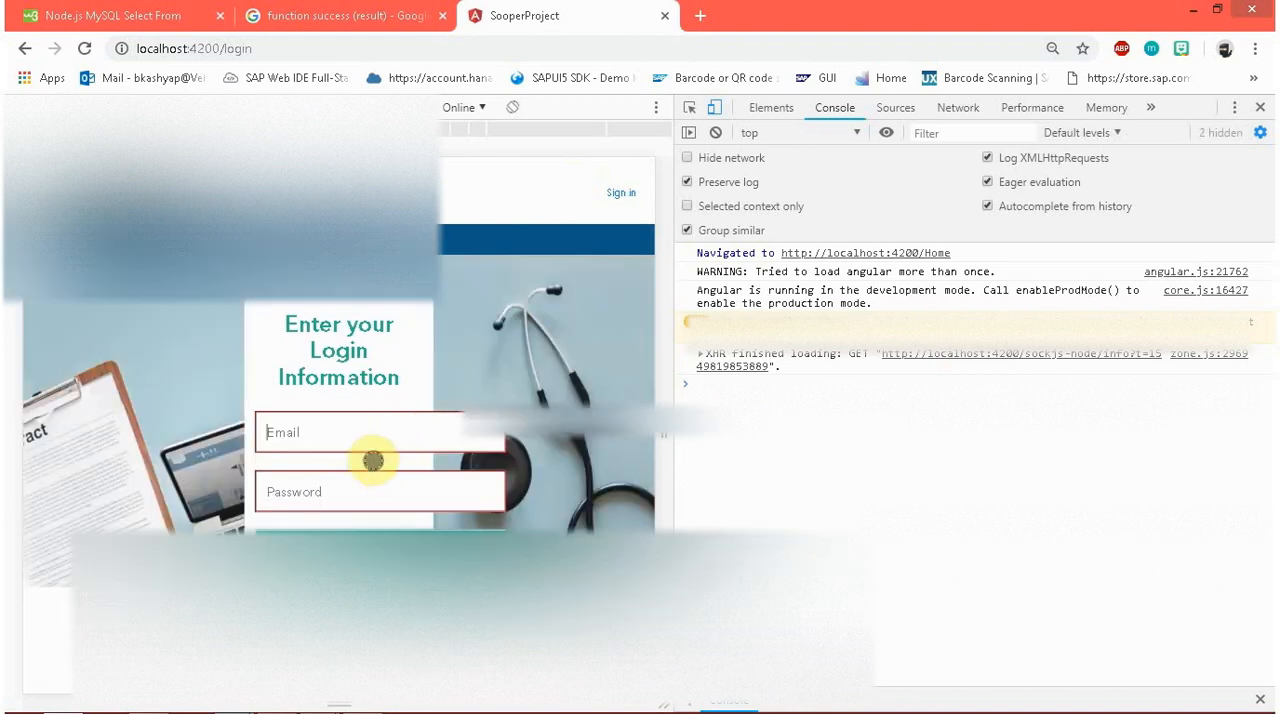
type("asda")
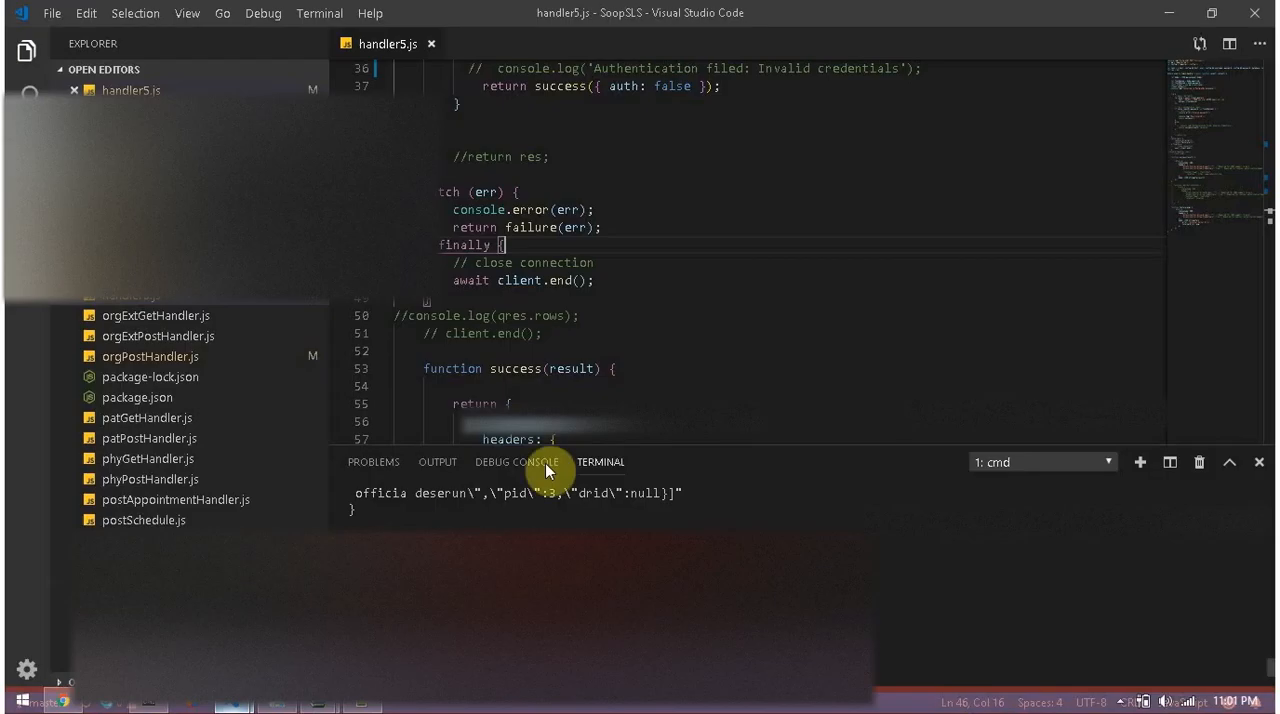
scroll("down", 3)
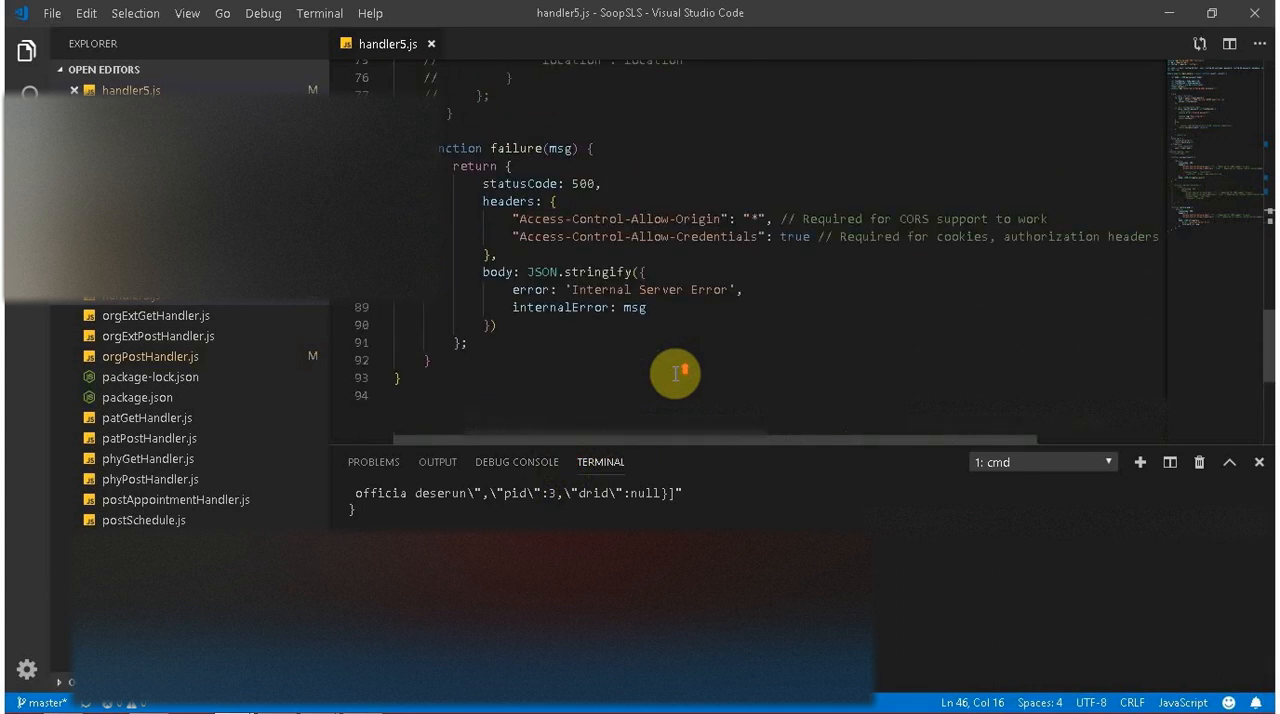
mouse_move(628, 184)
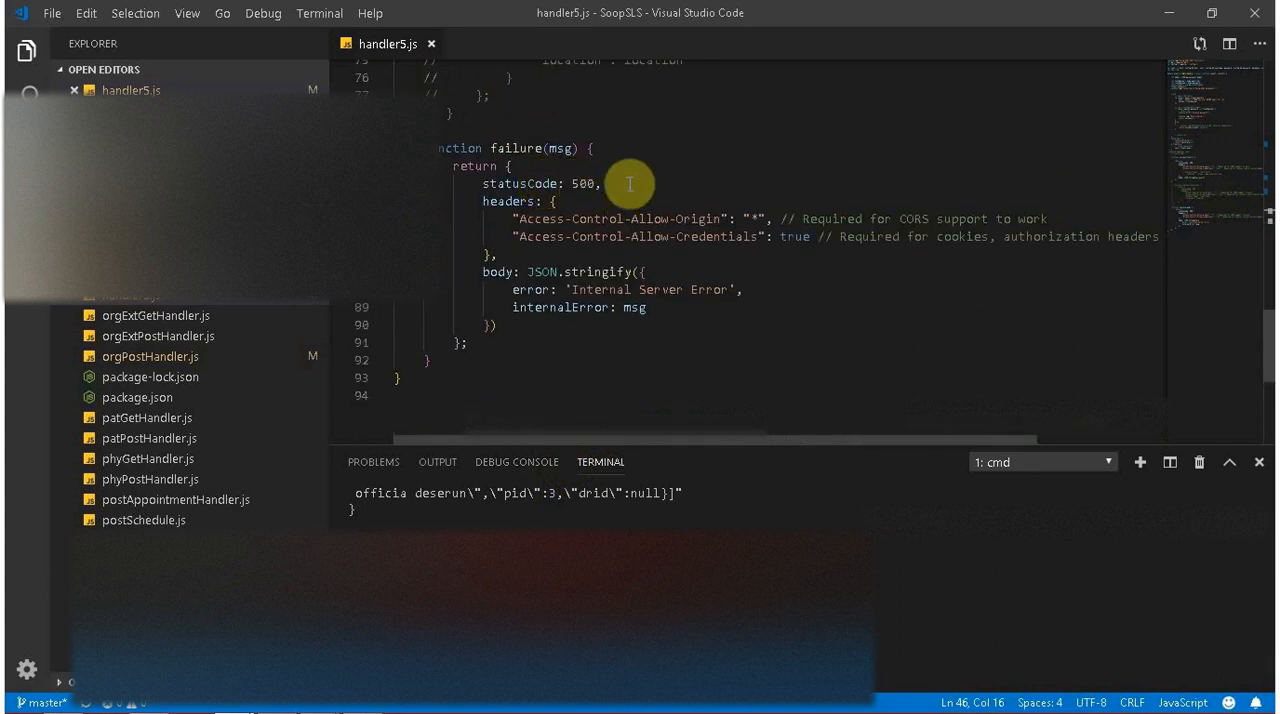
mouse_move(64, 700)
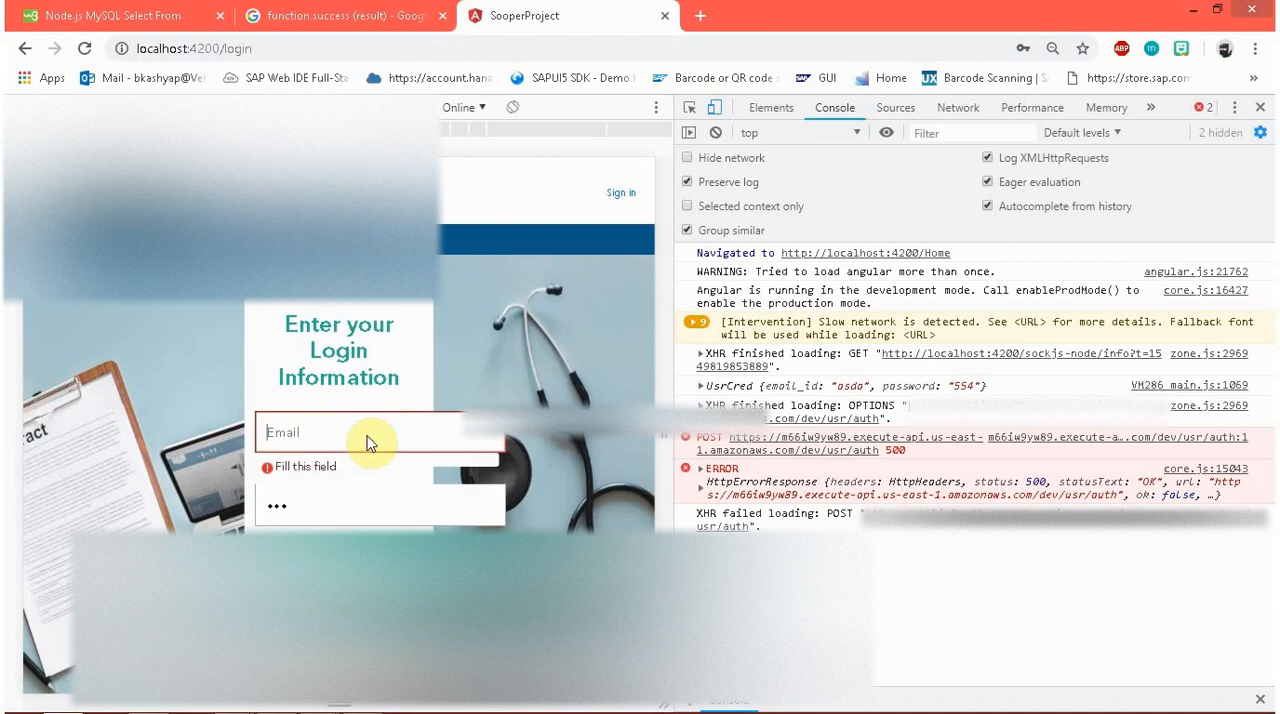
- Submit the login with a wrong password after clearing the console, yielding Wrong Credentials
type("newperson@veho")
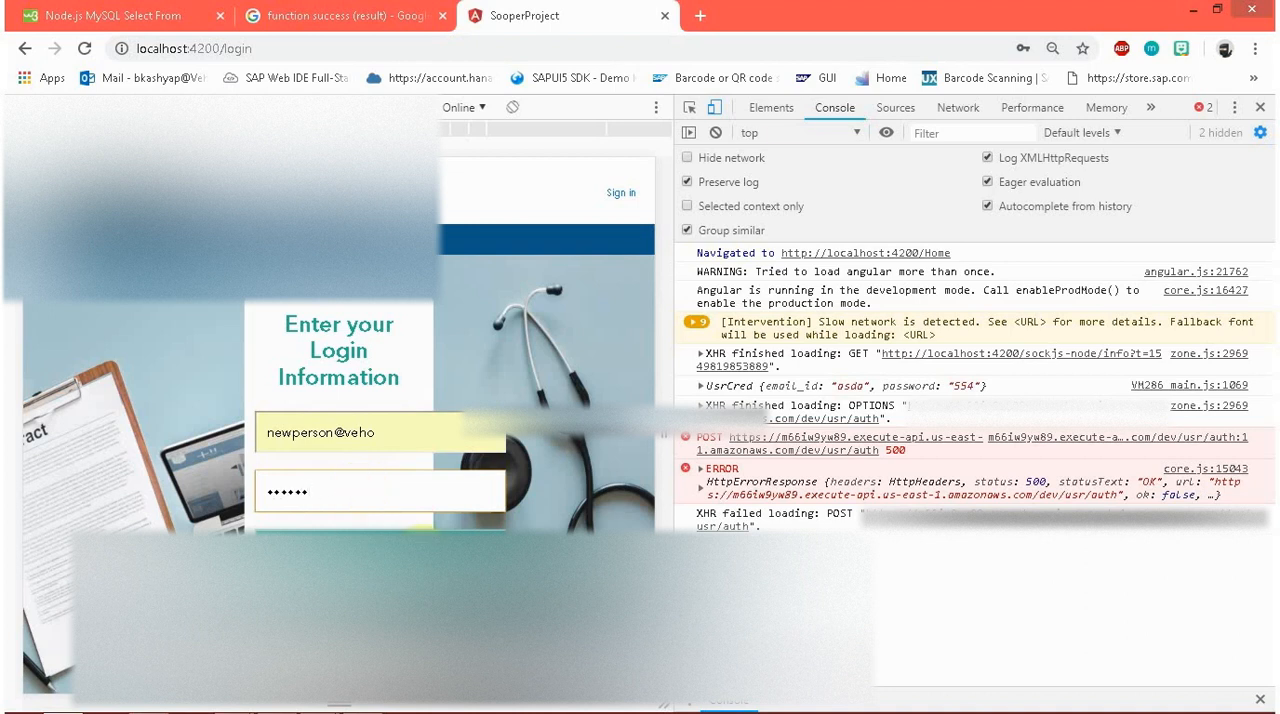
left_click(716, 132)
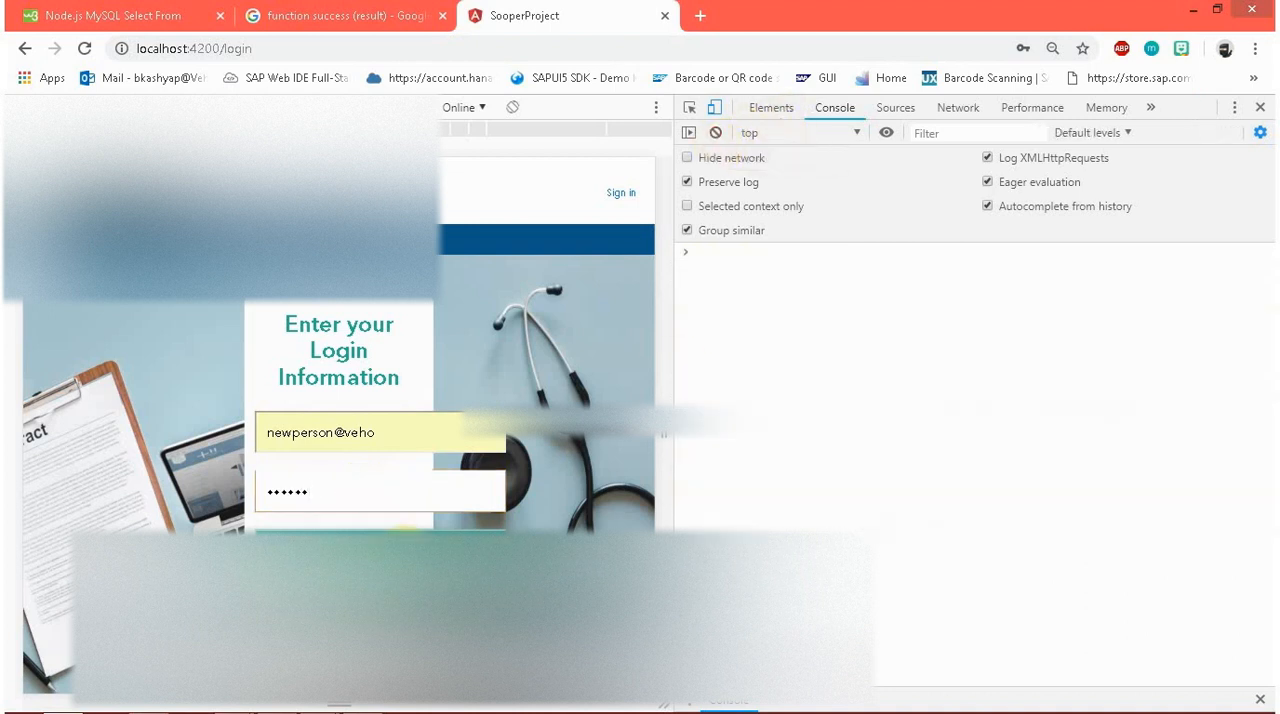
left_click(620, 192)
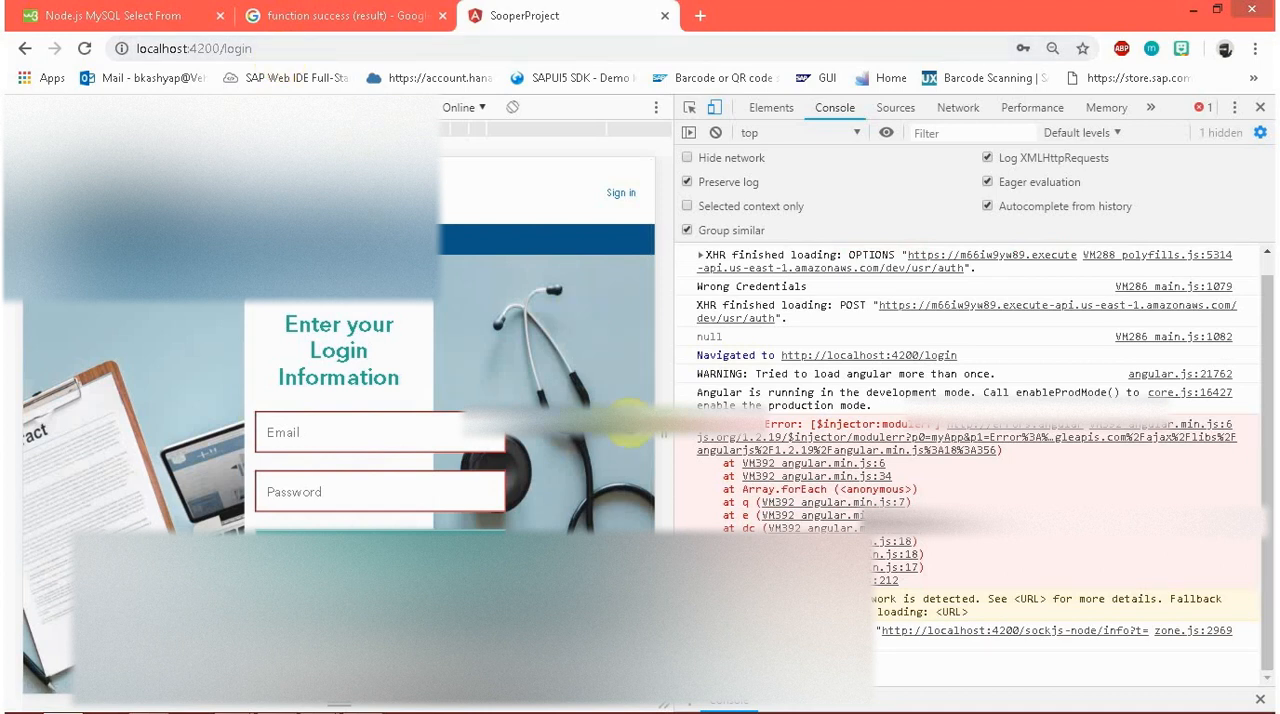
mouse_move(230, 704)
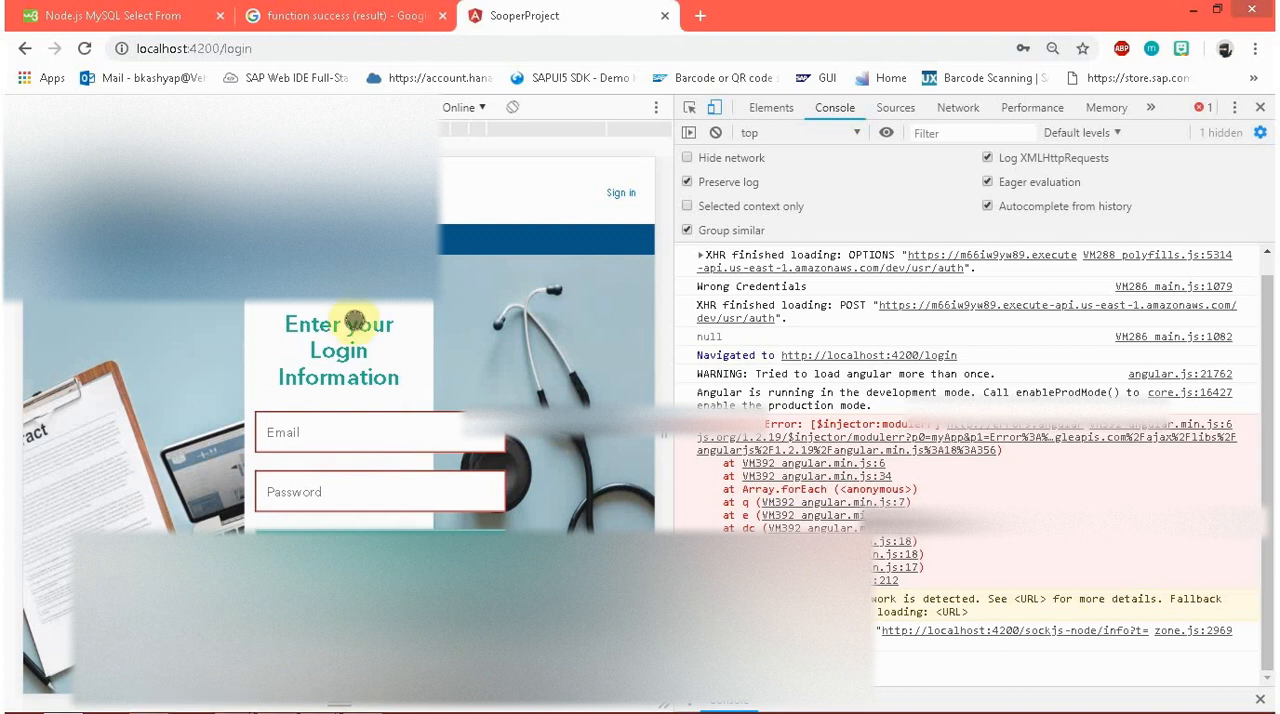
mouse_move(476, 376)
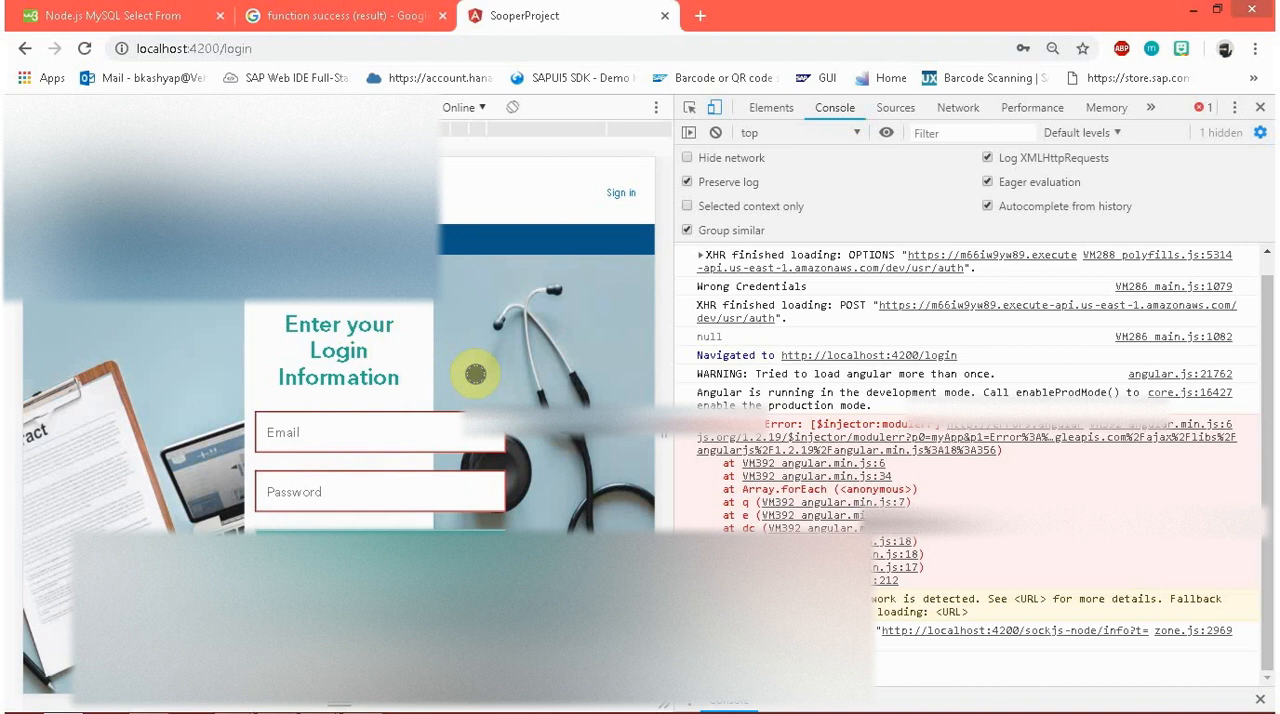